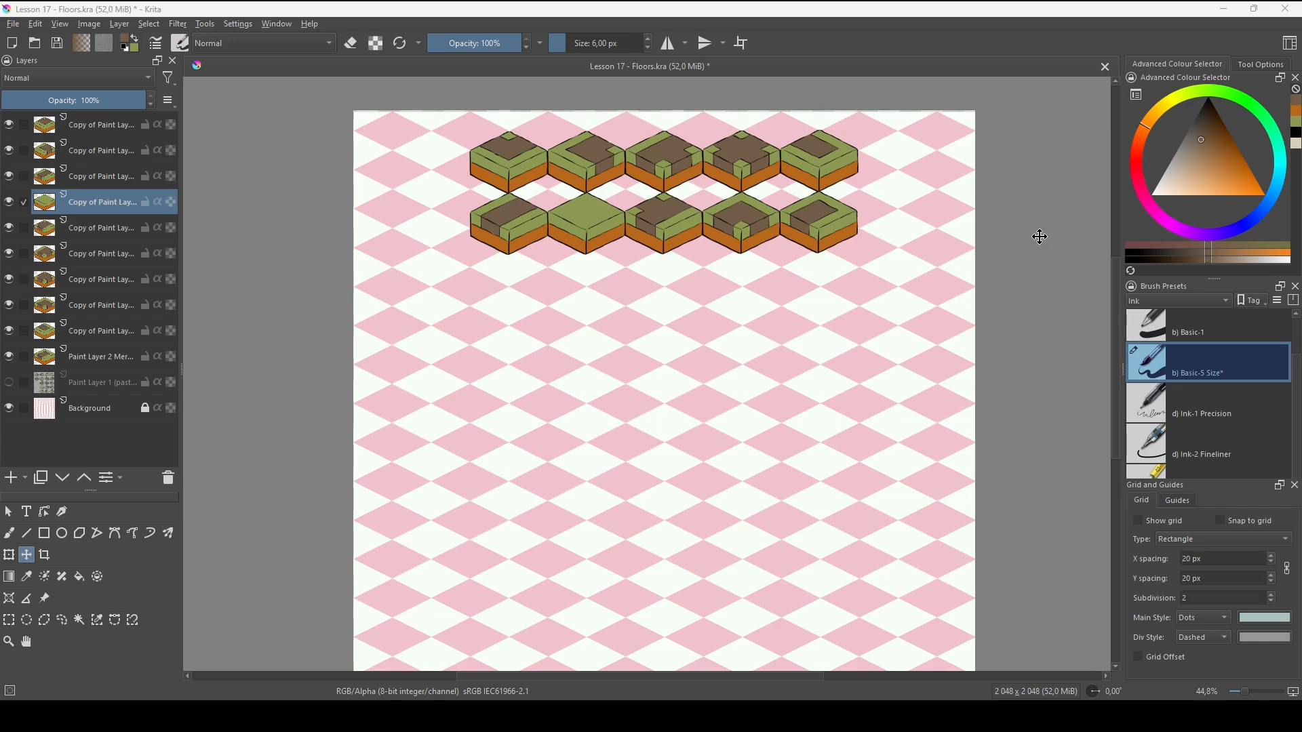
pyautogui.moveTo(1033, 190)
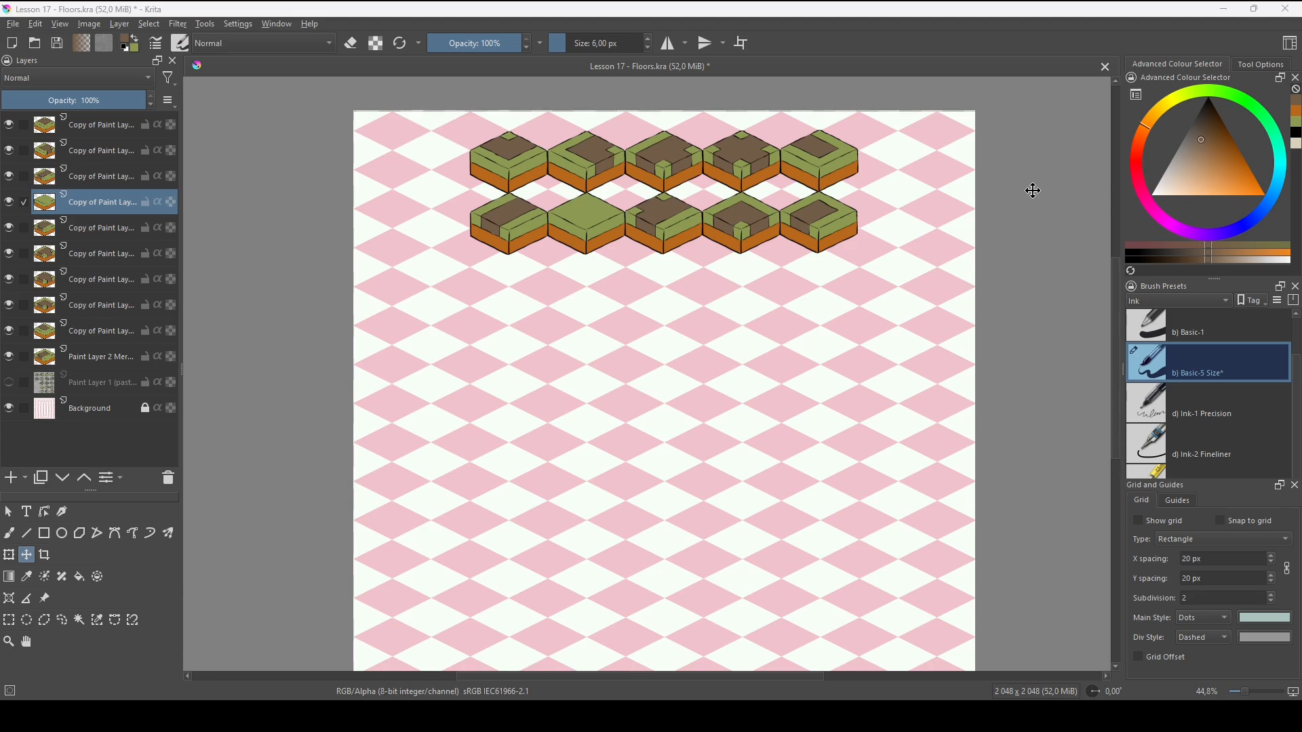
pyautogui.moveTo(926, 276)
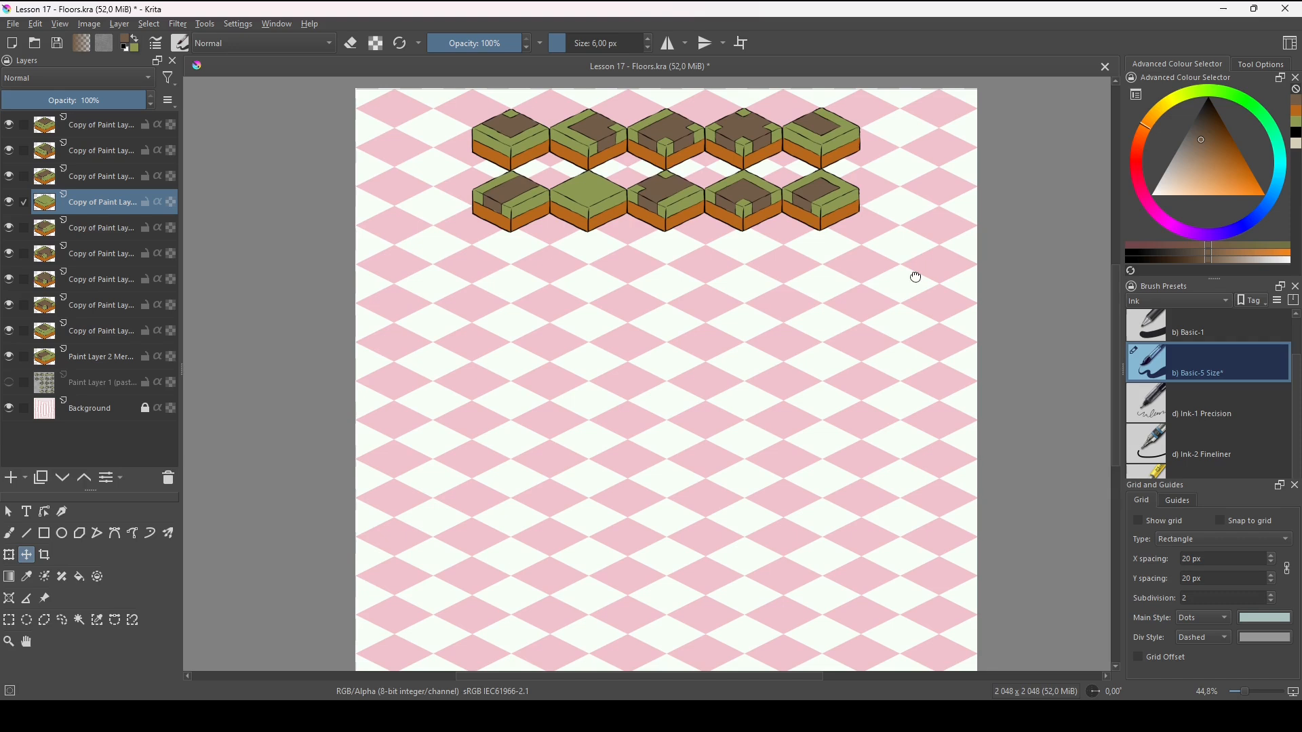
pyautogui.moveTo(1023, 320)
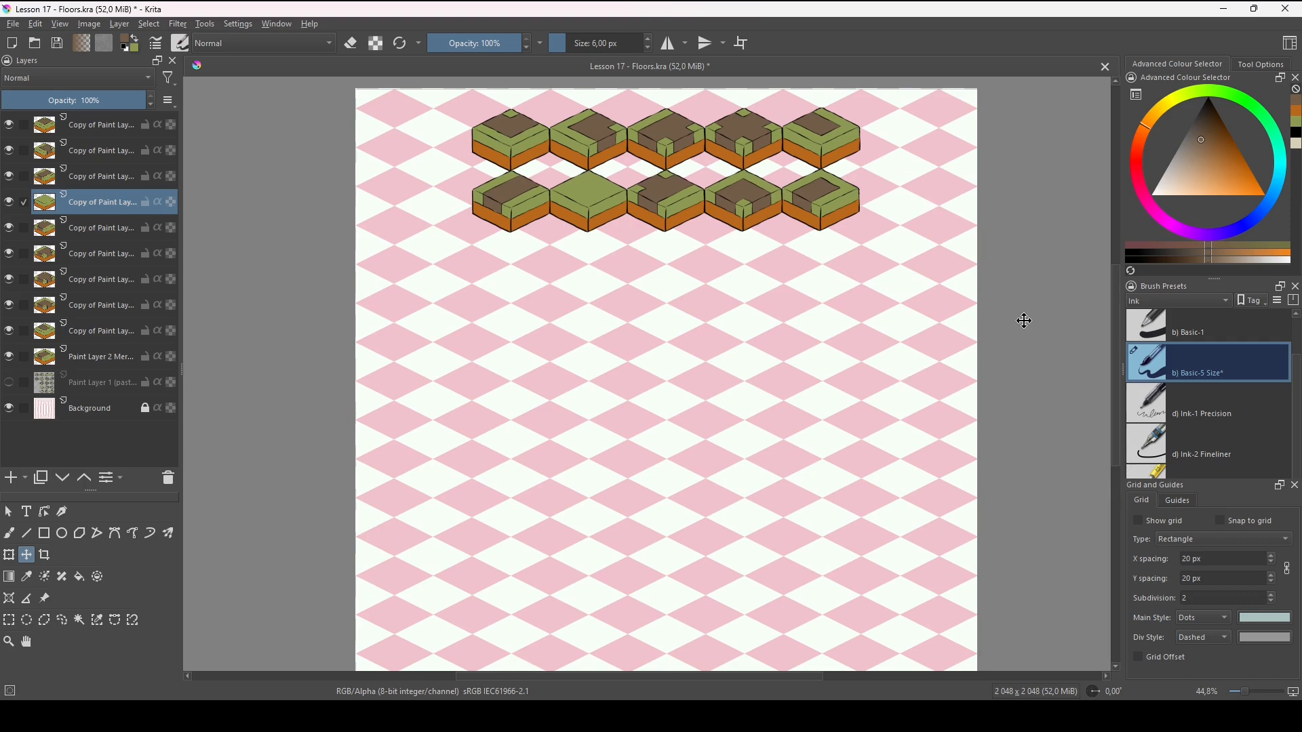
pyautogui.moveTo(1023, 258)
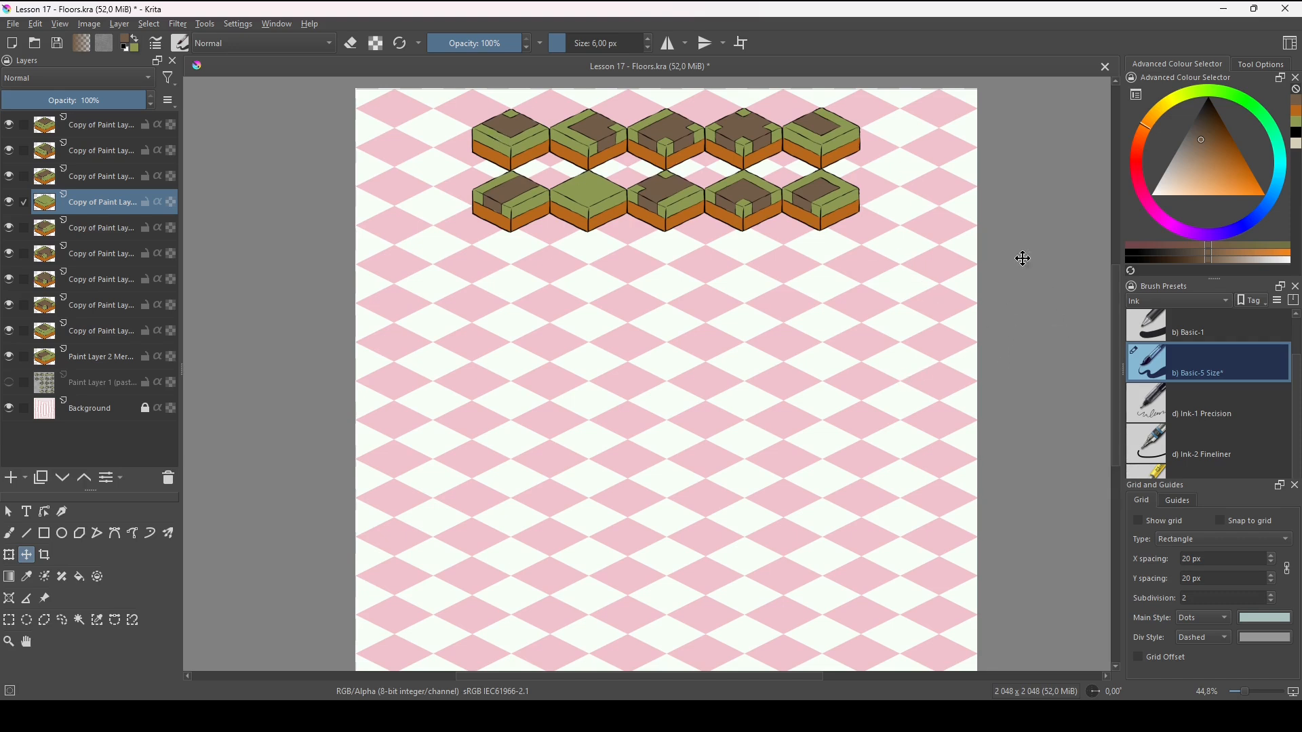
pyautogui.moveTo(1011, 244)
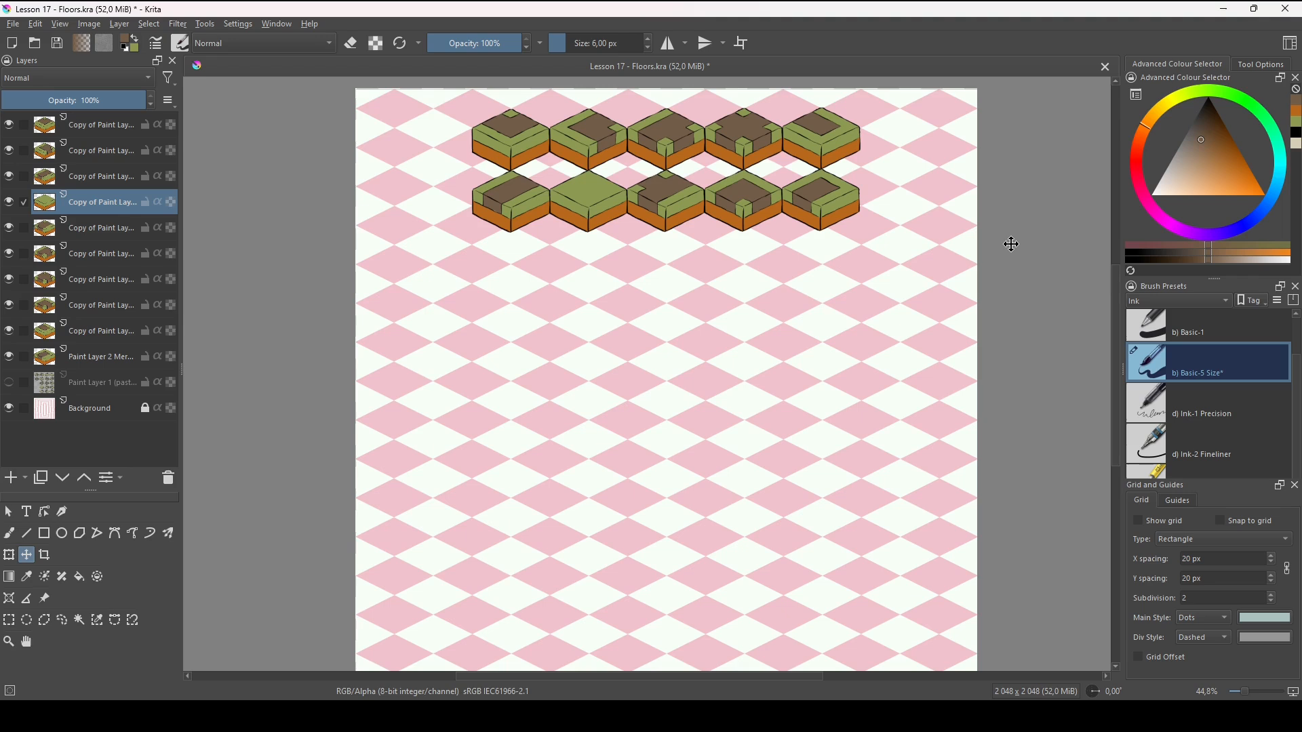
pyautogui.moveTo(903, 568)
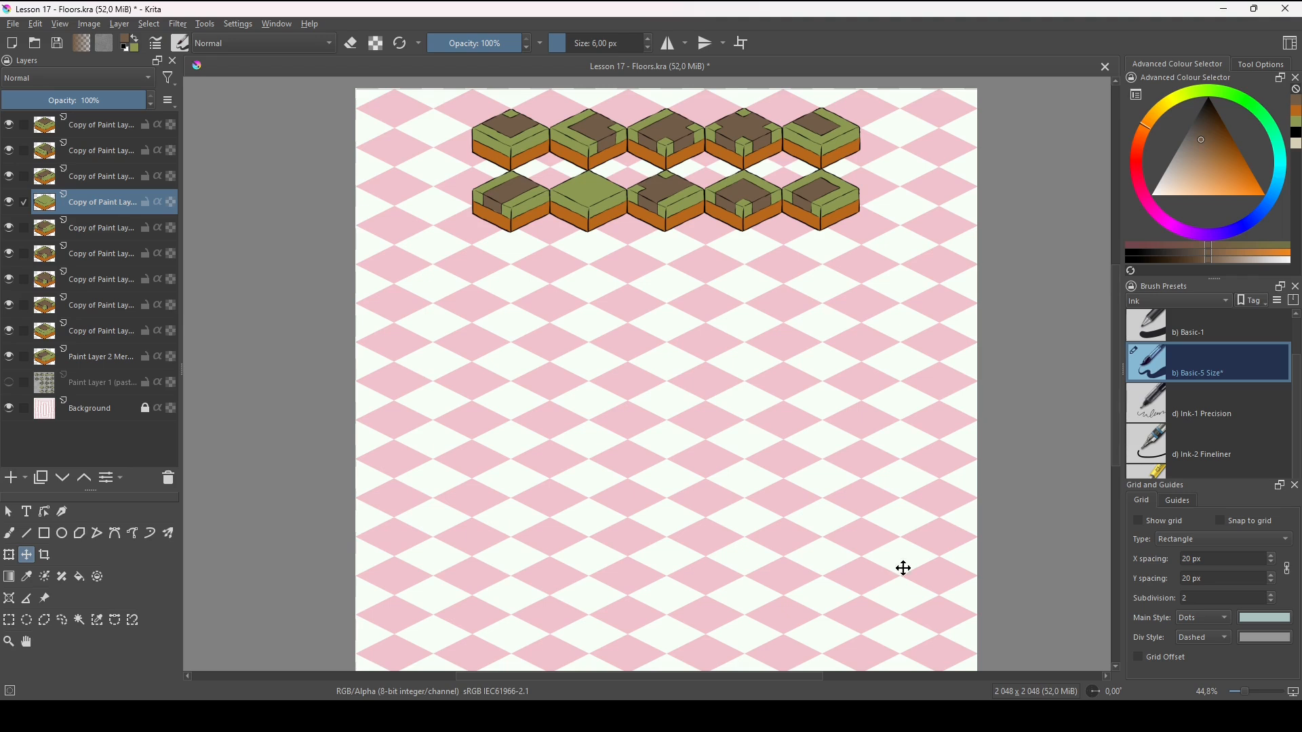
pyautogui.moveTo(885, 521)
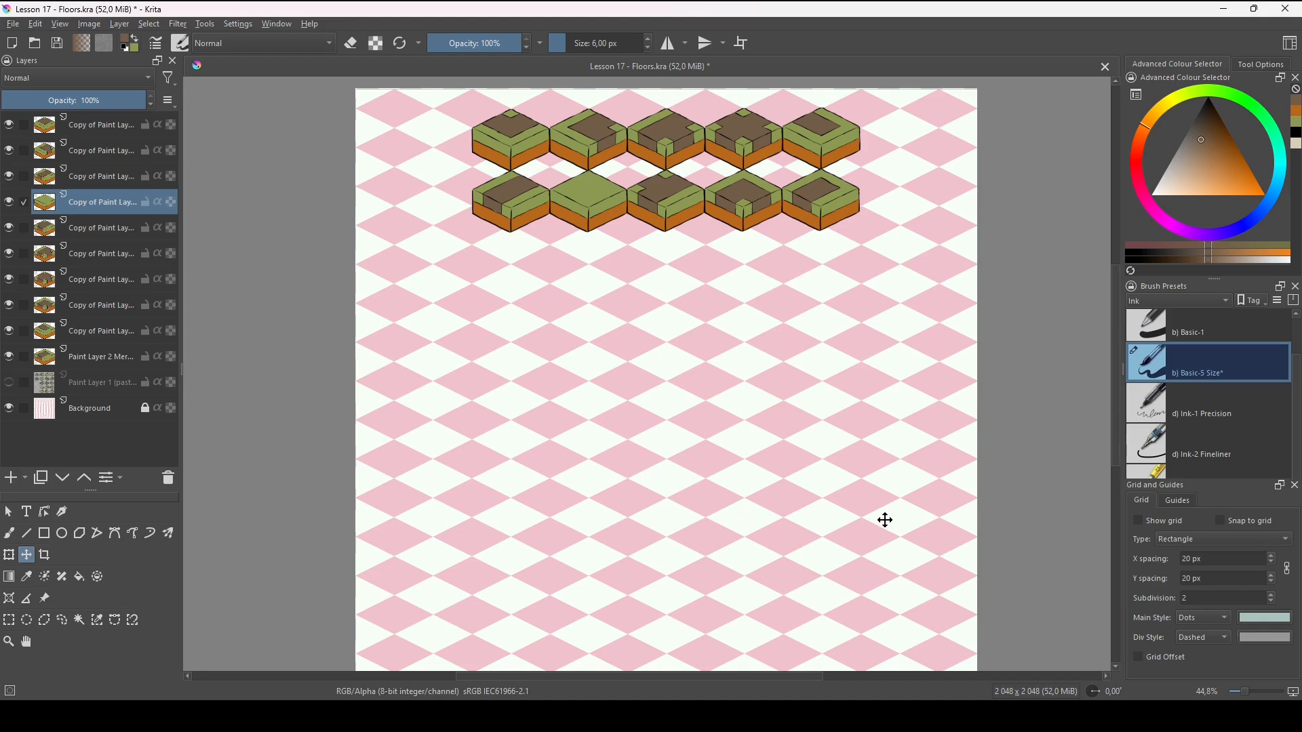
pyautogui.moveTo(896, 435)
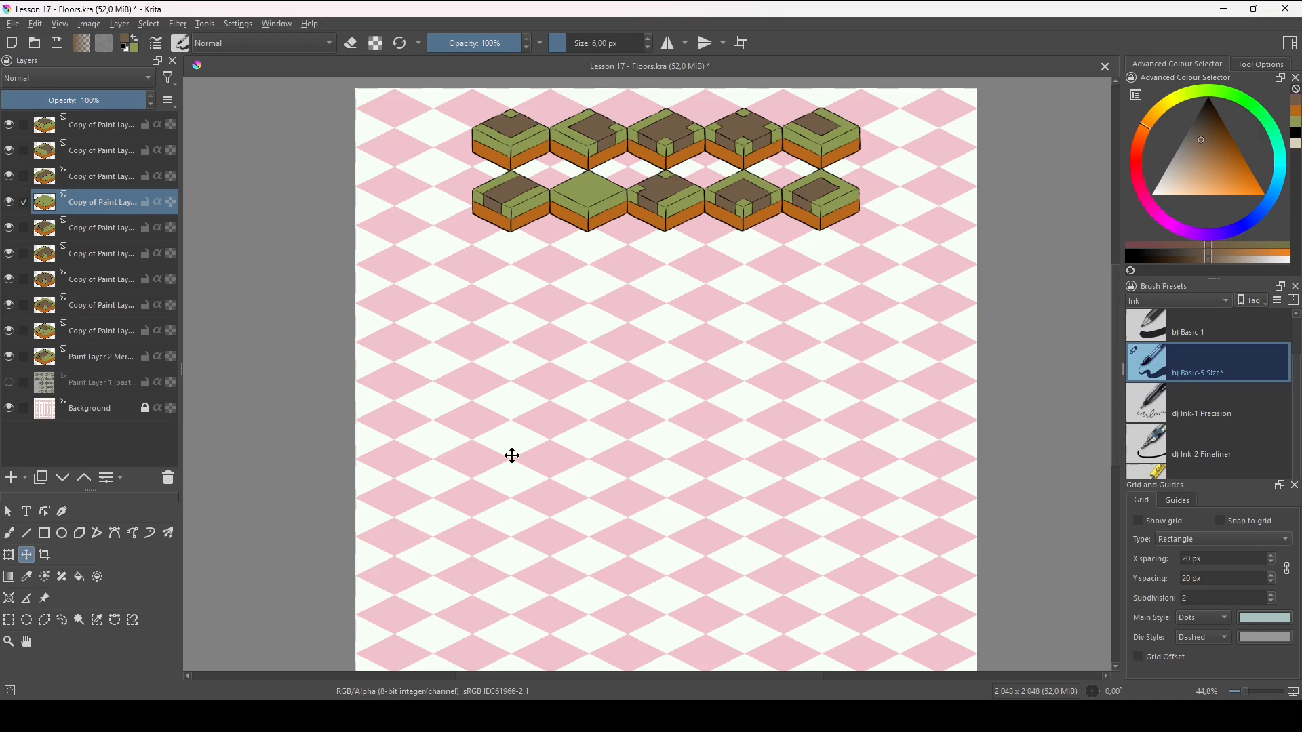
pyautogui.moveTo(717, 490)
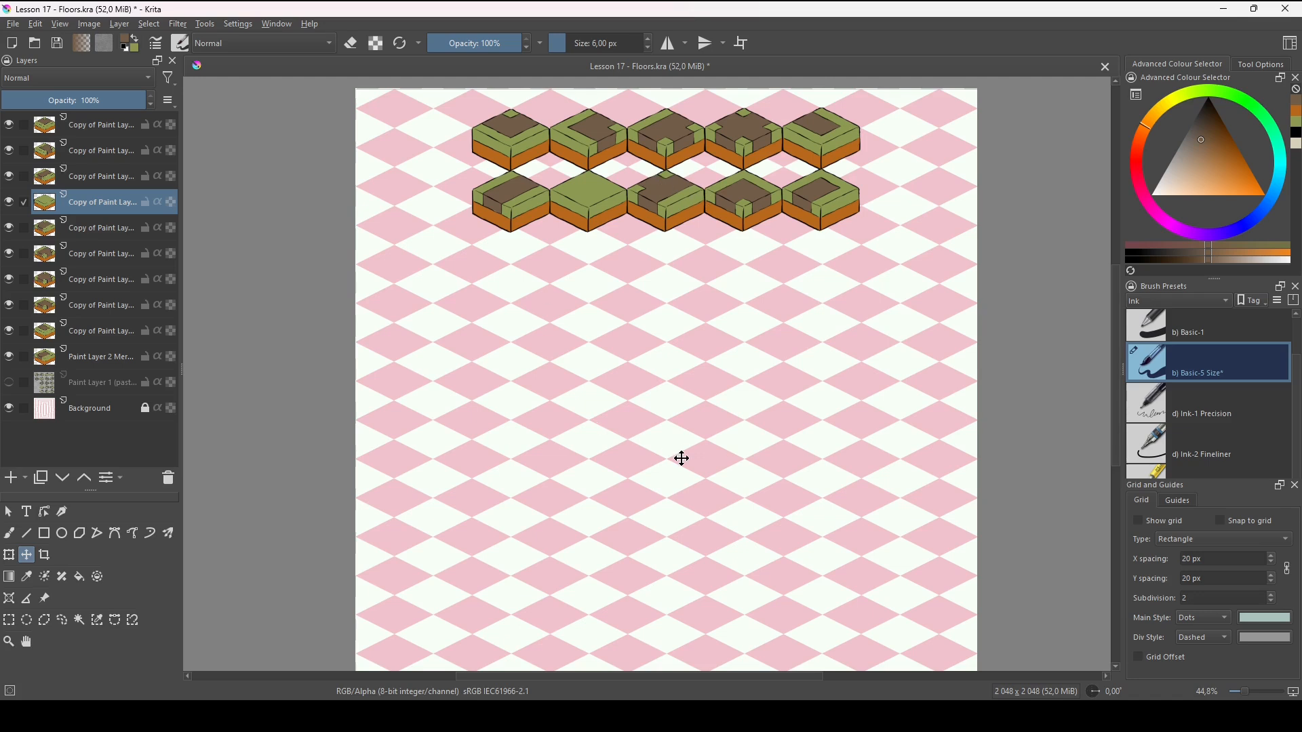
pyautogui.moveTo(642, 235)
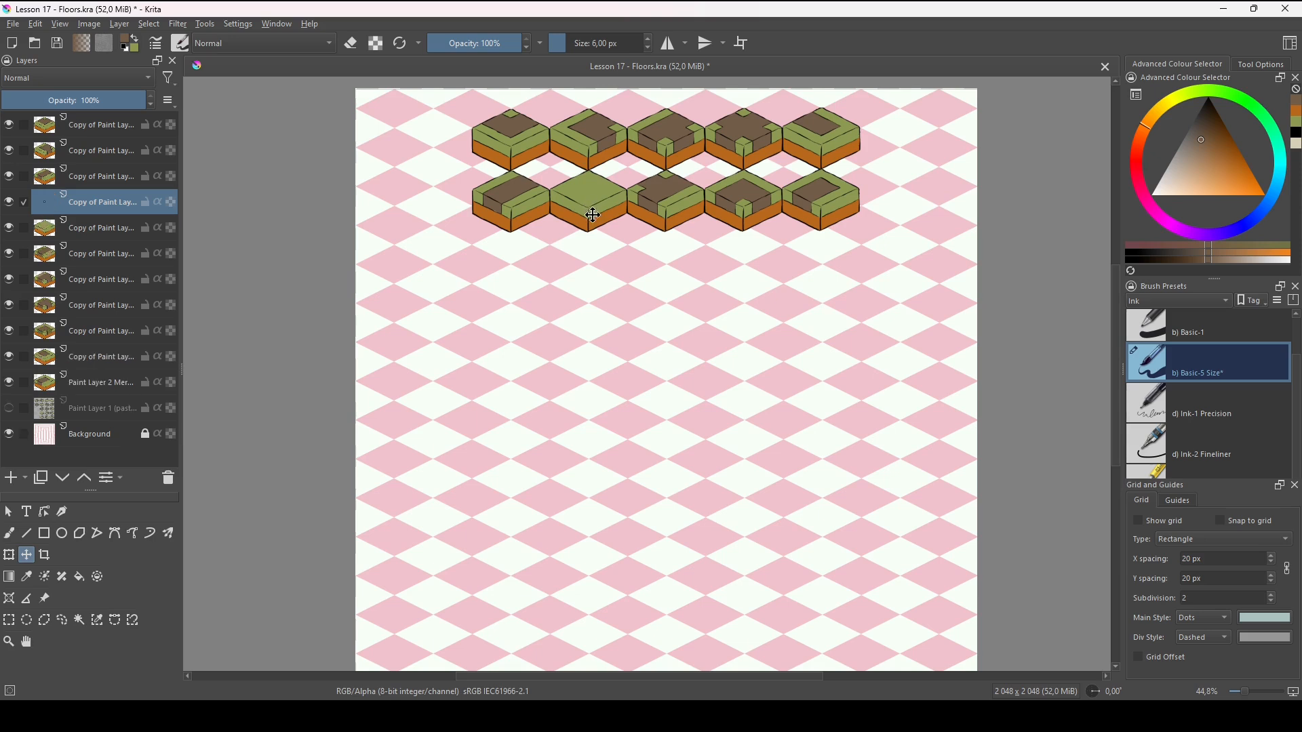
# Move the copied grass and dirt-road tiles below the rows and raise their layers to the top
pyautogui.moveTo(592, 213); pyautogui.dragTo(591, 428)
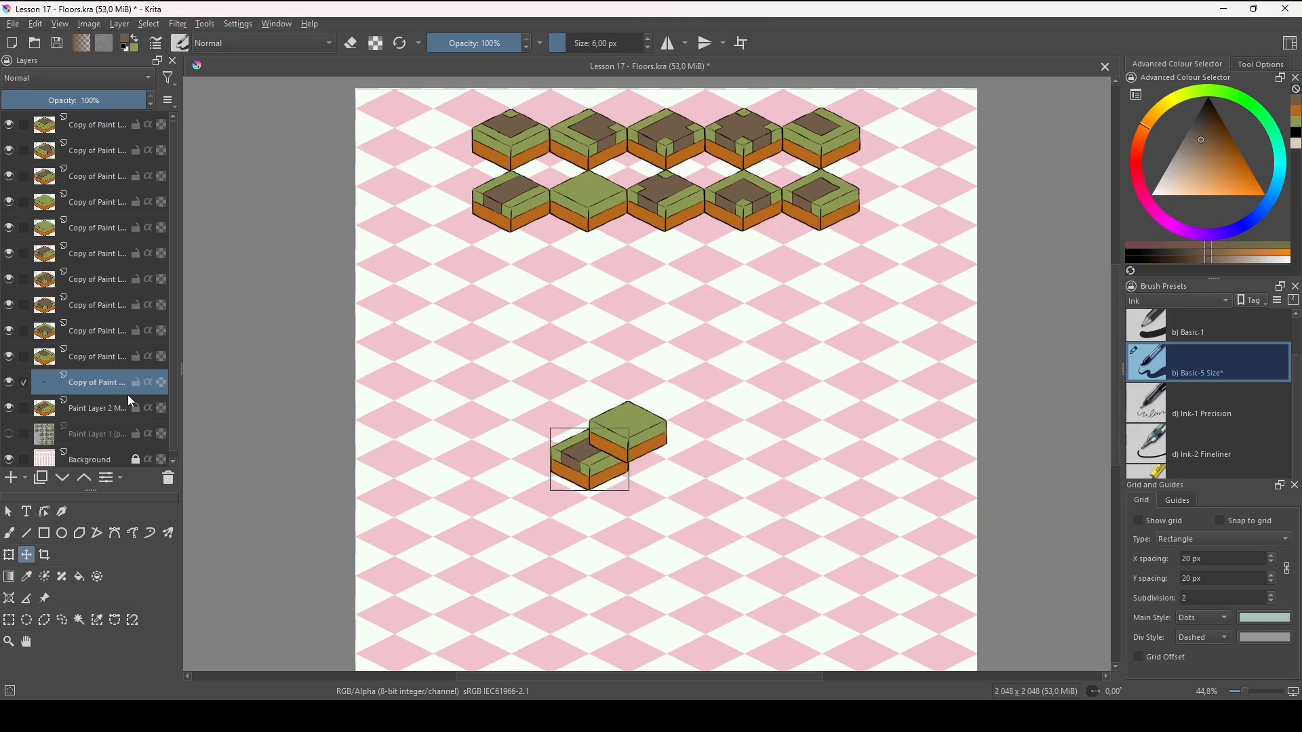
pyautogui.moveTo(645, 425)
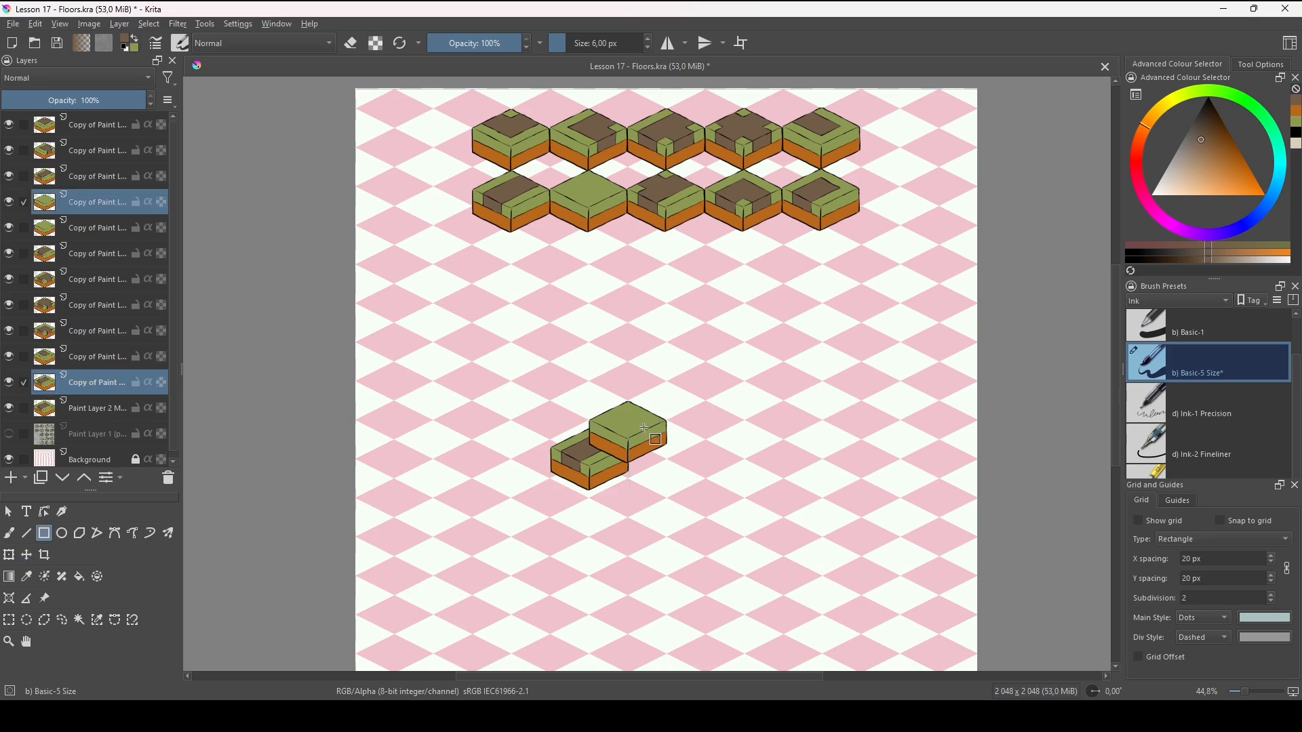
pyautogui.moveTo(175, 227)
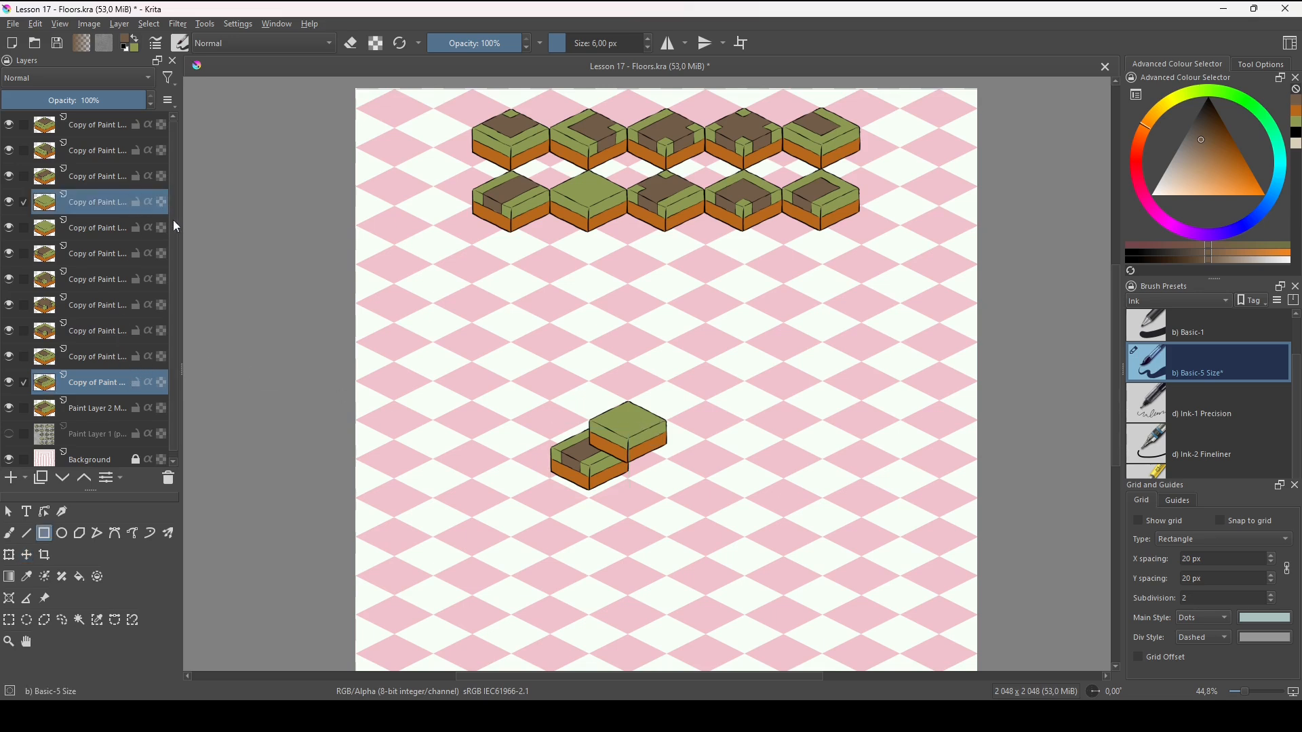
pyautogui.moveTo(95, 202); pyautogui.dragTo(95, 114)
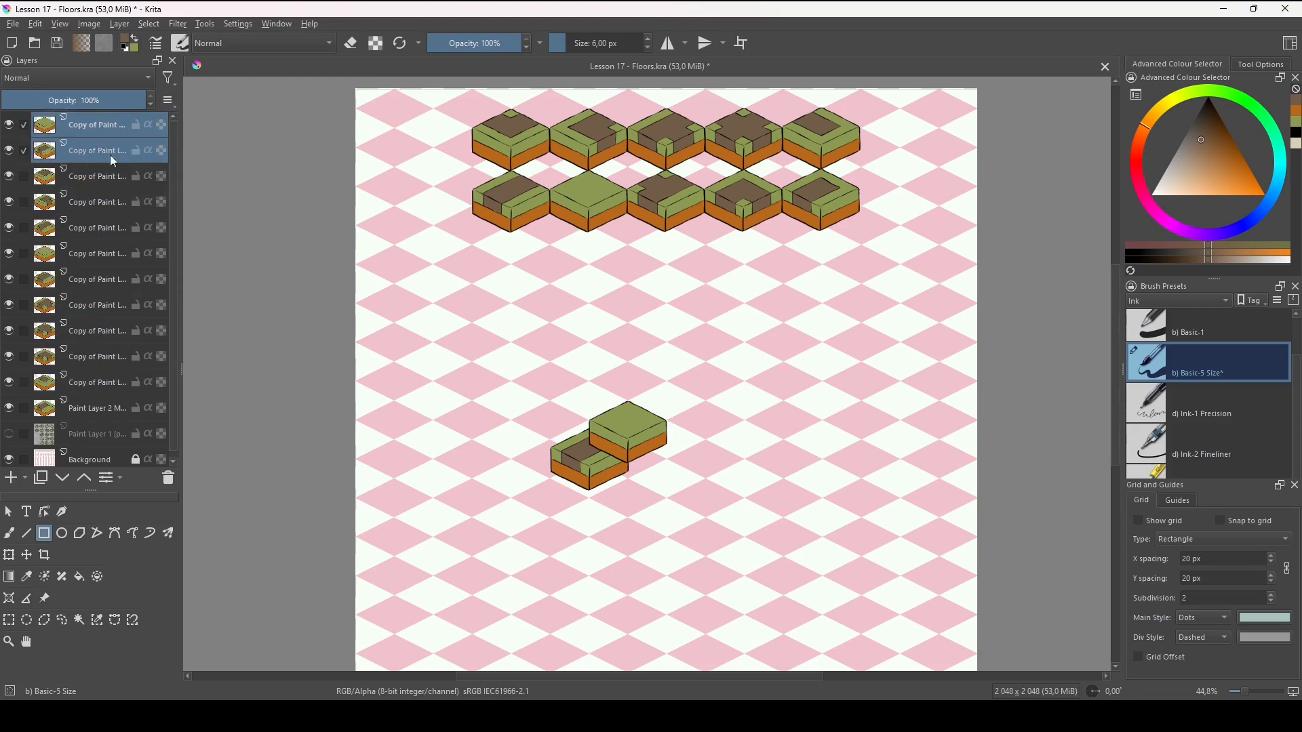
pyautogui.click(95, 125)
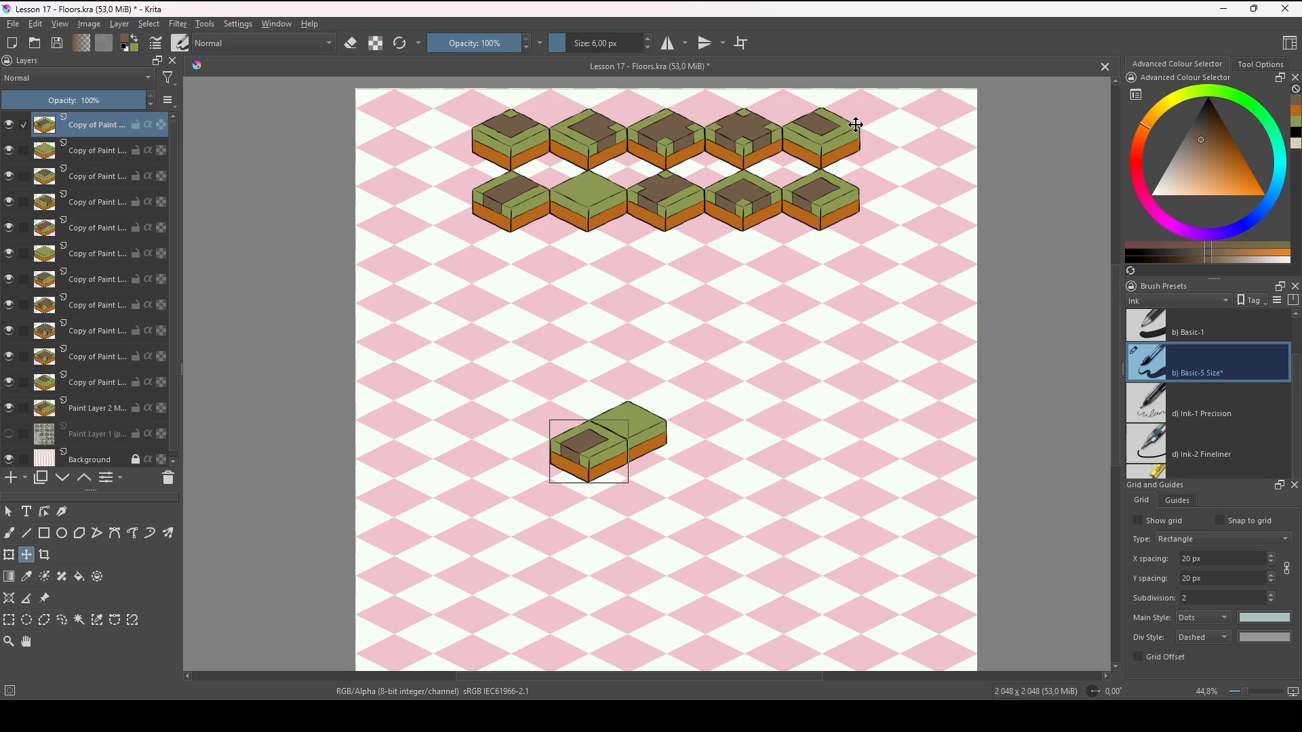
# Fit the dirt-road tile against the grass tile and mirror it horizontally
pyautogui.moveTo(587, 449); pyautogui.dragTo(834, 190)
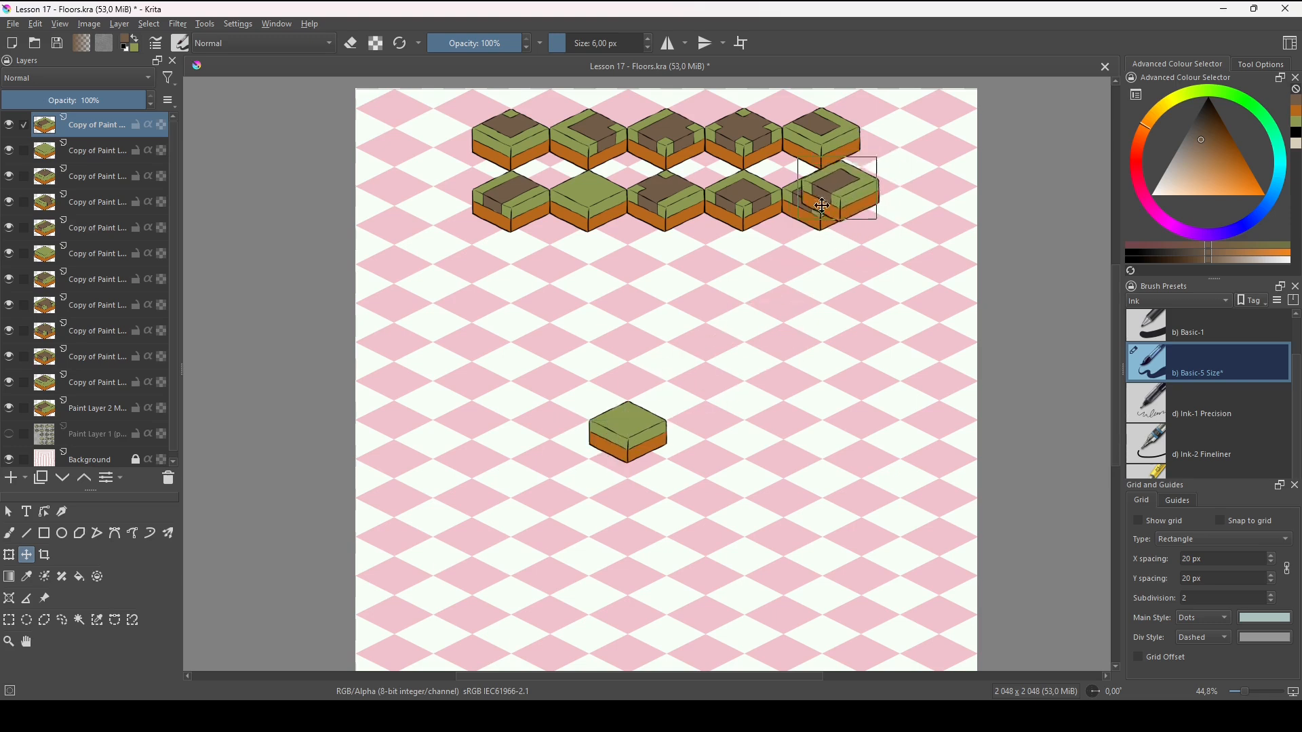
pyautogui.moveTo(830, 191); pyautogui.dragTo(573, 466)
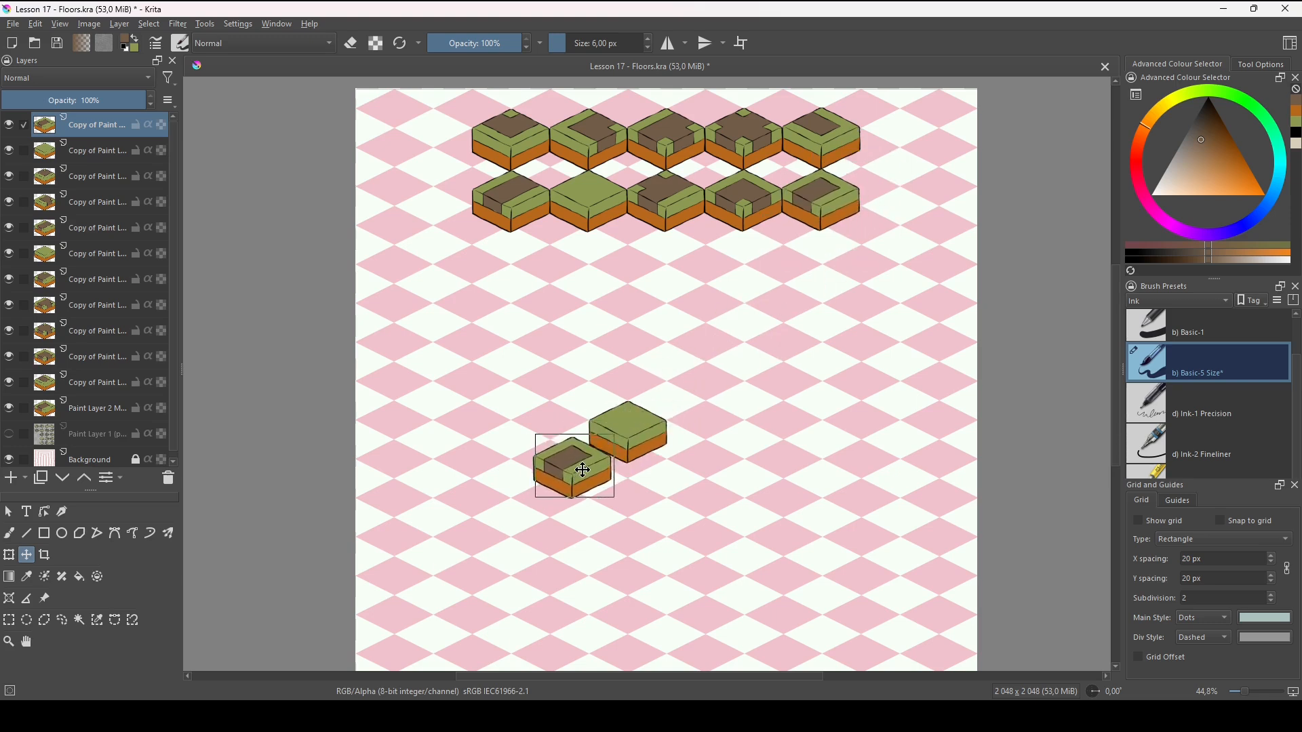
pyautogui.moveTo(578, 465); pyautogui.dragTo(568, 448)
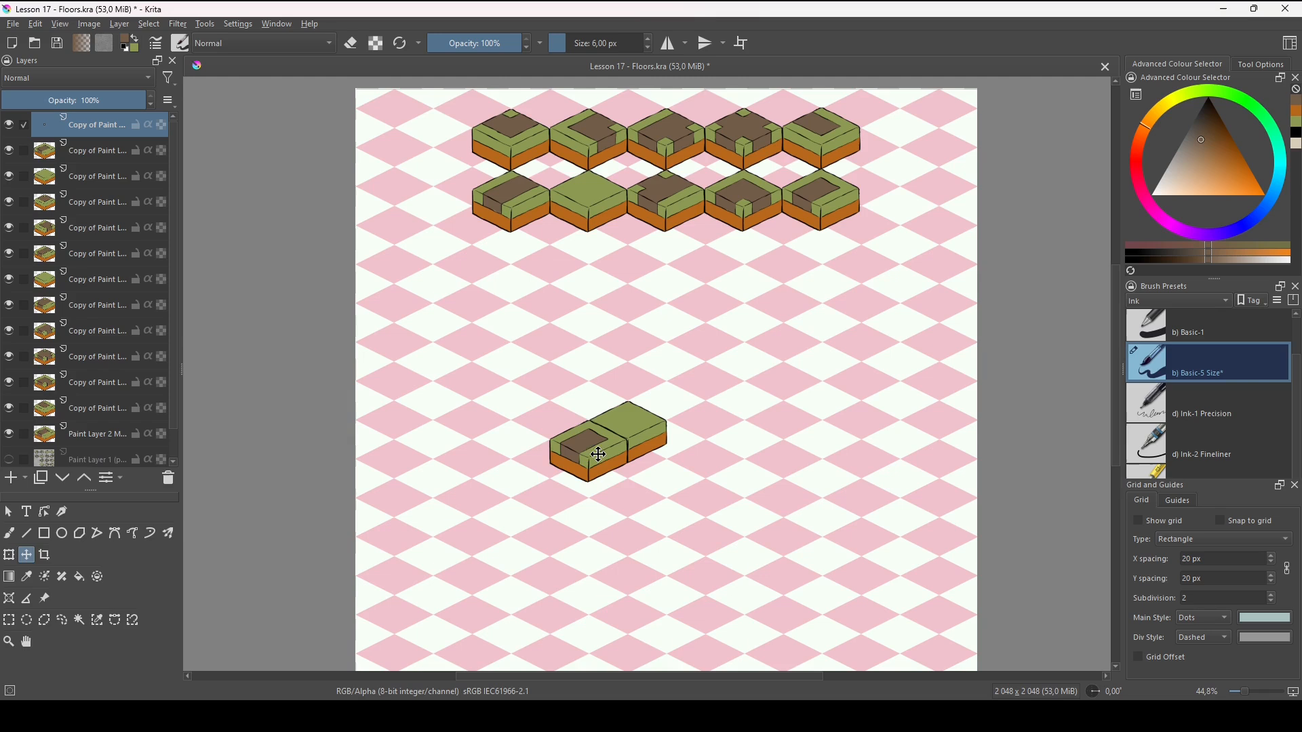
pyautogui.rightClick(598, 454)
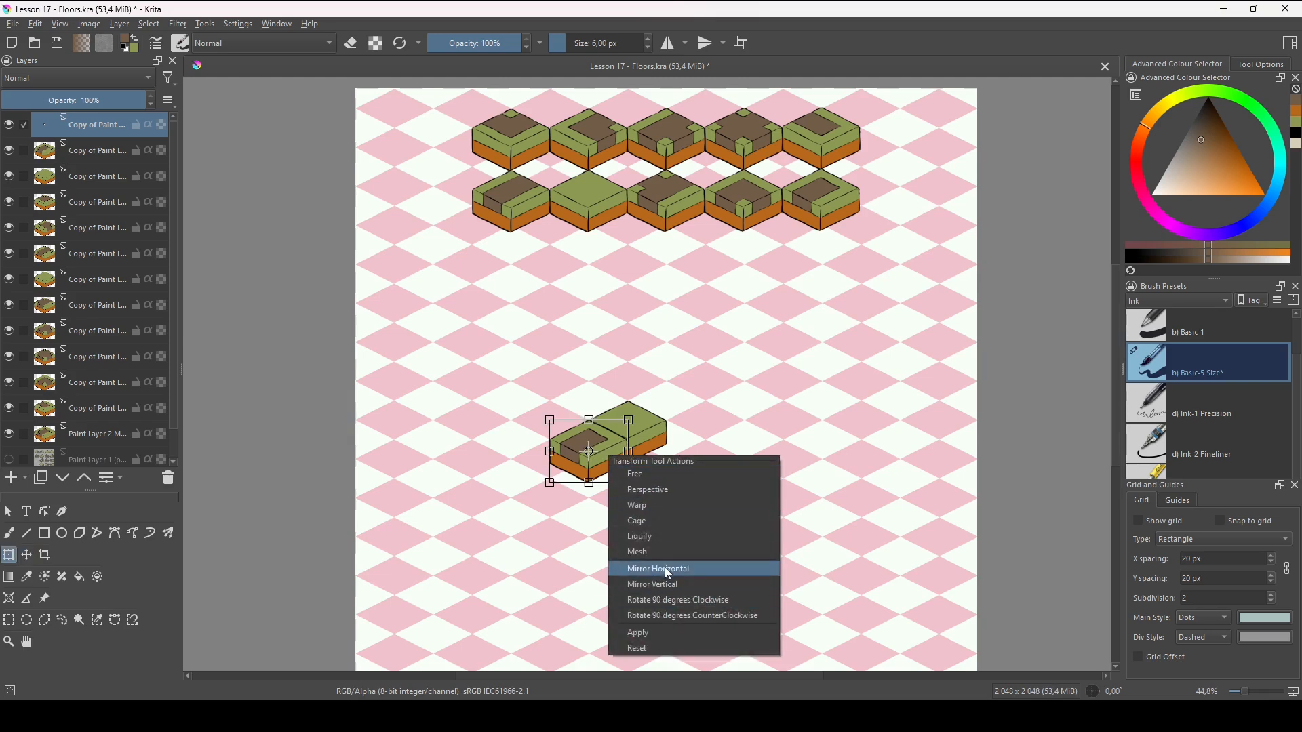
pyautogui.click(656, 568)
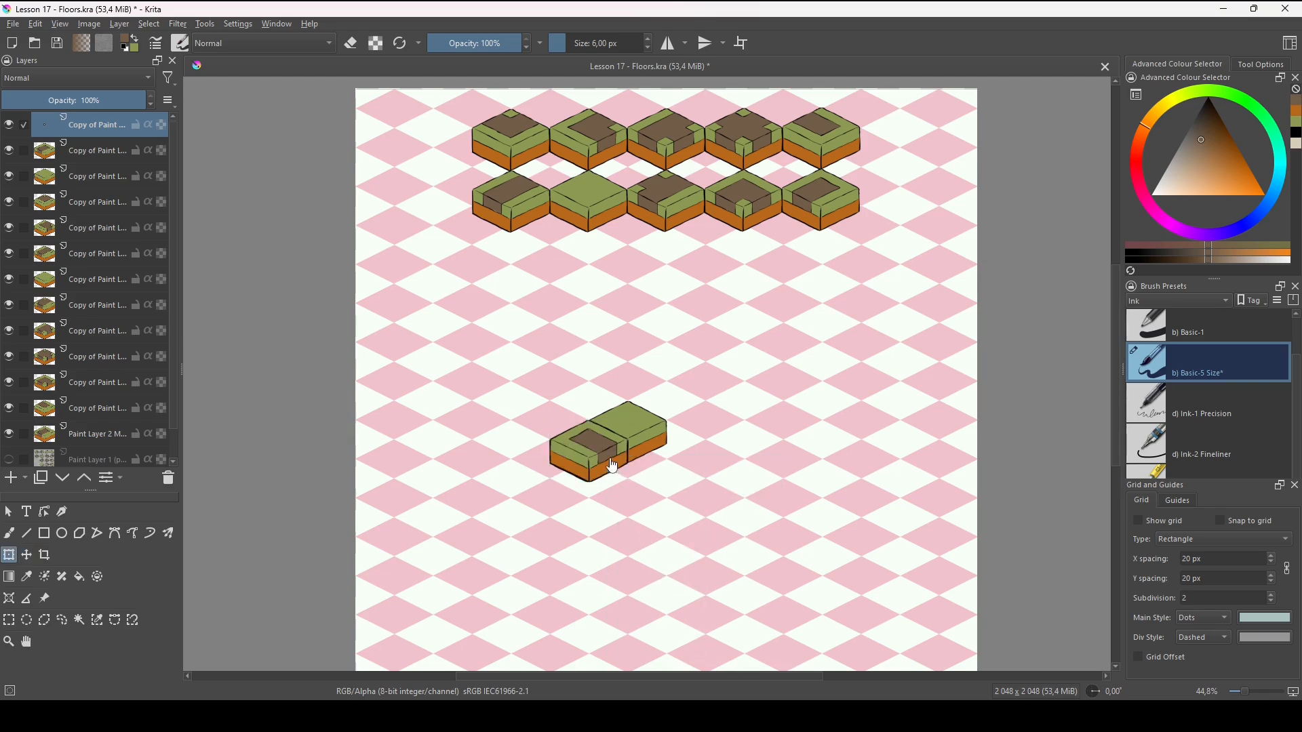
# Line a second road tile up beside the first to the right
pyautogui.moveTo(606, 445); pyautogui.dragTo(693, 461)
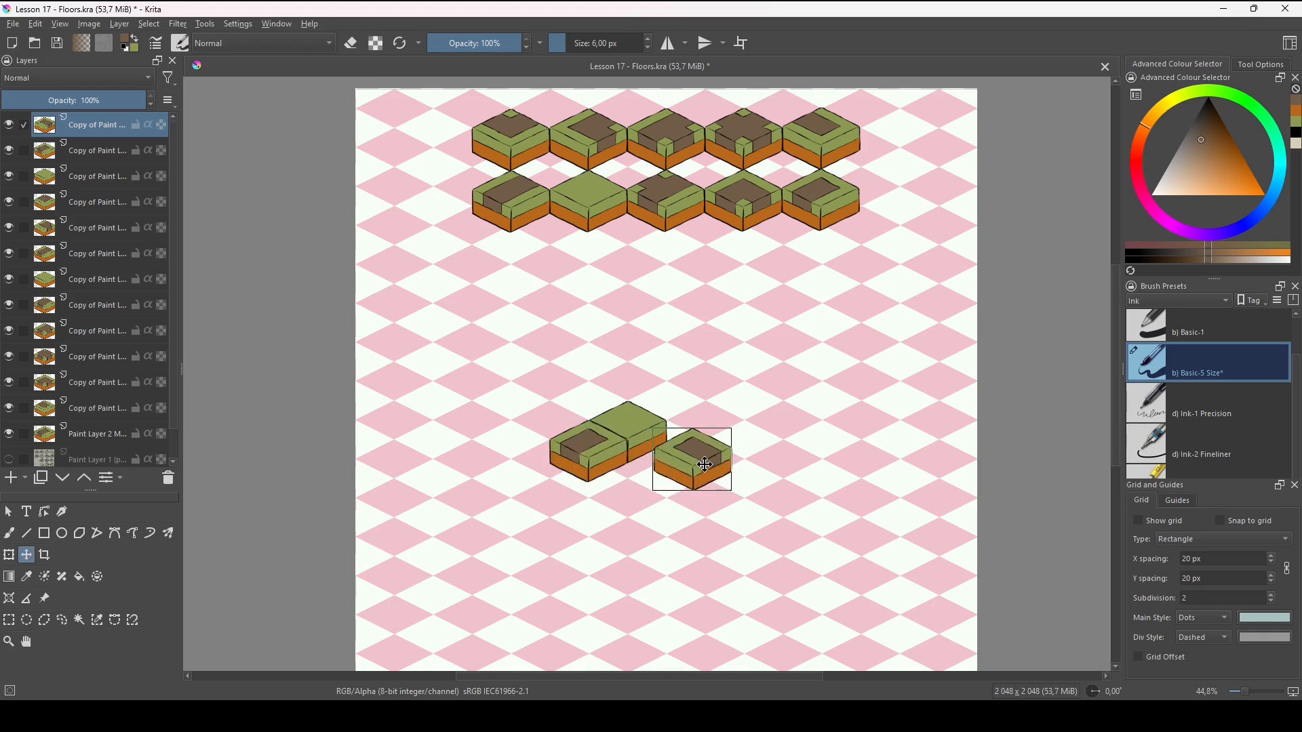
pyautogui.moveTo(704, 463); pyautogui.dragTo(683, 454)
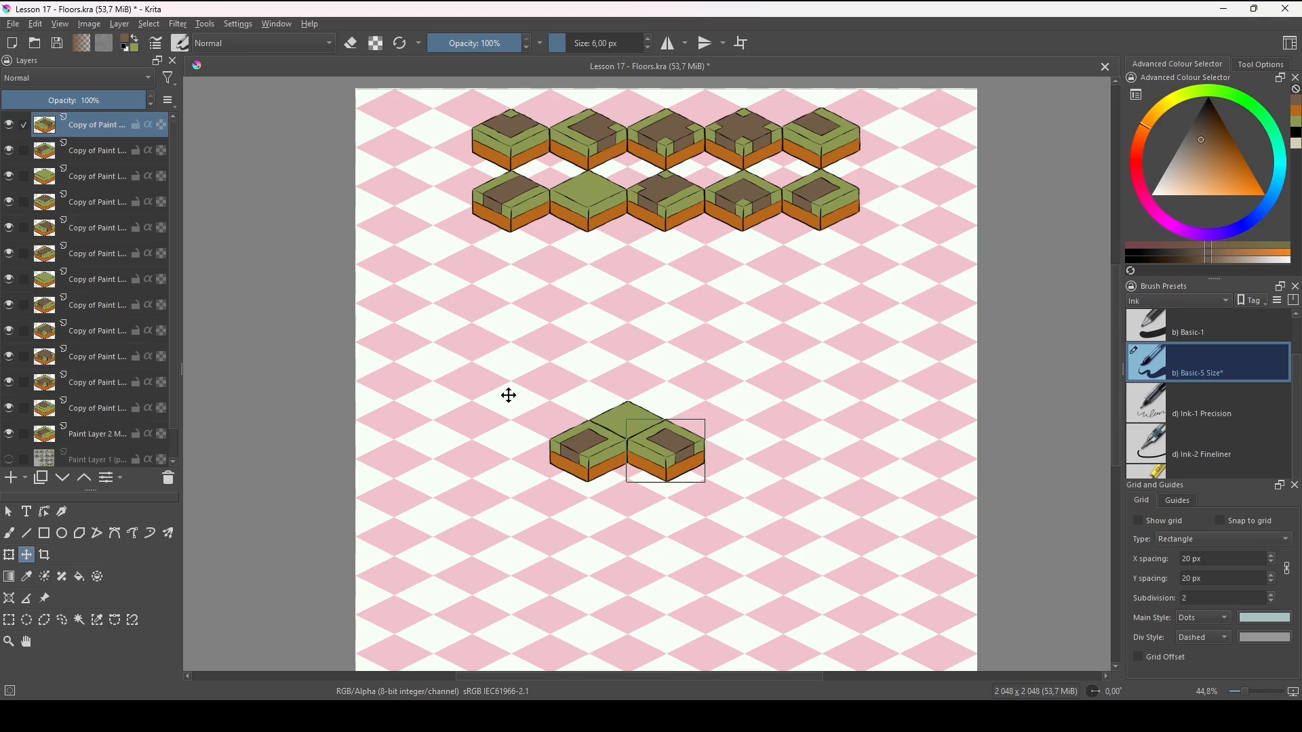
pyautogui.moveTo(752, 394)
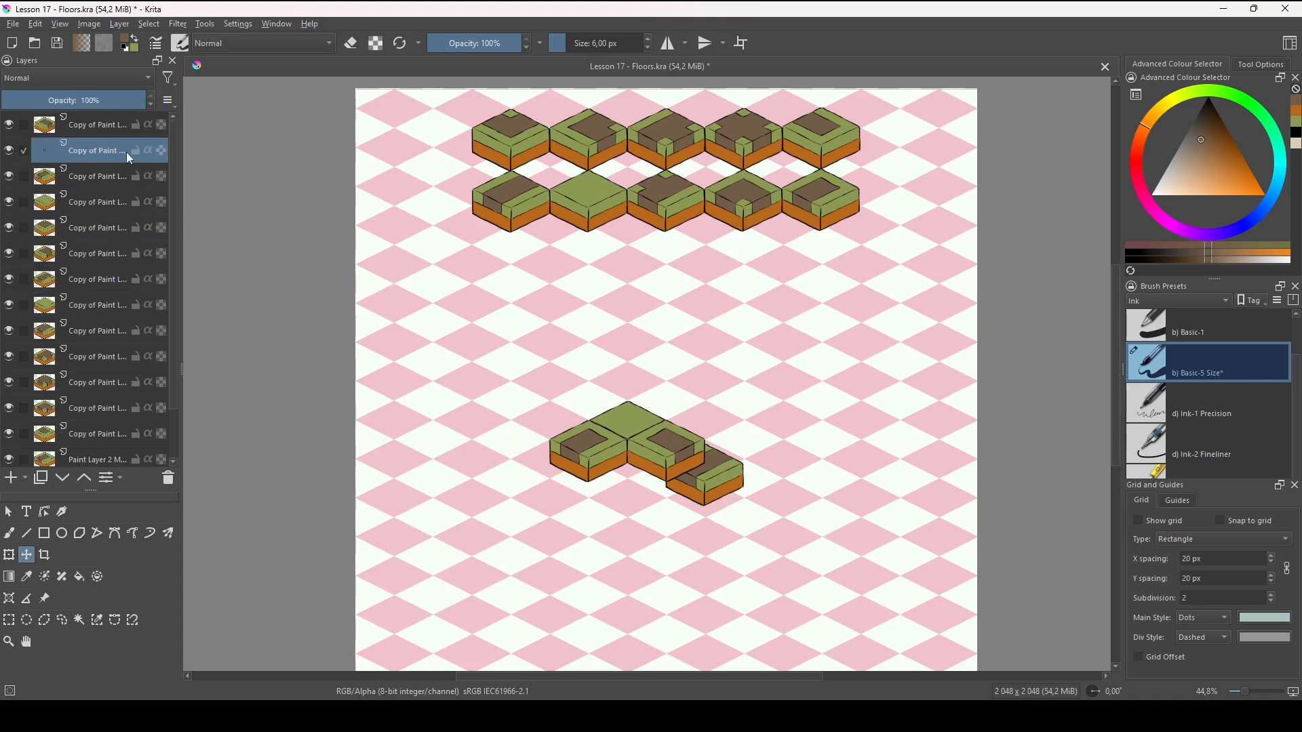
# Select the layer of another road tile copy for the test layout
pyautogui.click(95, 125)
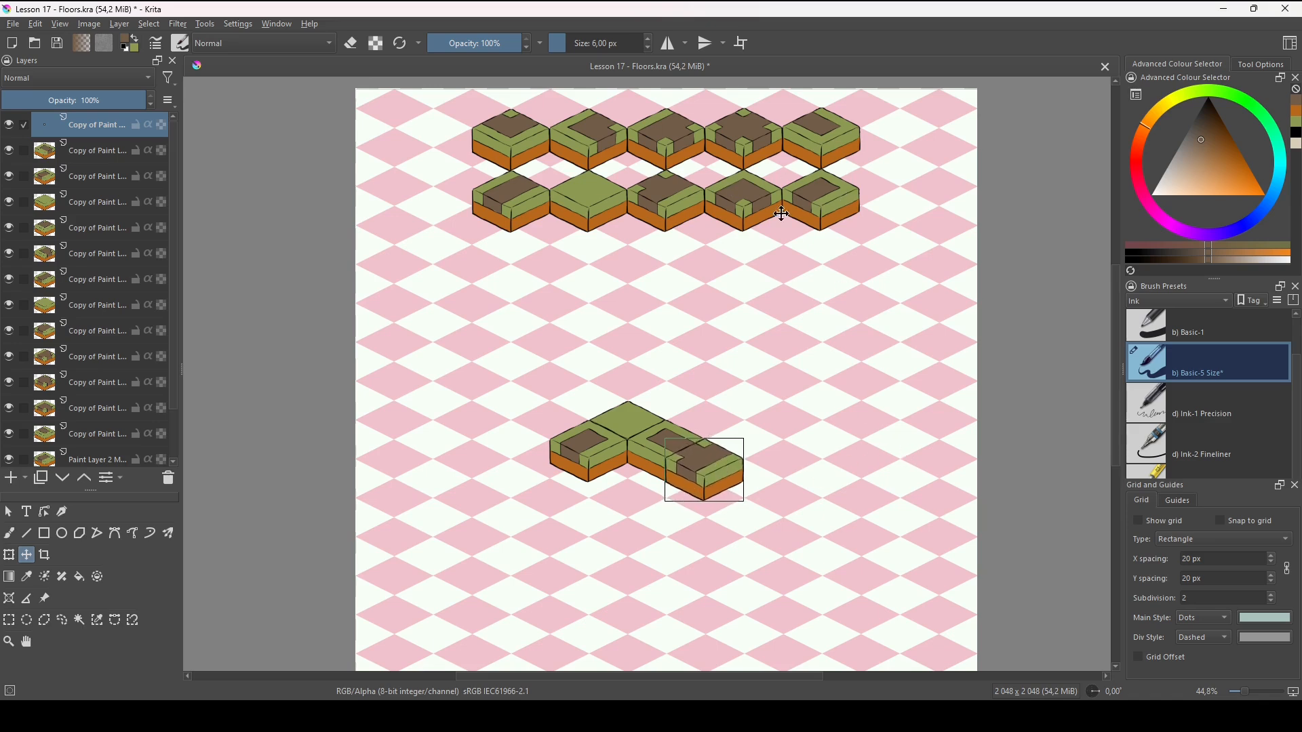
pyautogui.moveTo(607, 144)
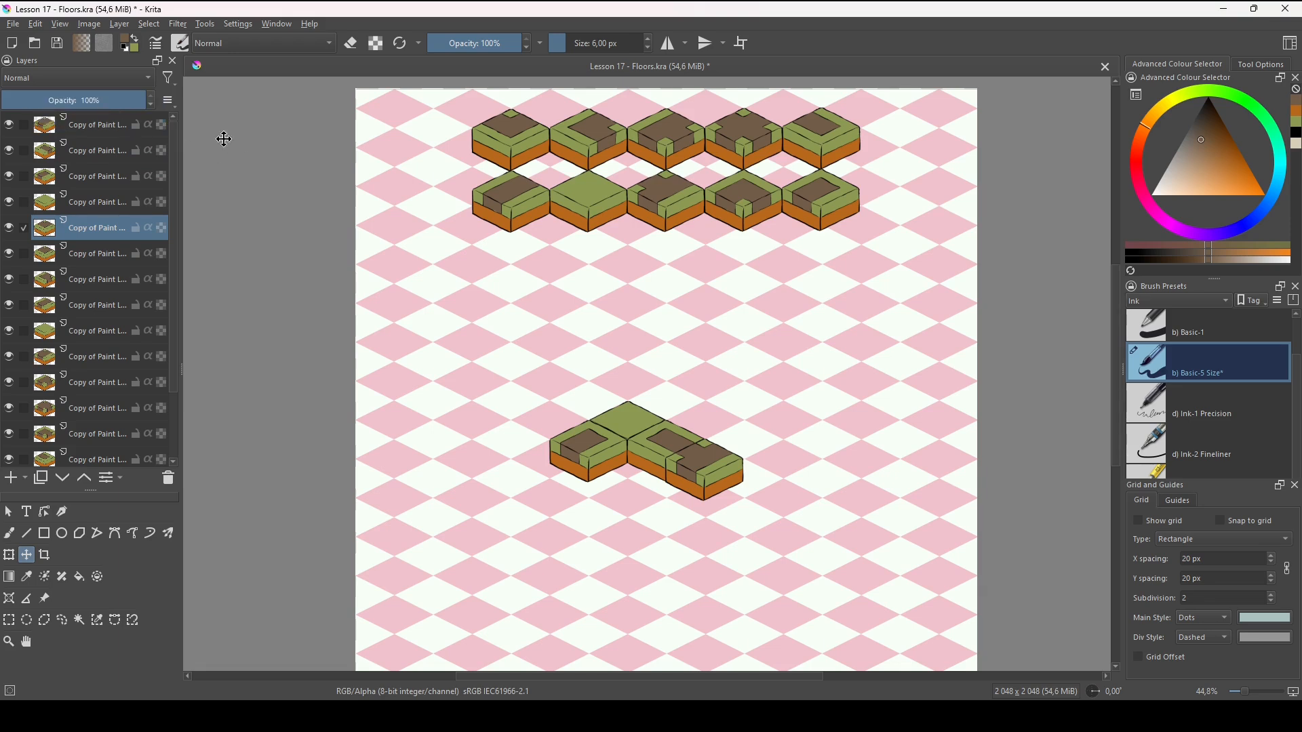
# Move the top road tile copy out of the layout and below the grass tile as a corner
pyautogui.click(95, 125)
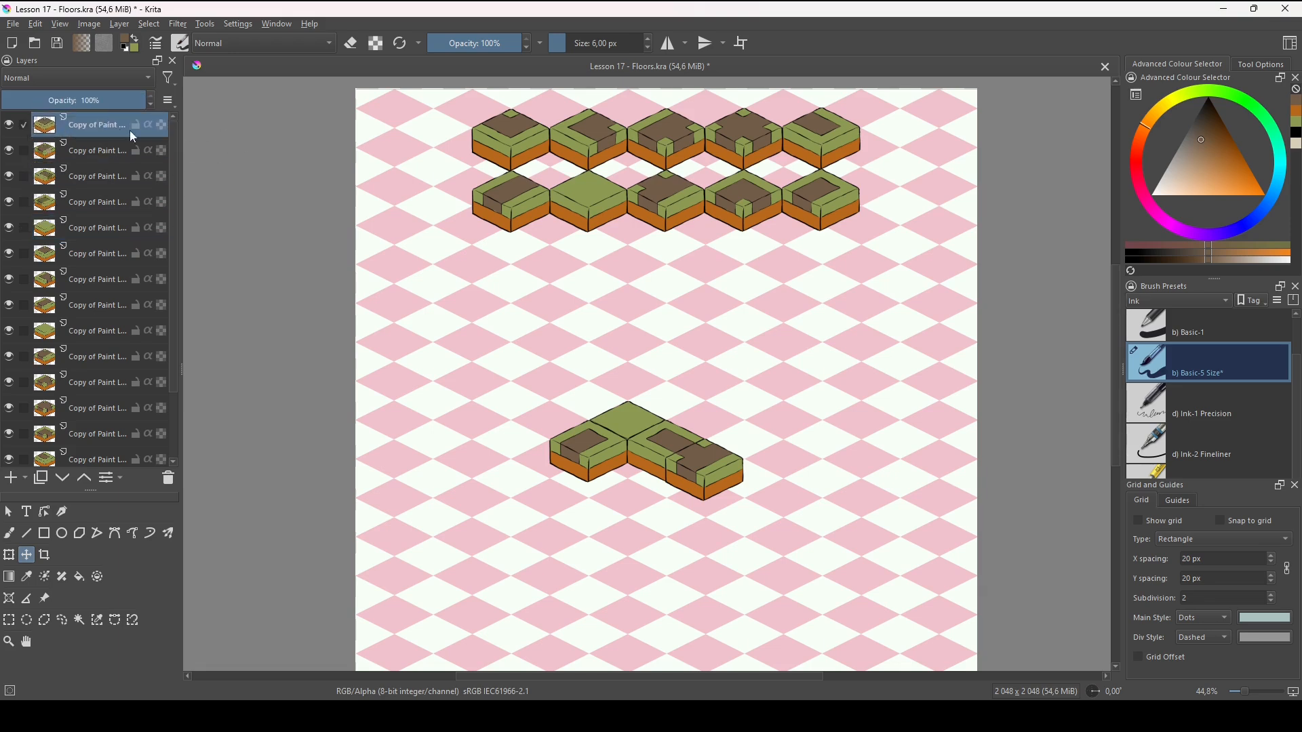
pyautogui.moveTo(643, 453); pyautogui.dragTo(760, 484)
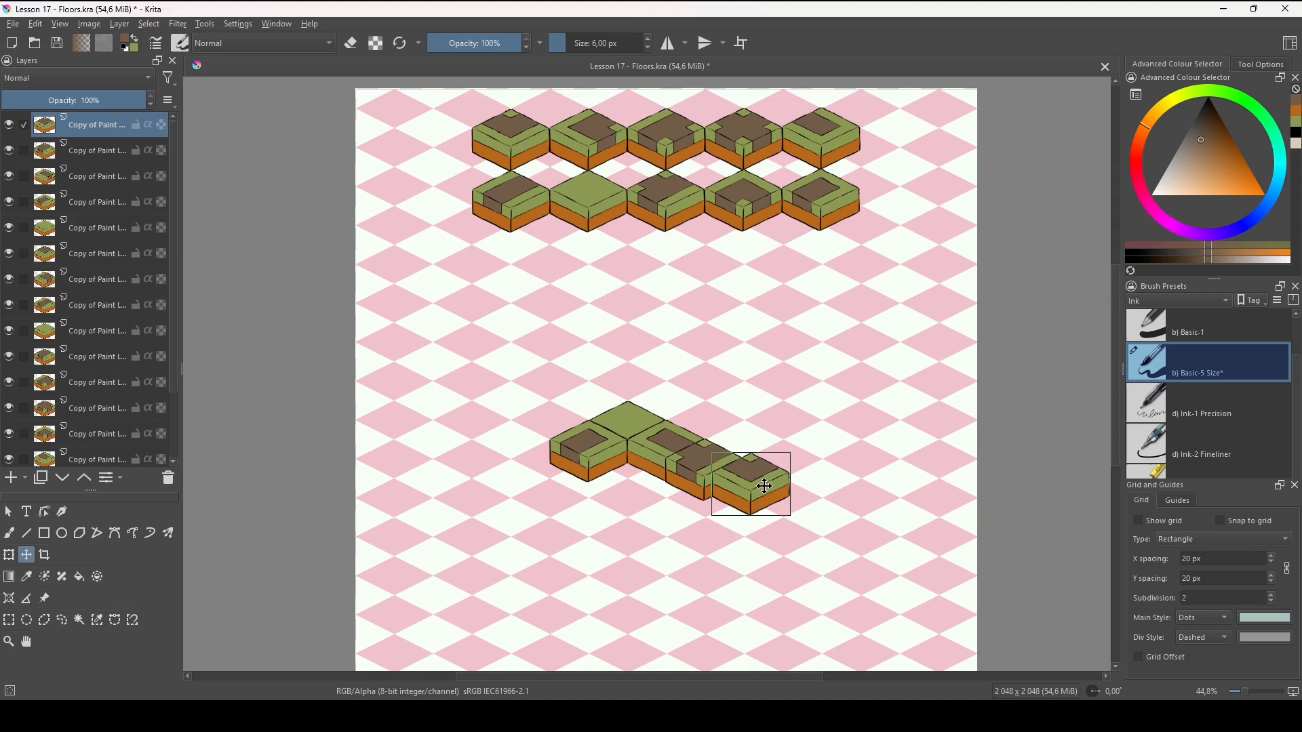
pyautogui.moveTo(762, 486); pyautogui.dragTo(665, 489)
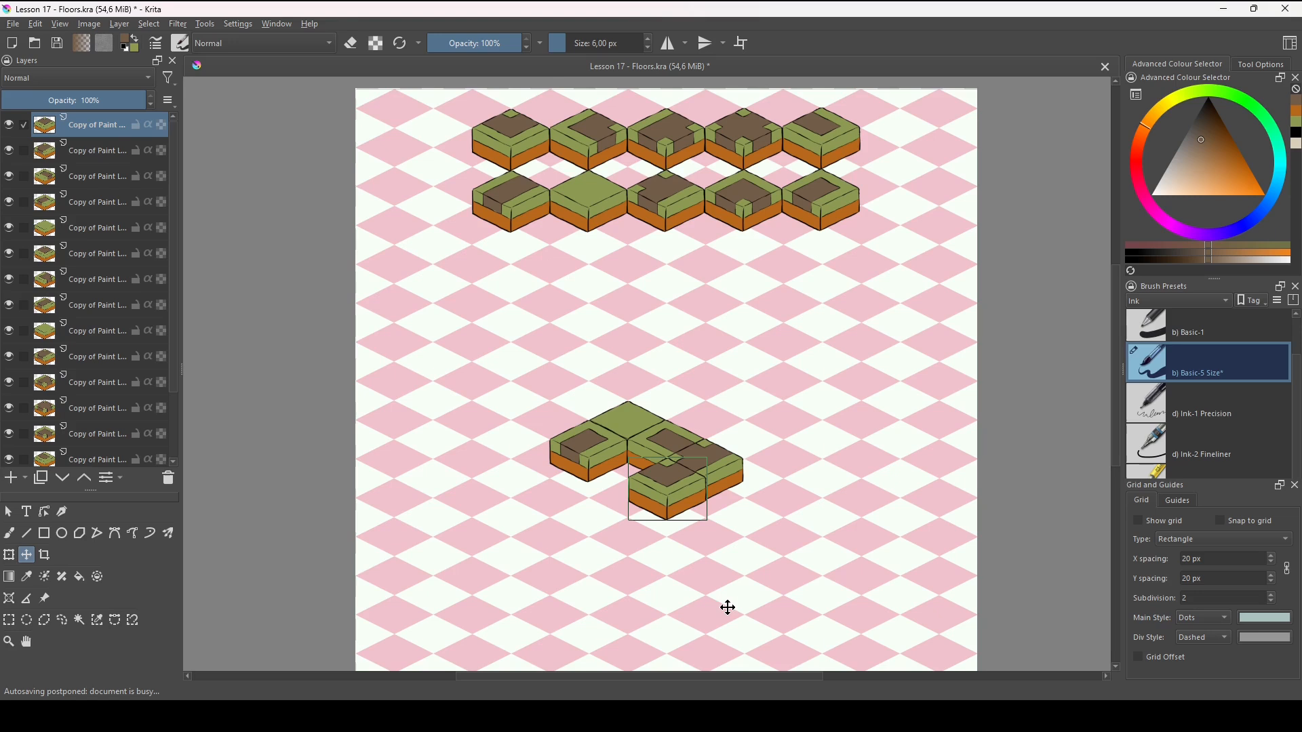
pyautogui.moveTo(489, 495)
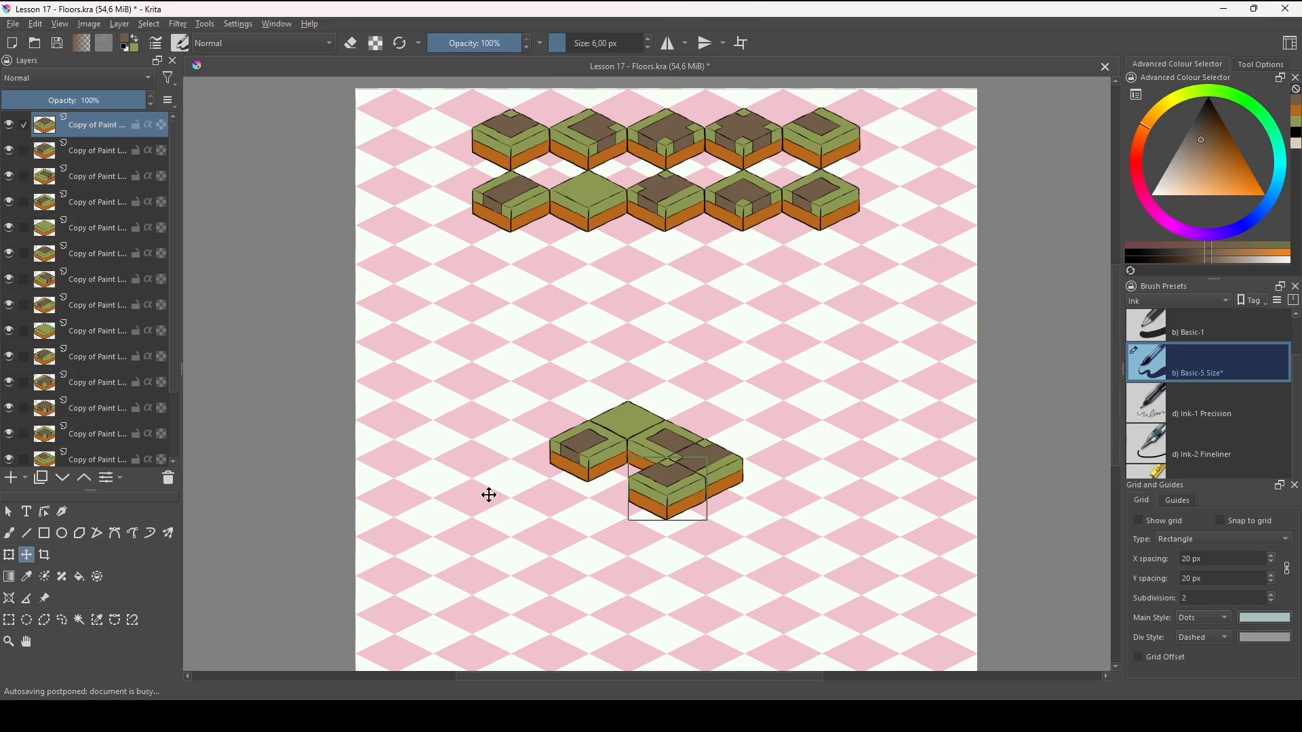
pyautogui.moveTo(731, 318)
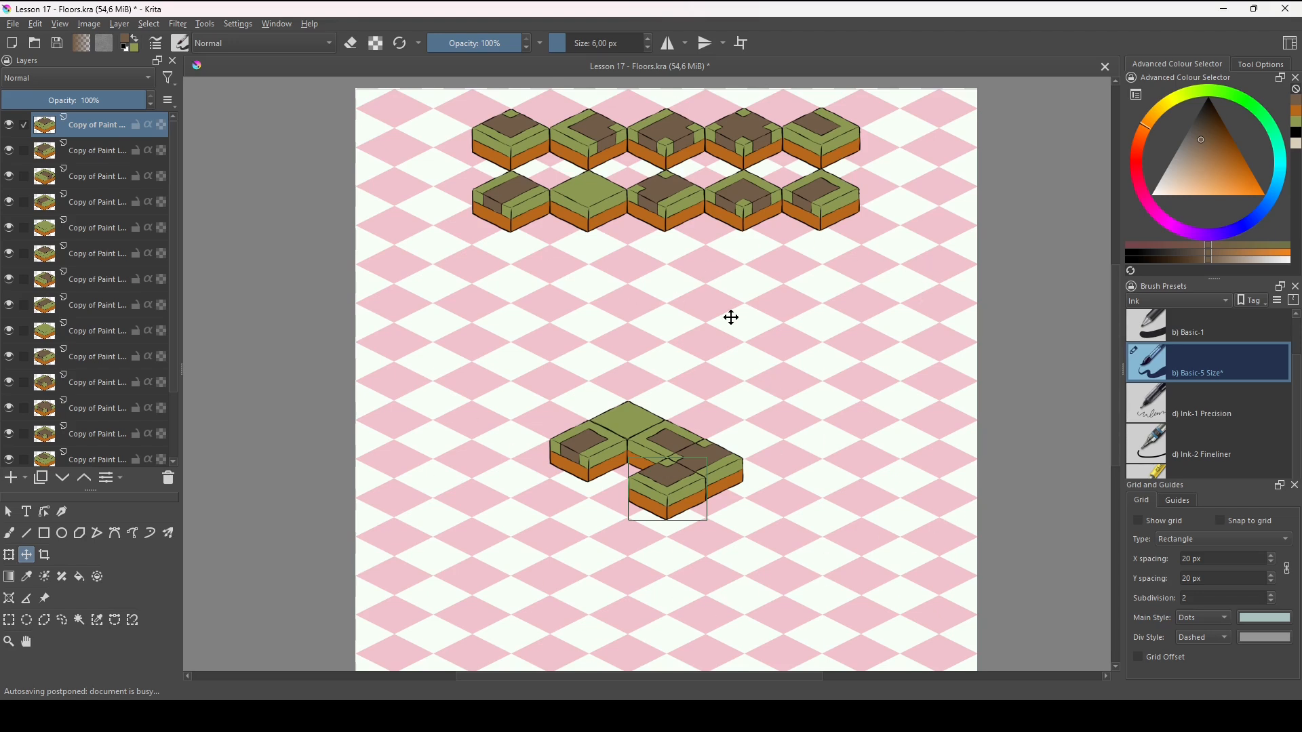
pyautogui.moveTo(943, 183)
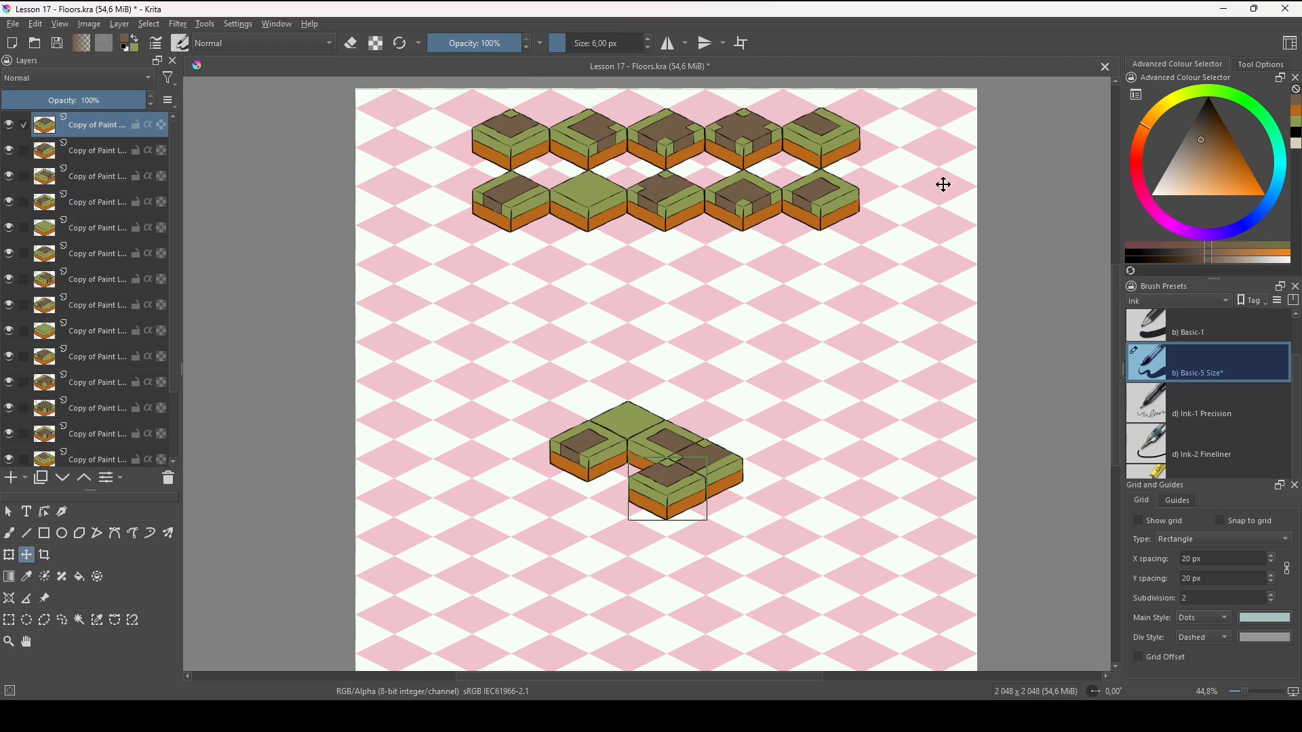
pyautogui.moveTo(893, 595)
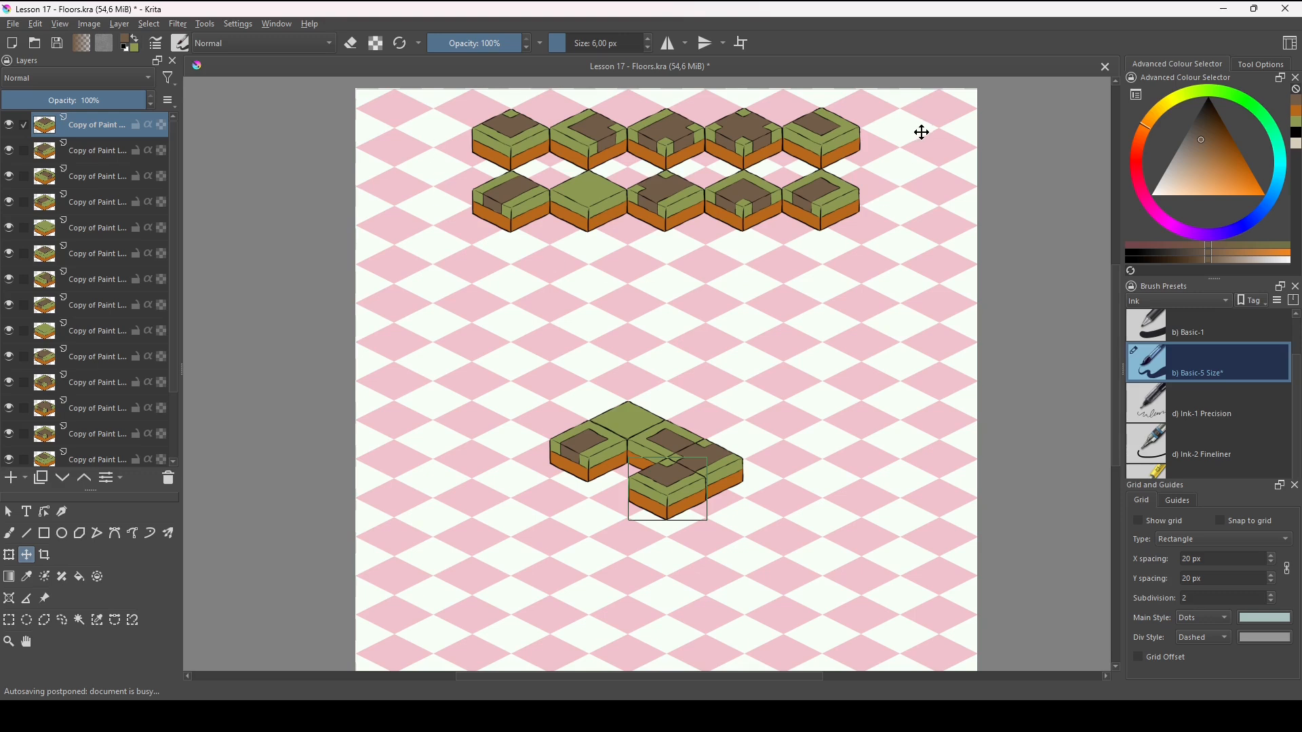
pyautogui.moveTo(853, 276)
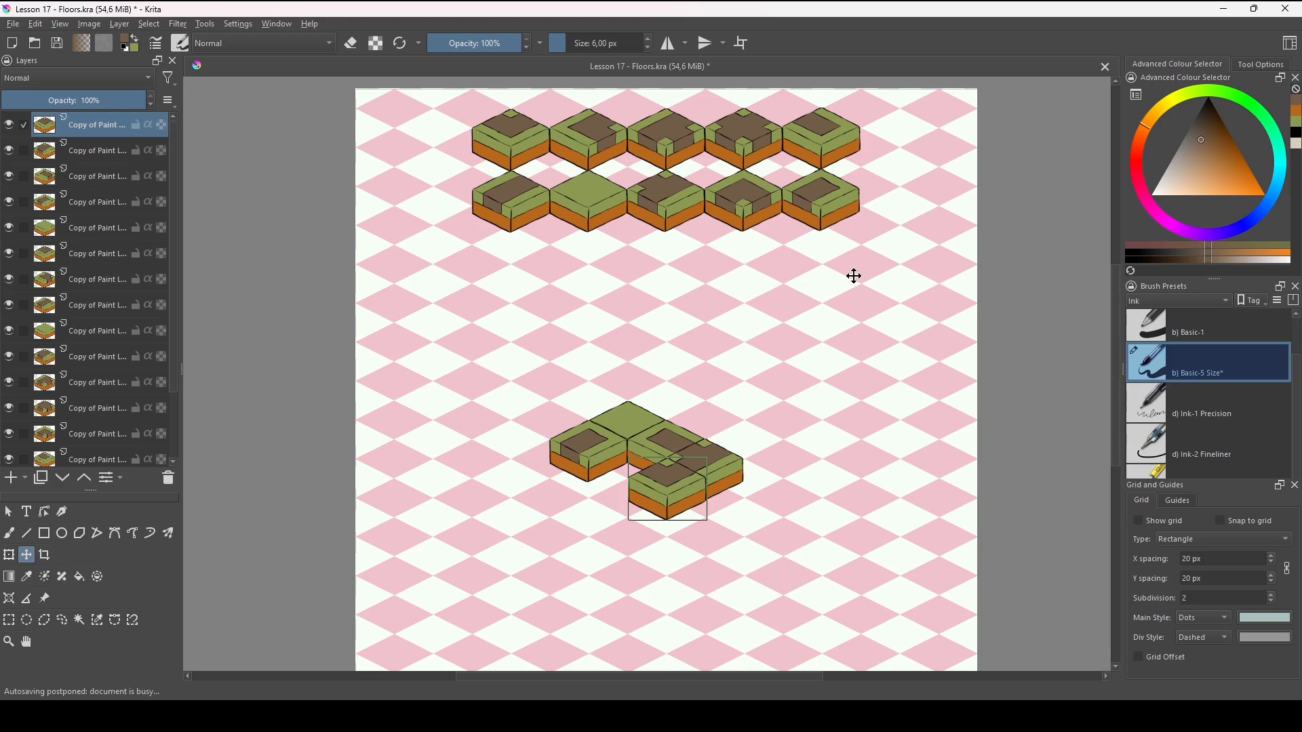
pyautogui.moveTo(727, 461)
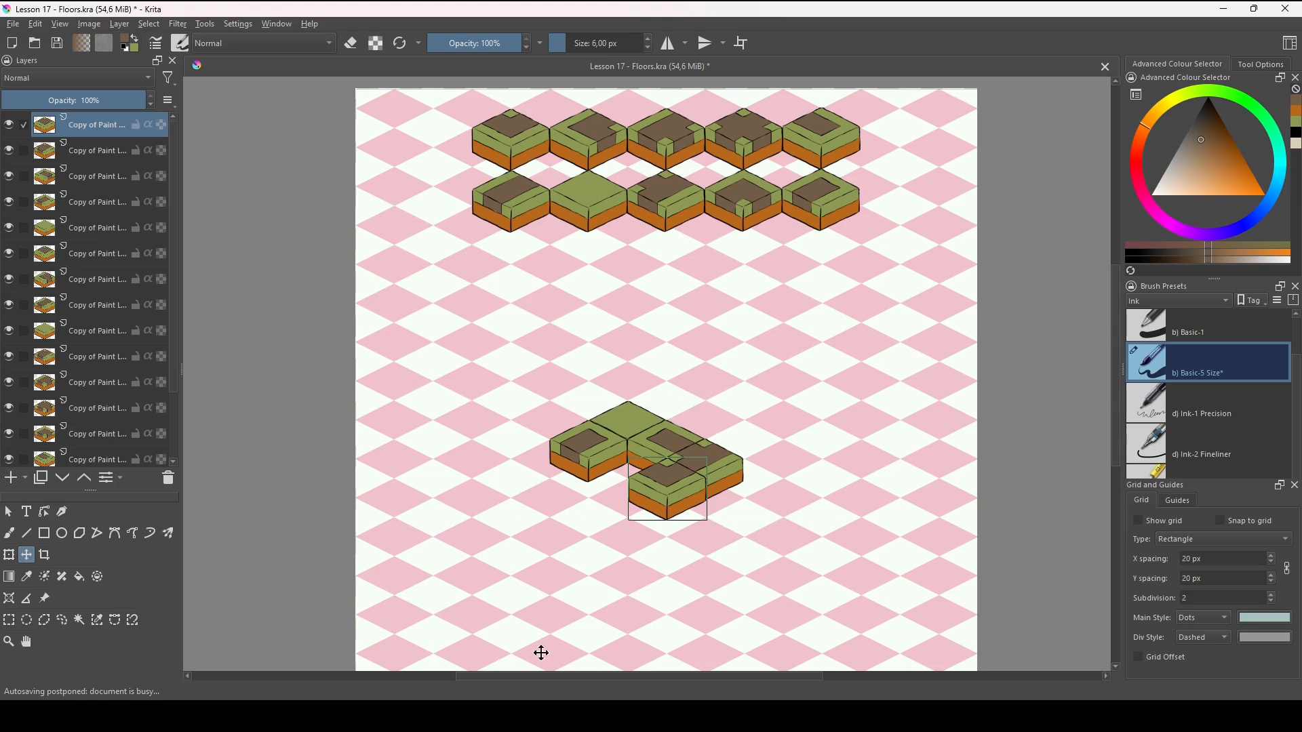
pyautogui.moveTo(934, 560)
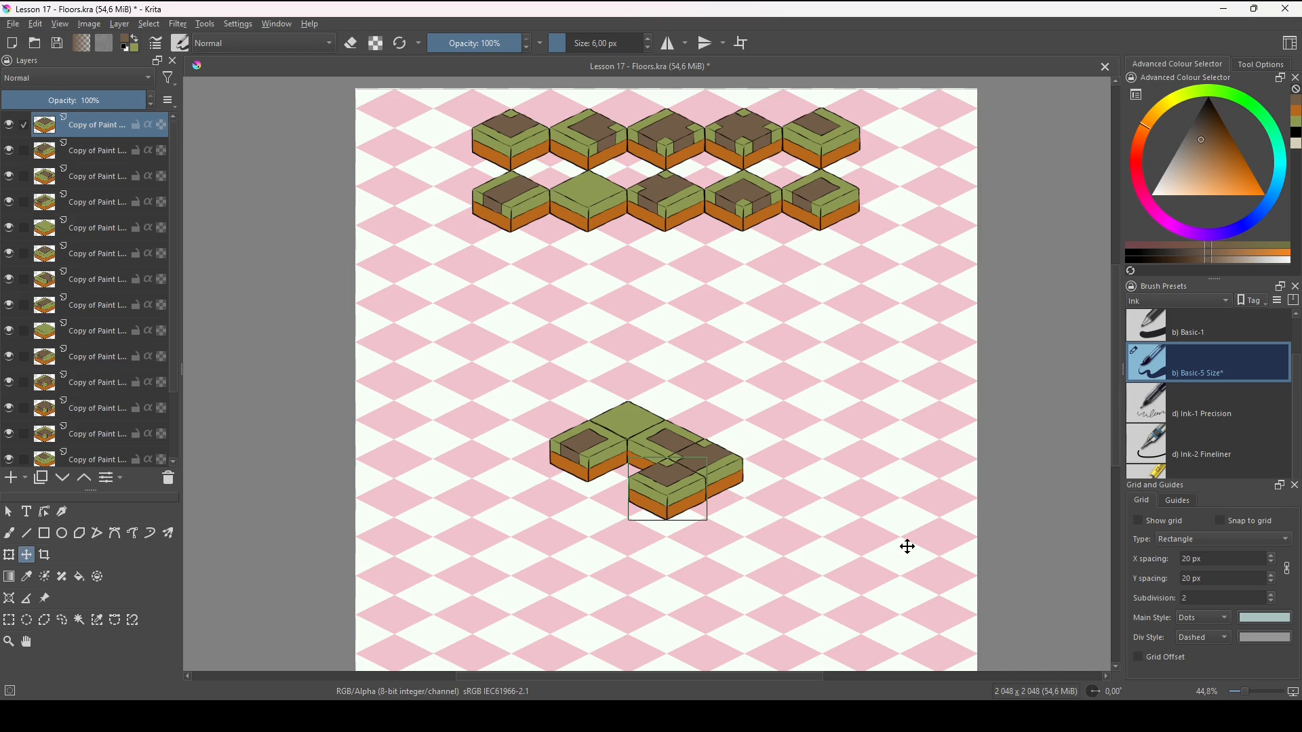
pyautogui.moveTo(851, 577)
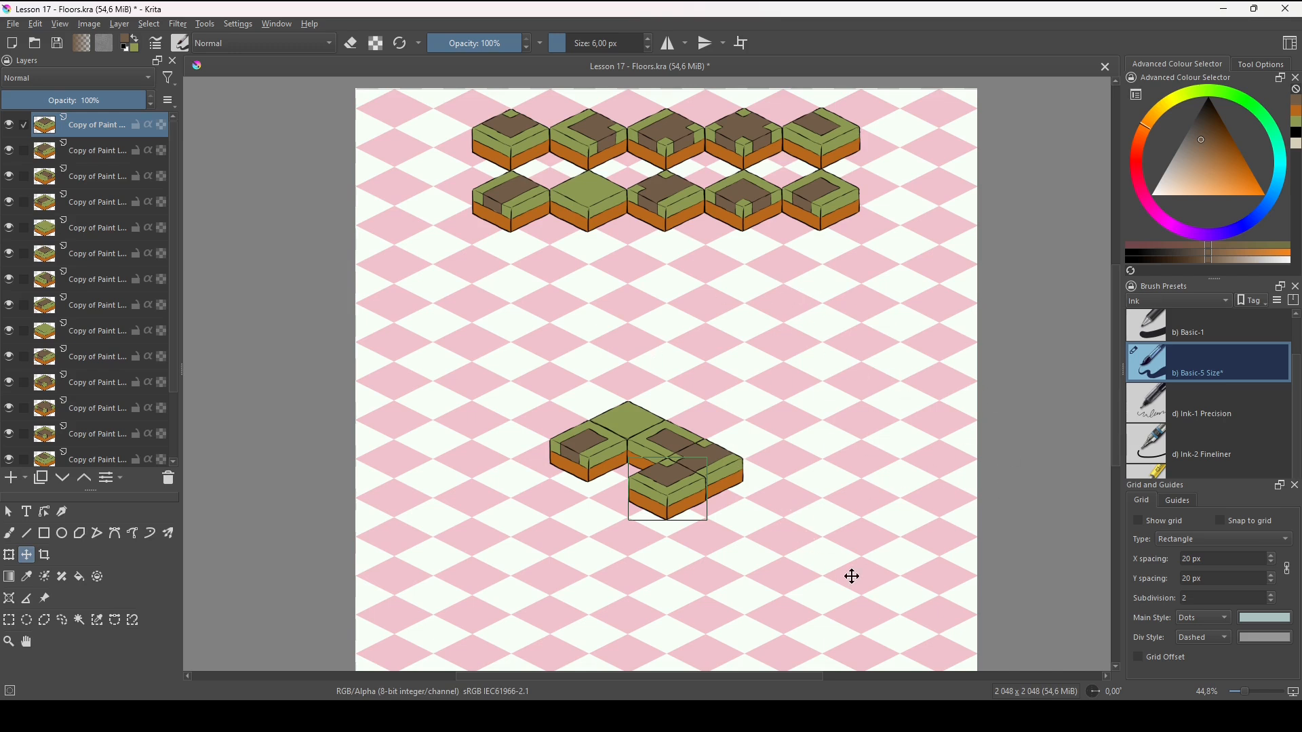
pyautogui.moveTo(450, 435)
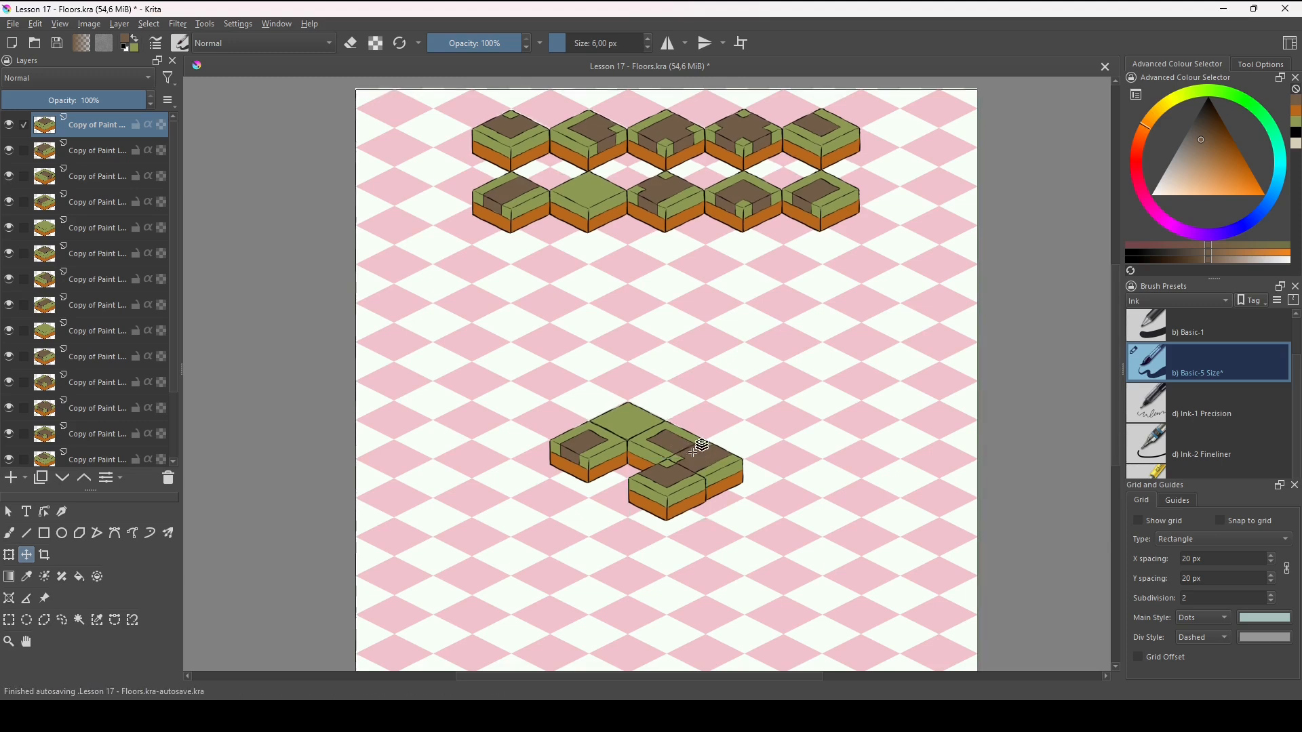
# Delete the road test copies and move a plain grass tile copy to mid-canvas
pyautogui.click(95, 151)
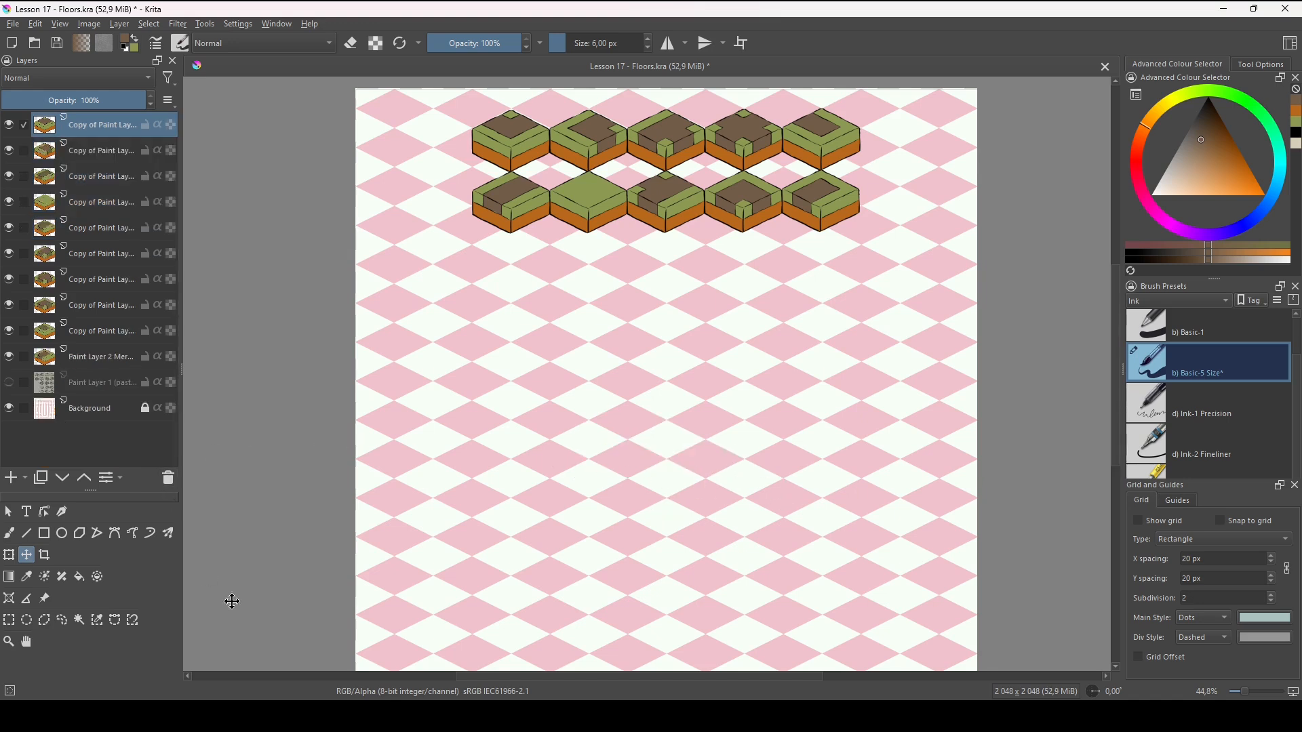
pyautogui.moveTo(453, 258)
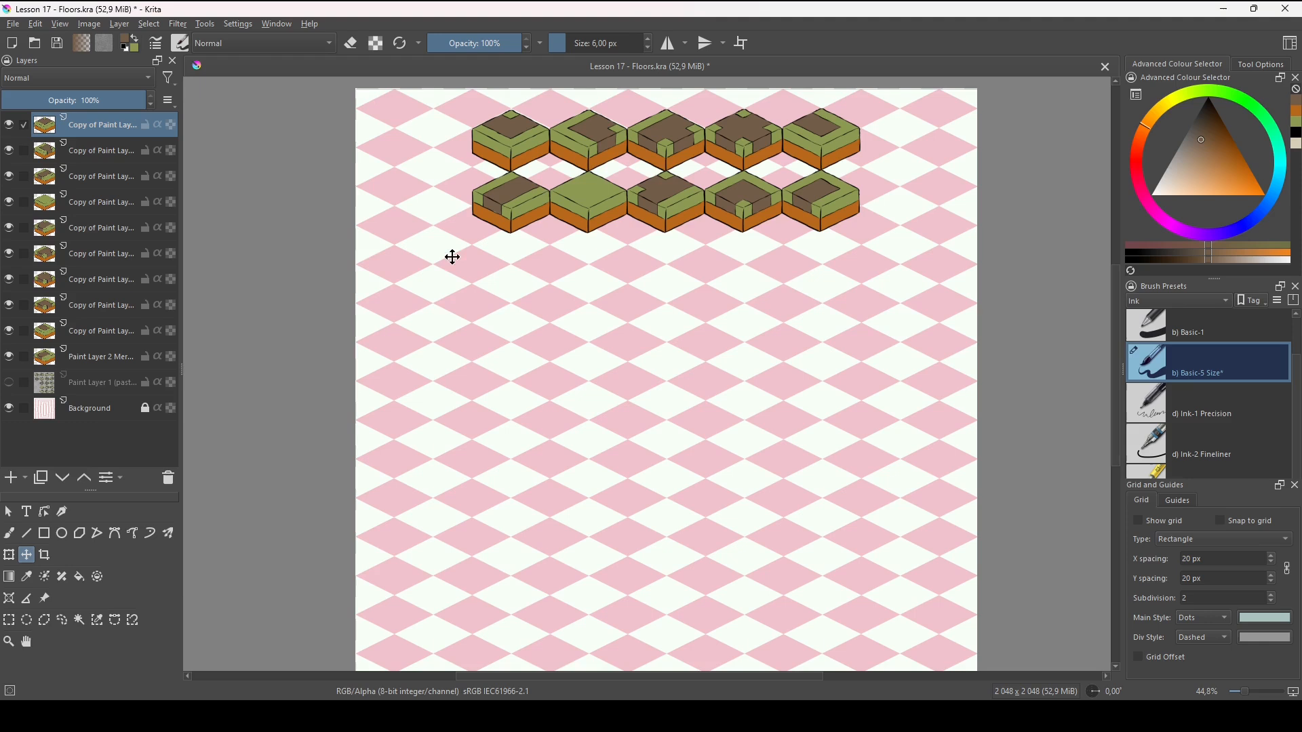
pyautogui.moveTo(592, 198)
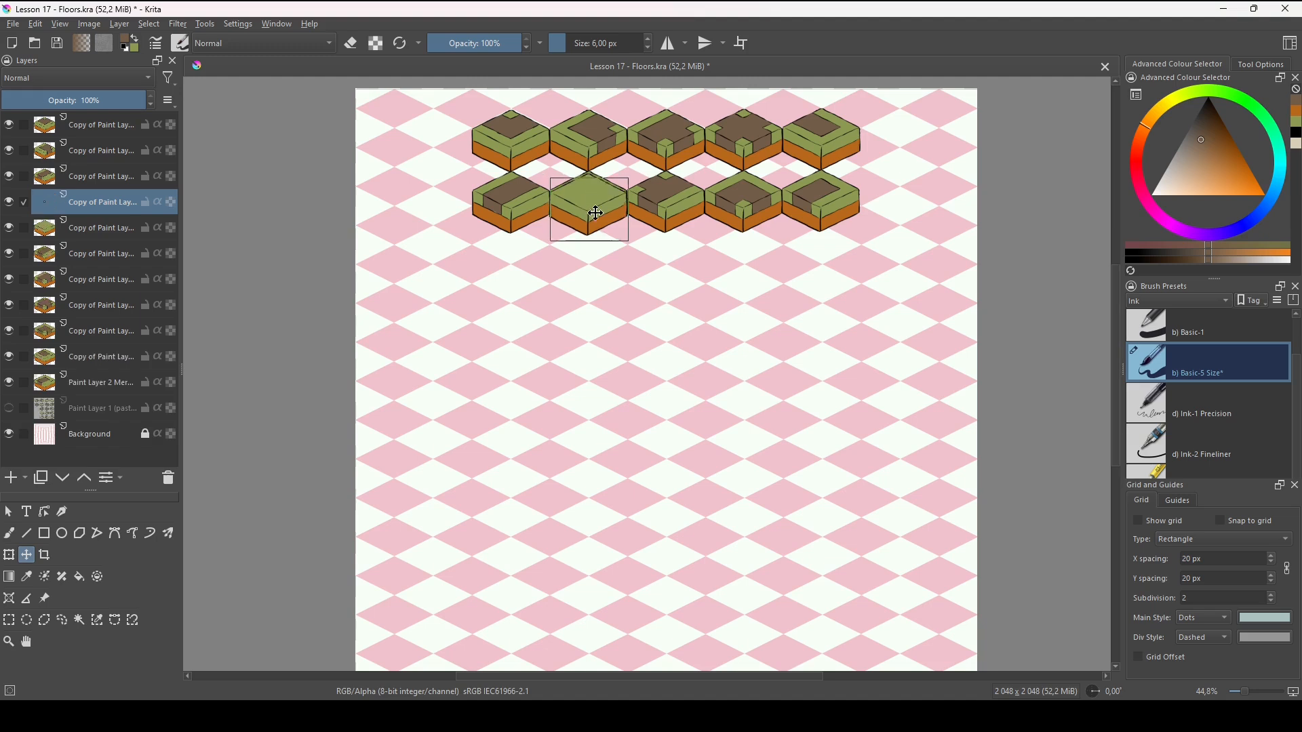
pyautogui.moveTo(590, 210); pyautogui.dragTo(628, 393)
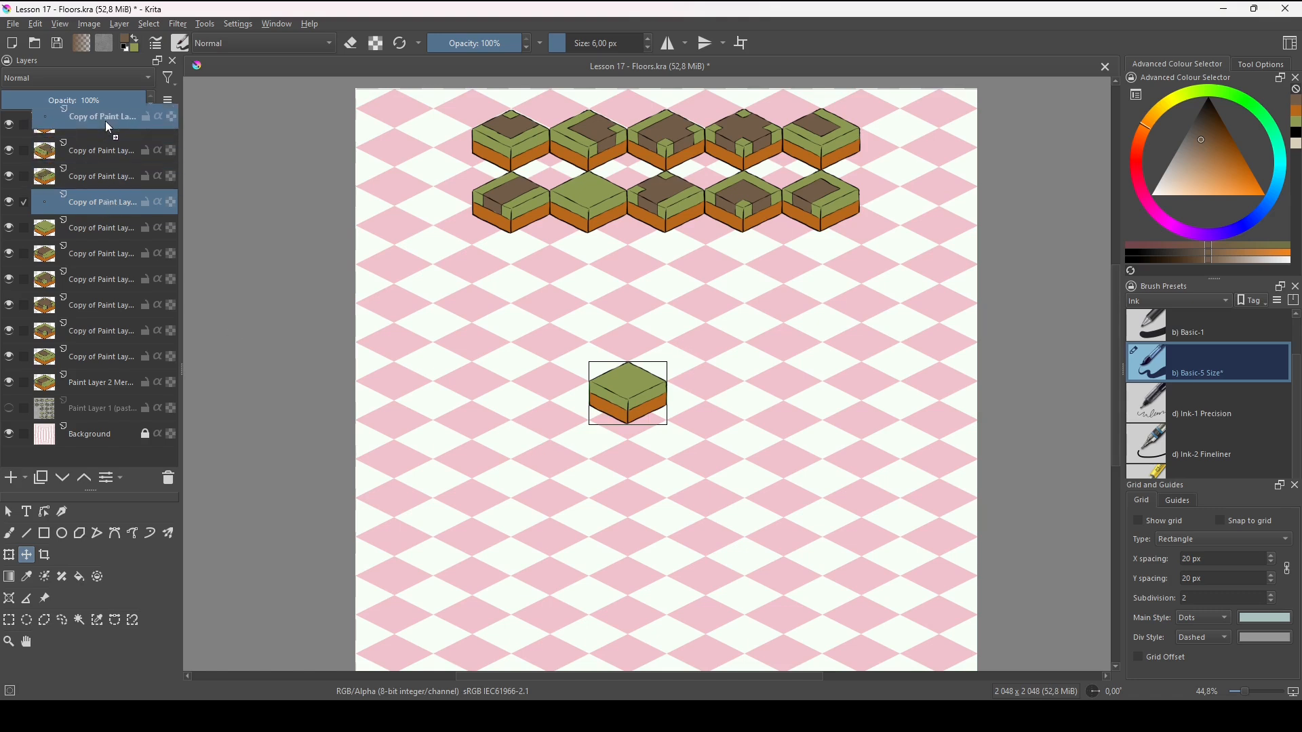
pyautogui.click(99, 124)
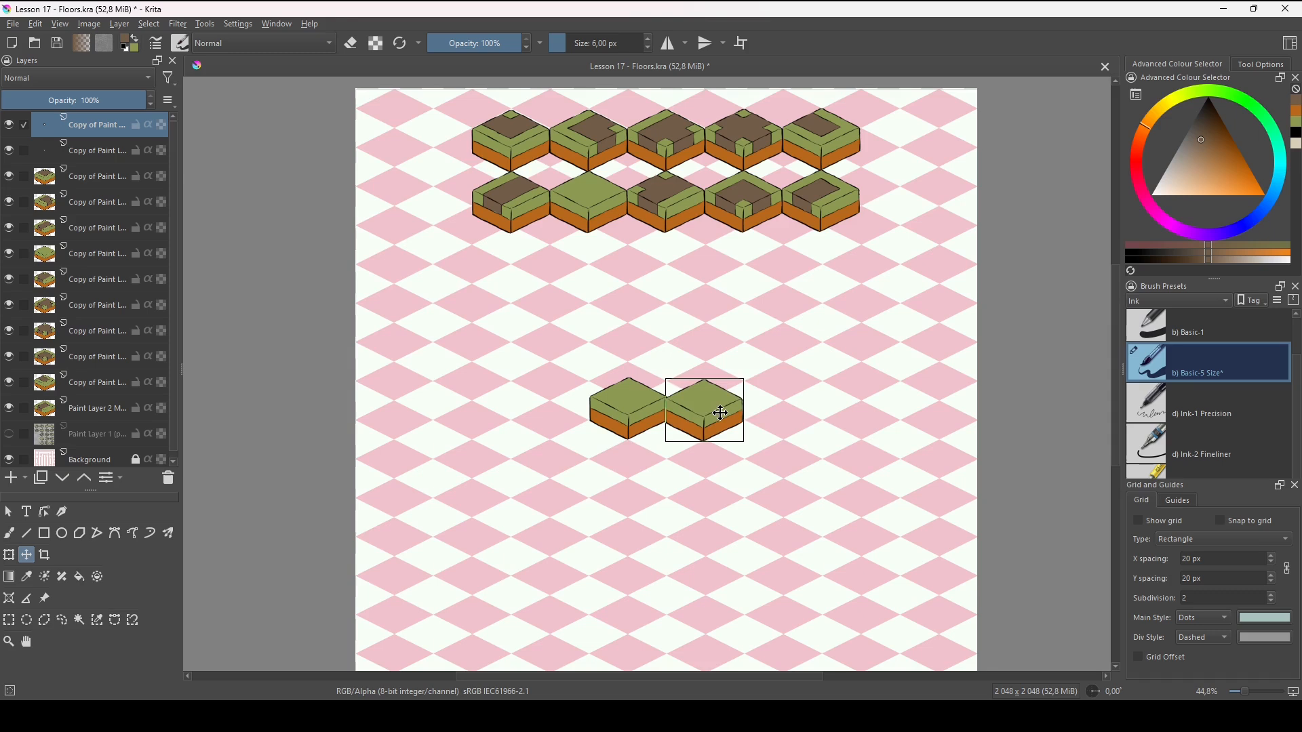
# Position the second and third grass tile copies into a row beside the first
pyautogui.moveTo(720, 414); pyautogui.dragTo(708, 408)
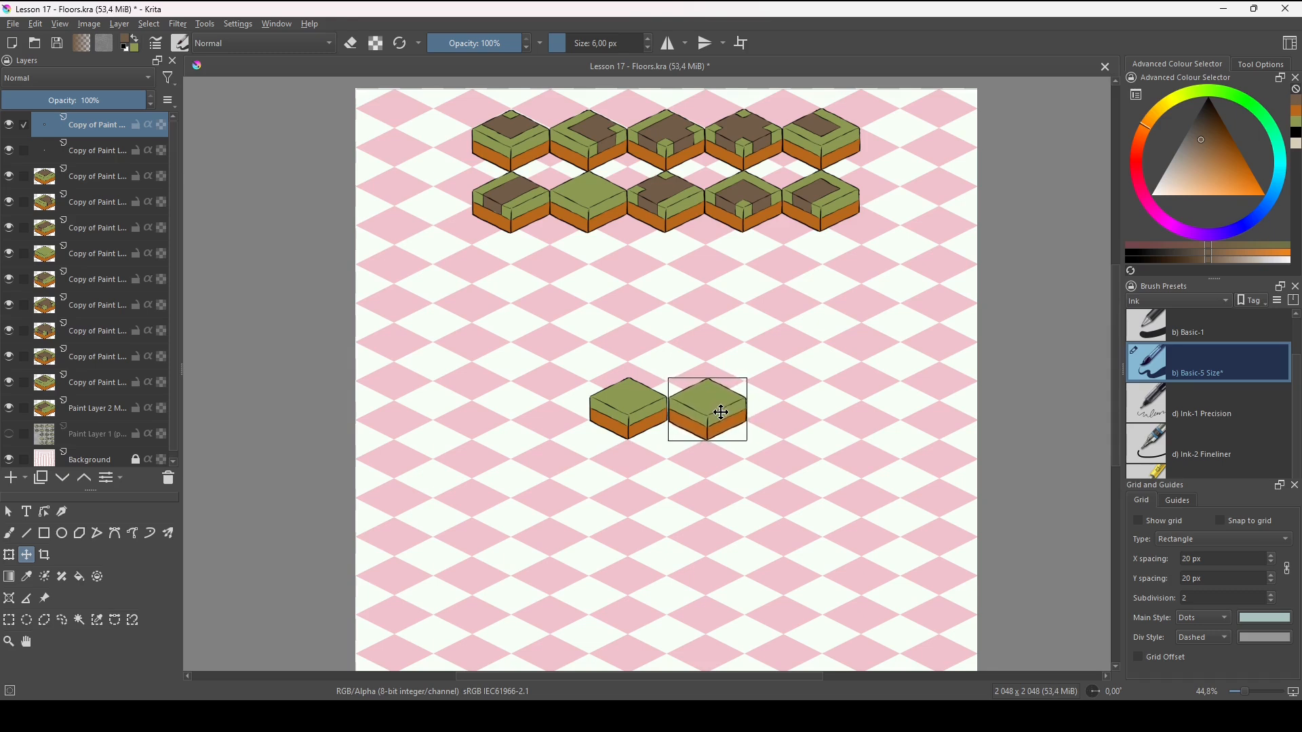
pyautogui.moveTo(708, 407); pyautogui.dragTo(787, 407)
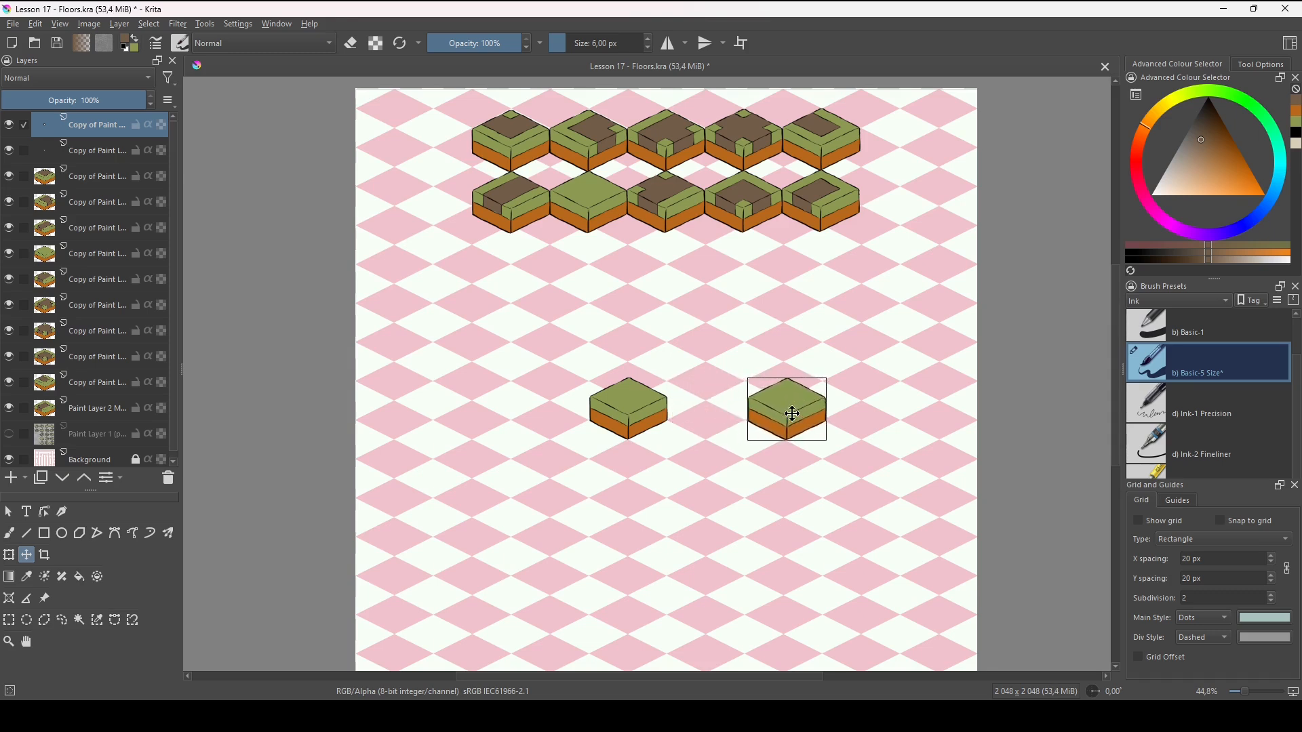
pyautogui.moveTo(787, 409); pyautogui.dragTo(710, 408)
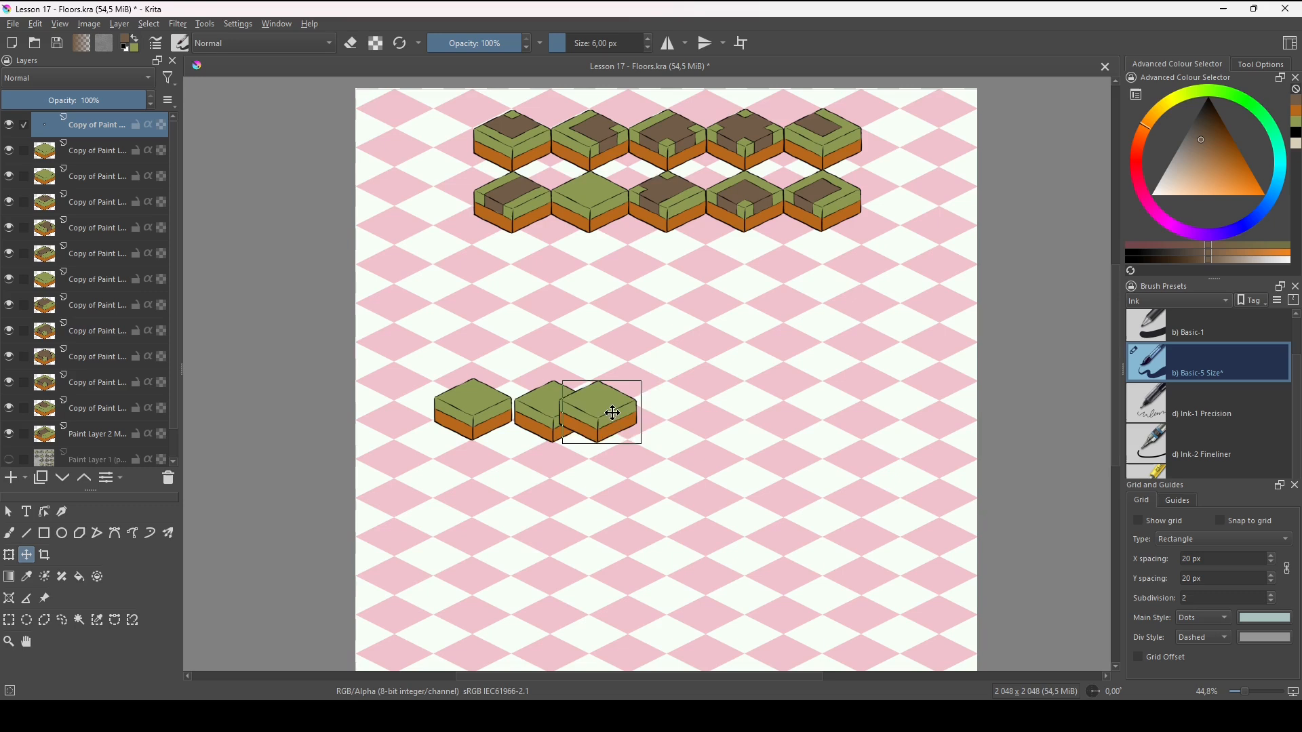
pyautogui.moveTo(610, 412); pyautogui.dragTo(634, 413)
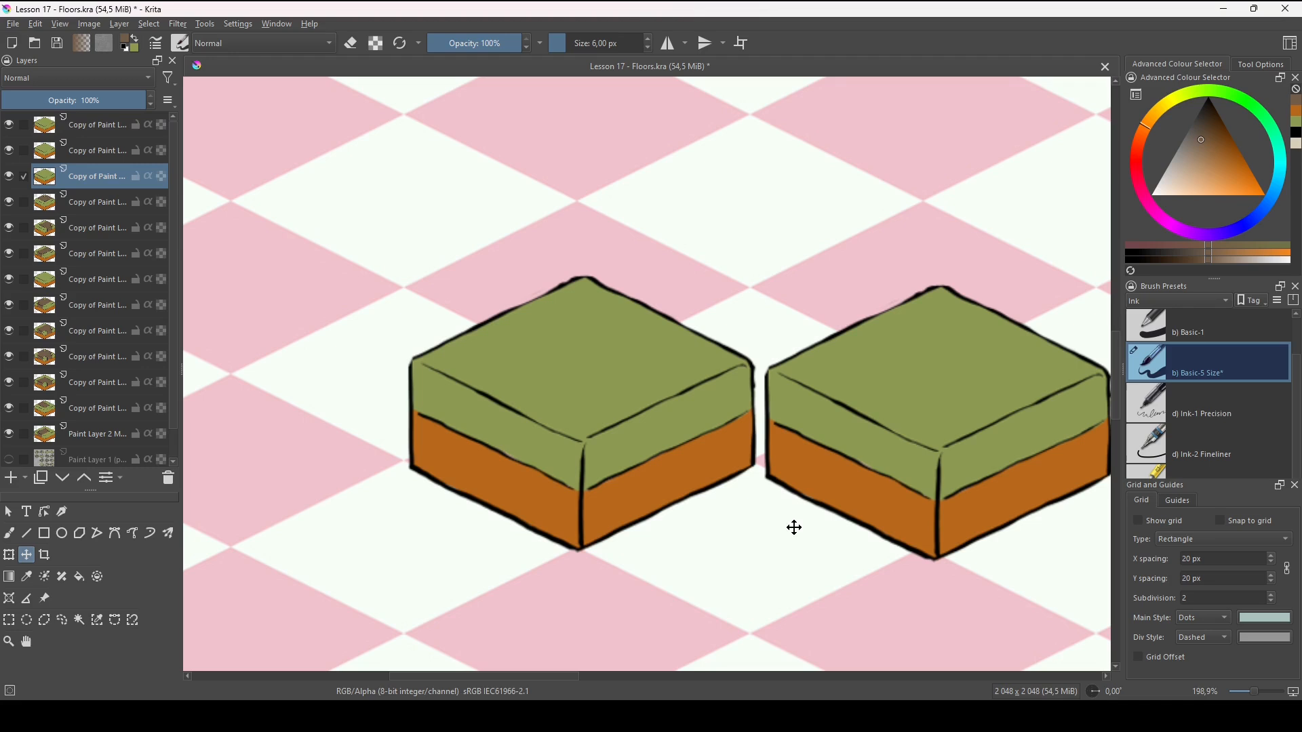
pyautogui.moveTo(800, 609)
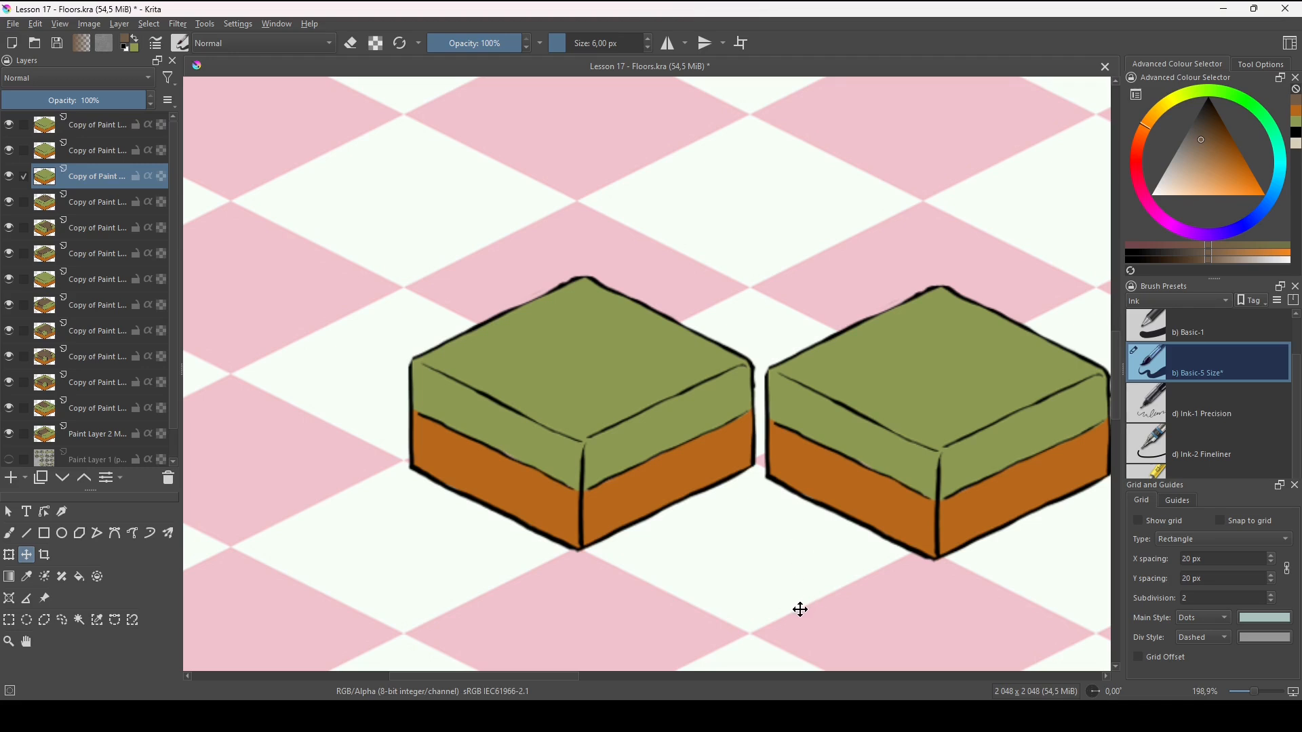
pyautogui.moveTo(581, 362)
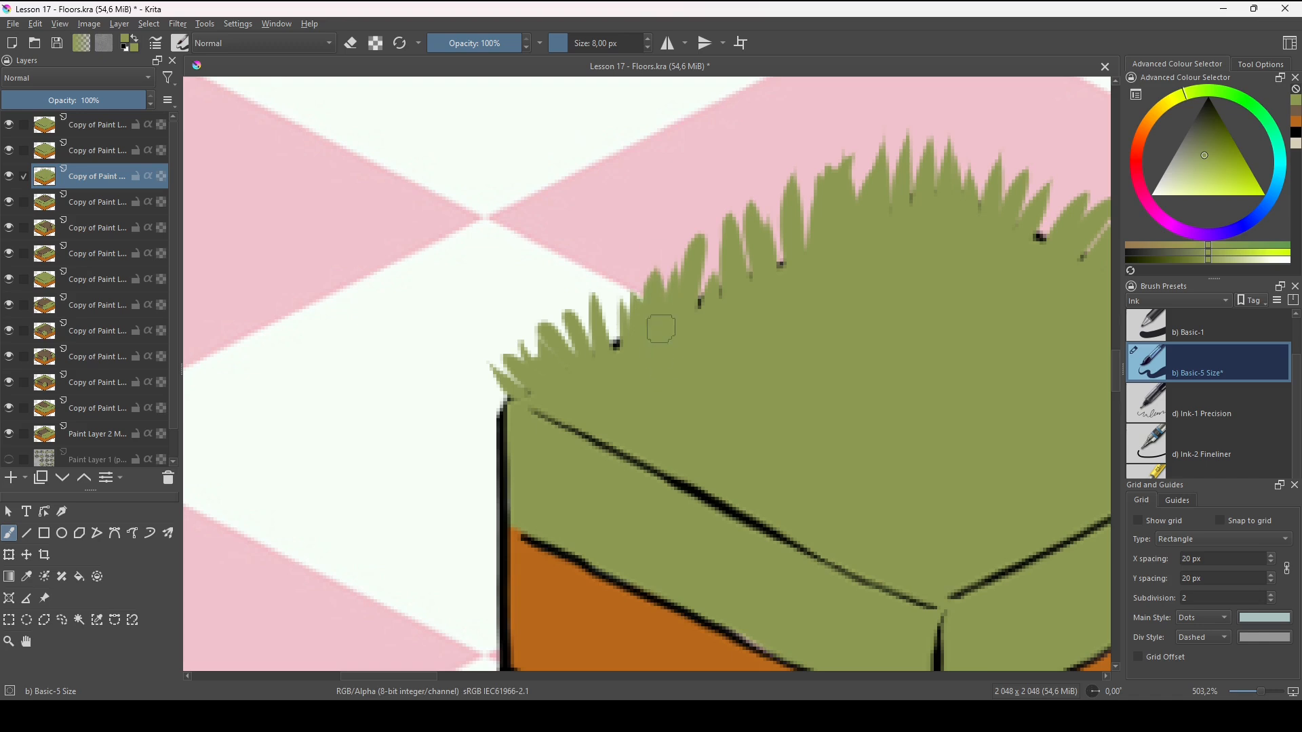
# Scroll the canvas while painting the long-grass fringe on the left tile
pyautogui.scroll(-3)
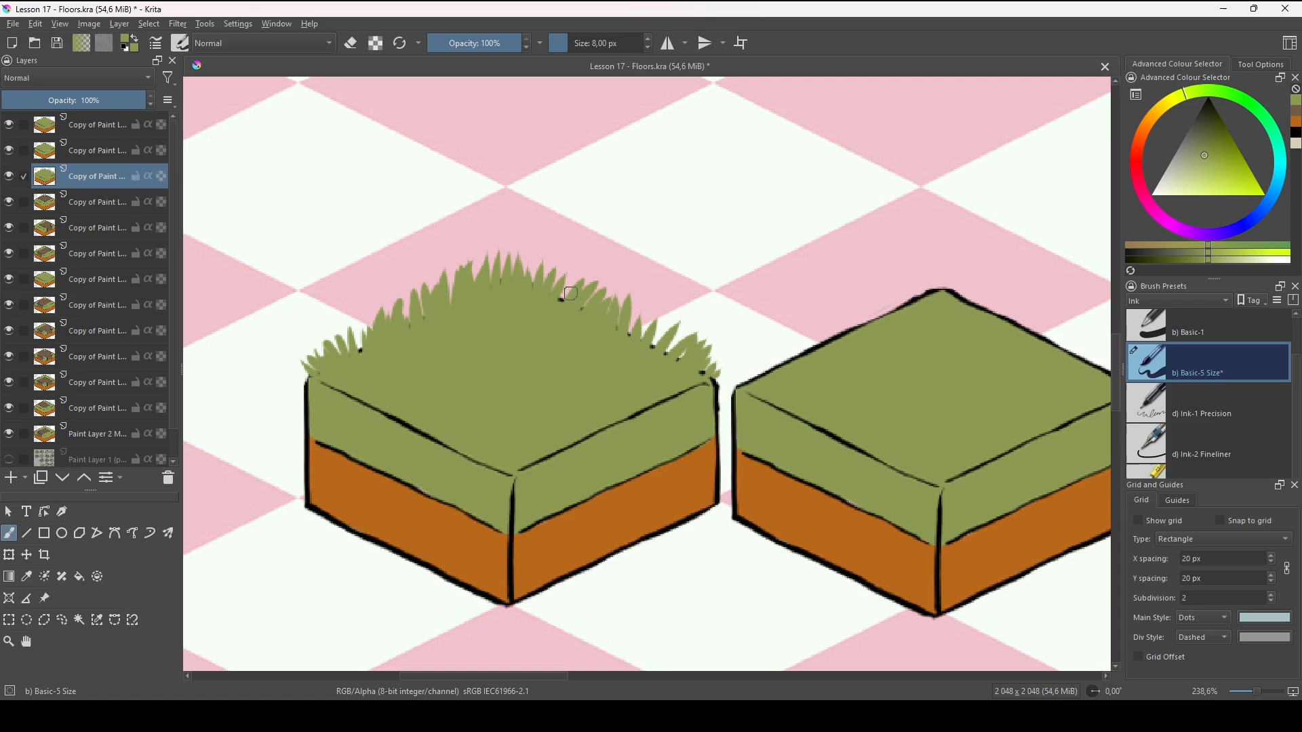
pyautogui.moveTo(598, 346)
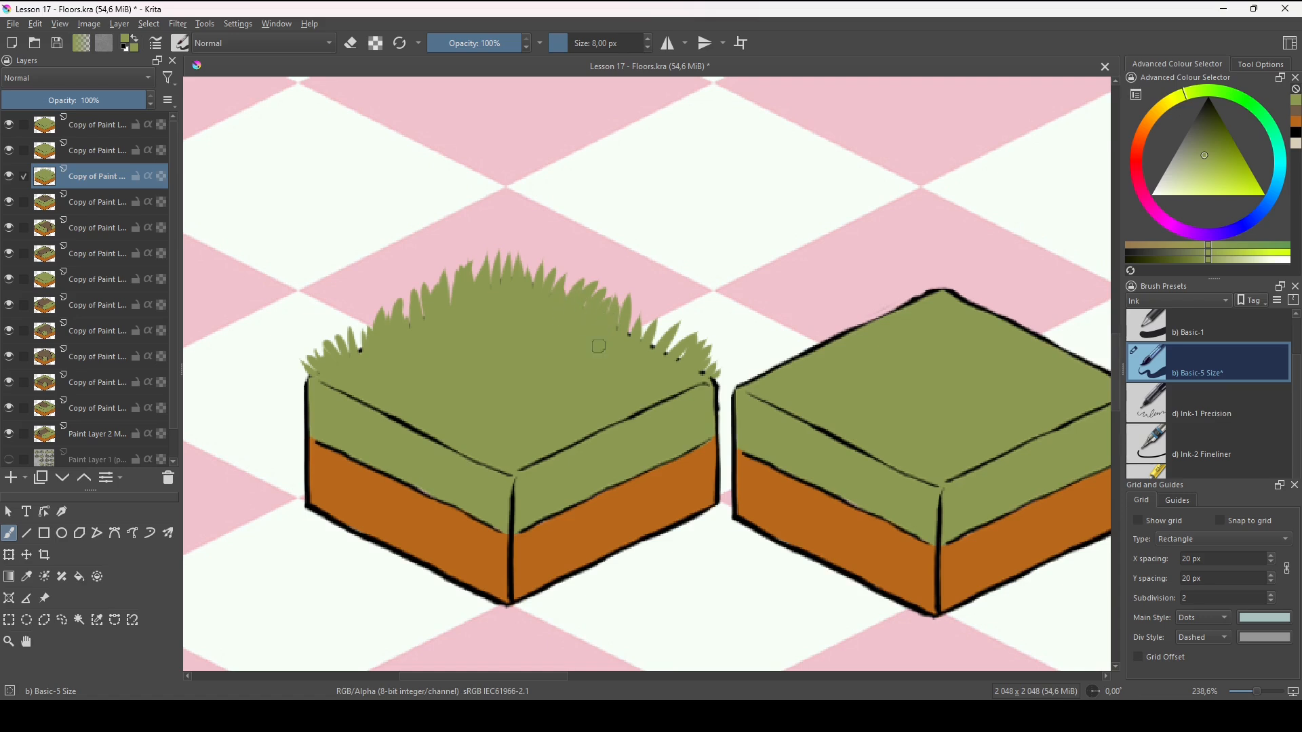
# Ink black spiky outlines on the fringe and draw small tufts on the tile top
pyautogui.moveTo(598, 346); pyautogui.dragTo(710, 354)
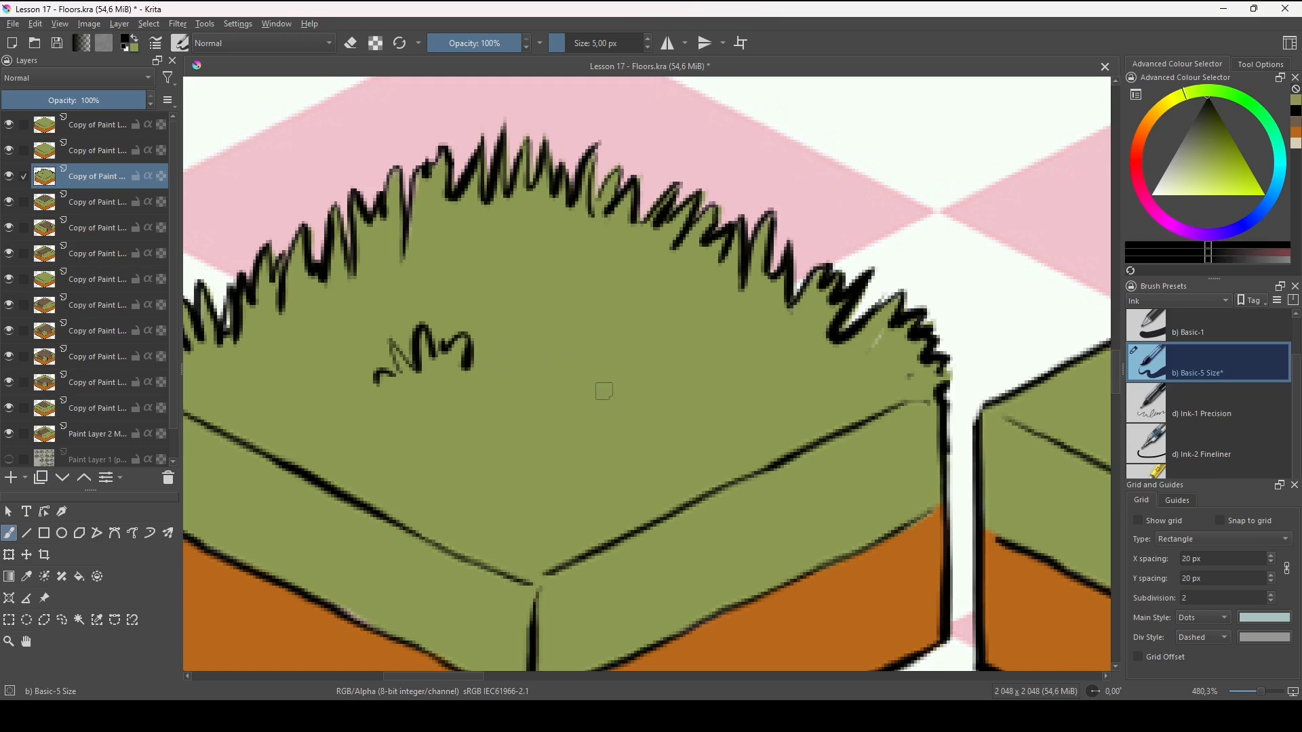
pyautogui.moveTo(618, 407); pyautogui.dragTo(677, 383)
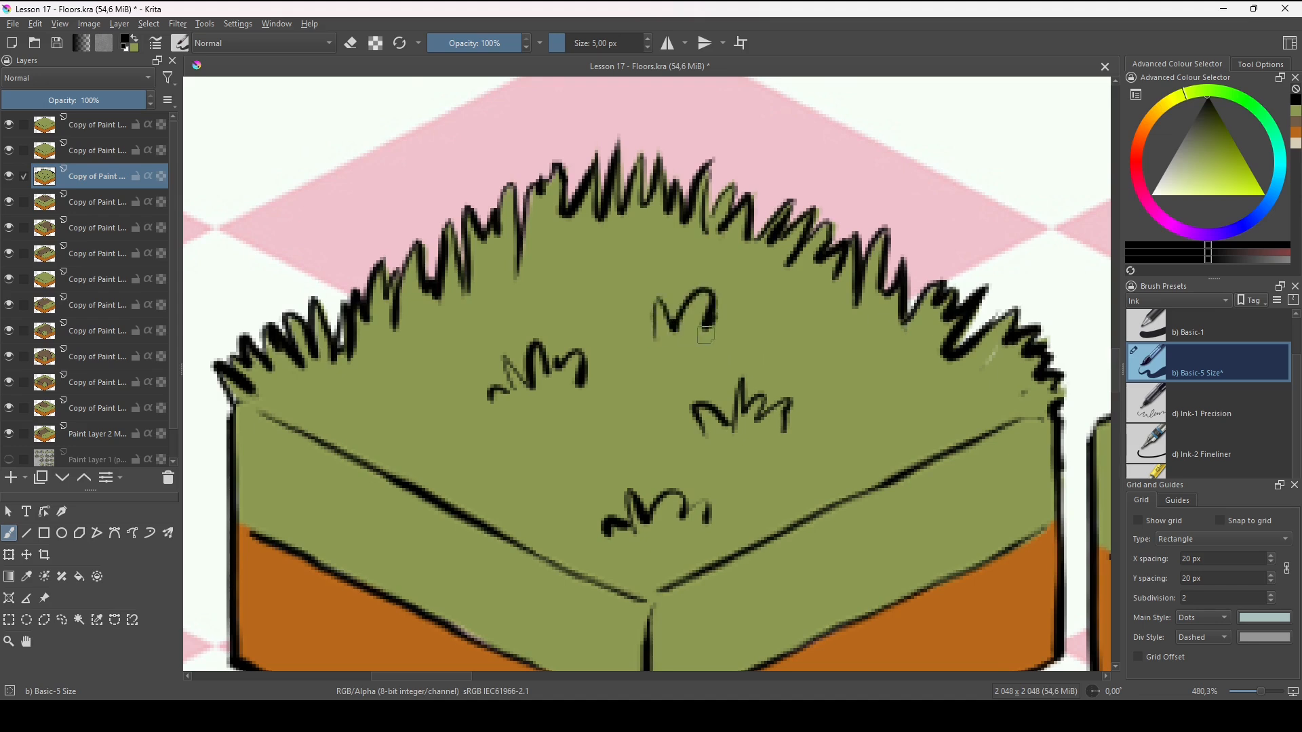
pyautogui.scroll(-3)
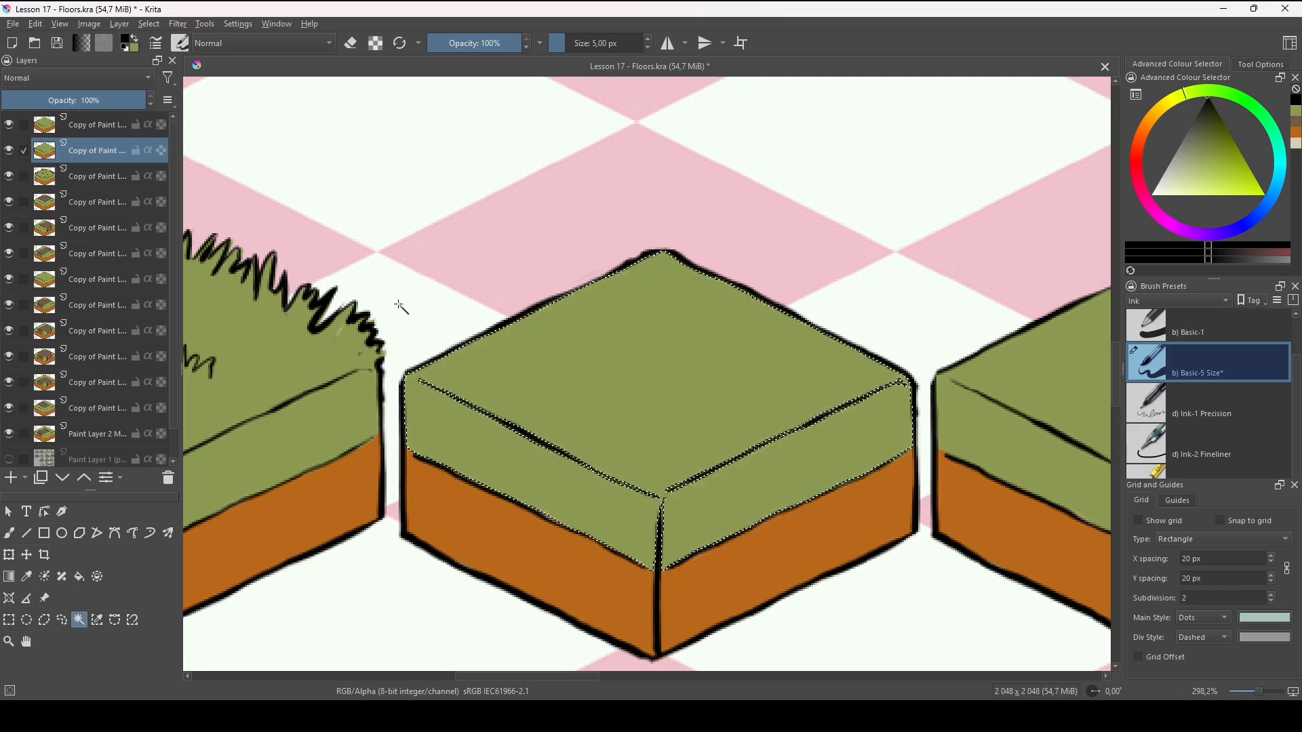
# Shift the middle tile's green hue to a saturated teal with HSV/HSL Adjustment and apply it
pyautogui.click(176, 23)
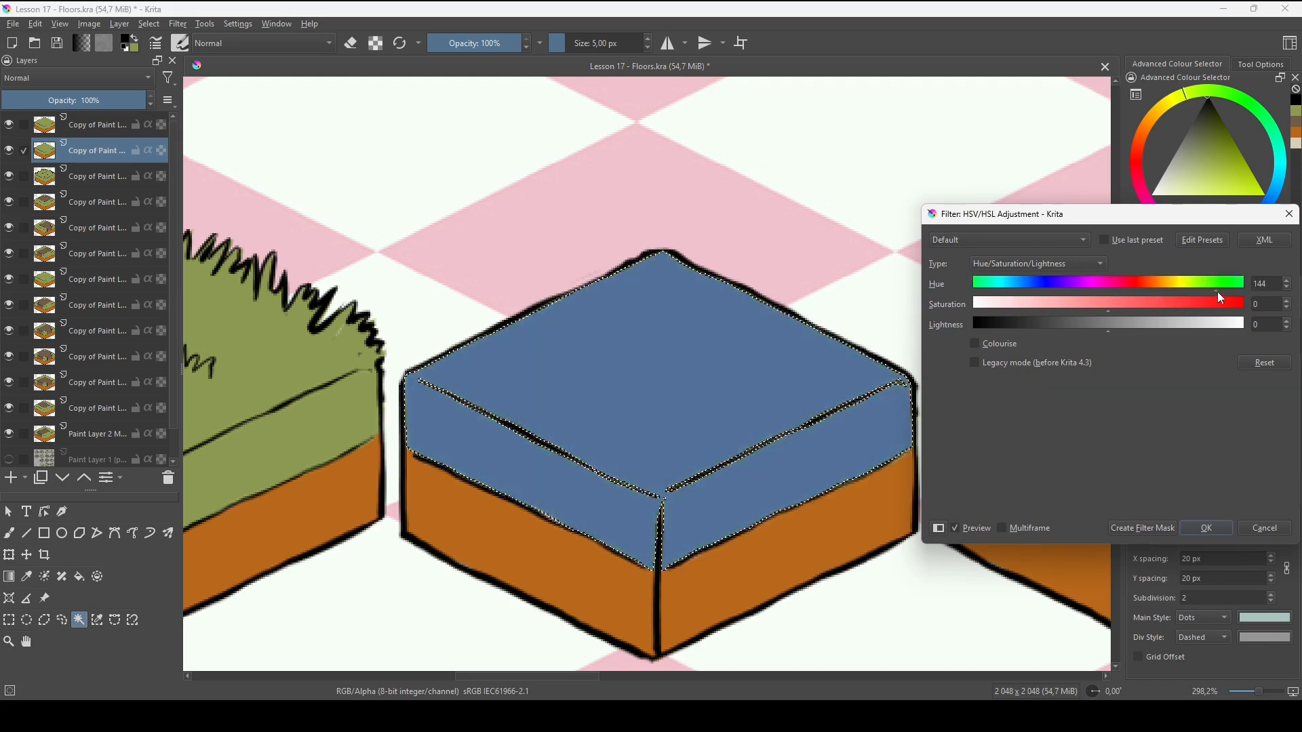
pyautogui.moveTo(1221, 284); pyautogui.dragTo(1196, 283)
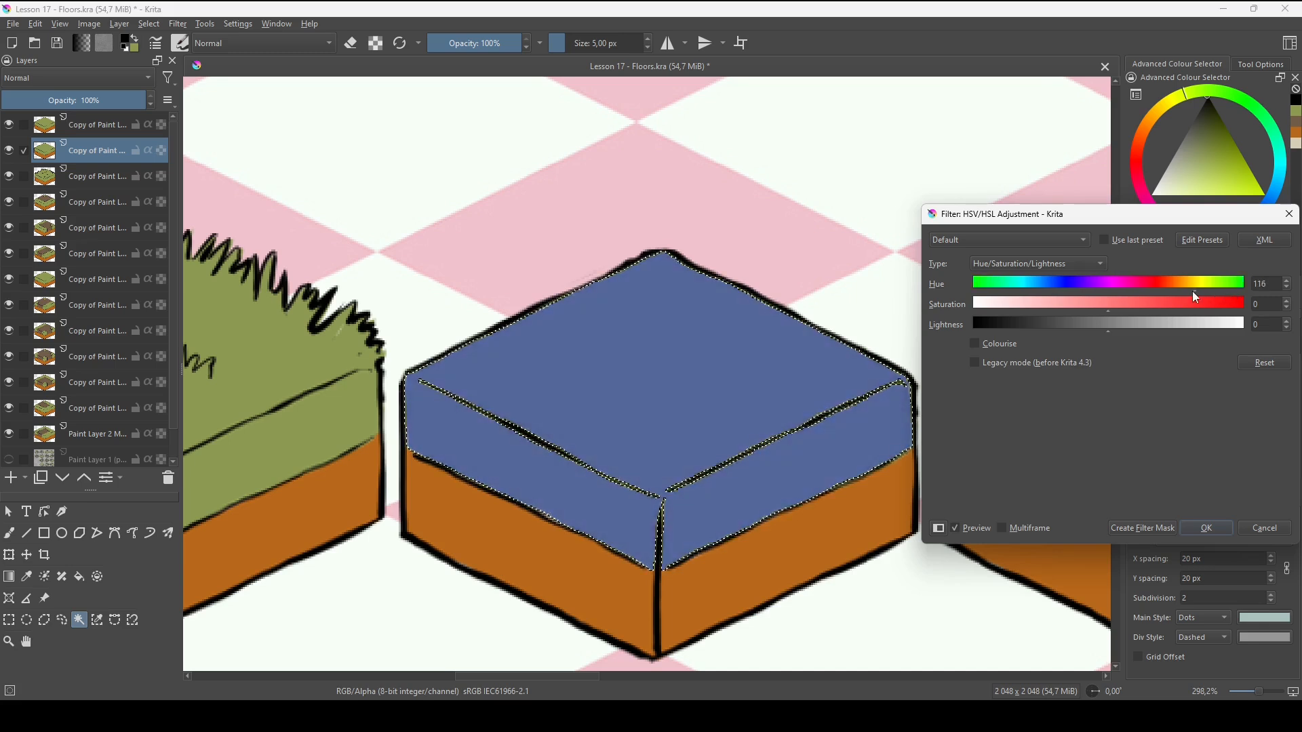
pyautogui.moveTo(1200, 283); pyautogui.dragTo(1188, 282)
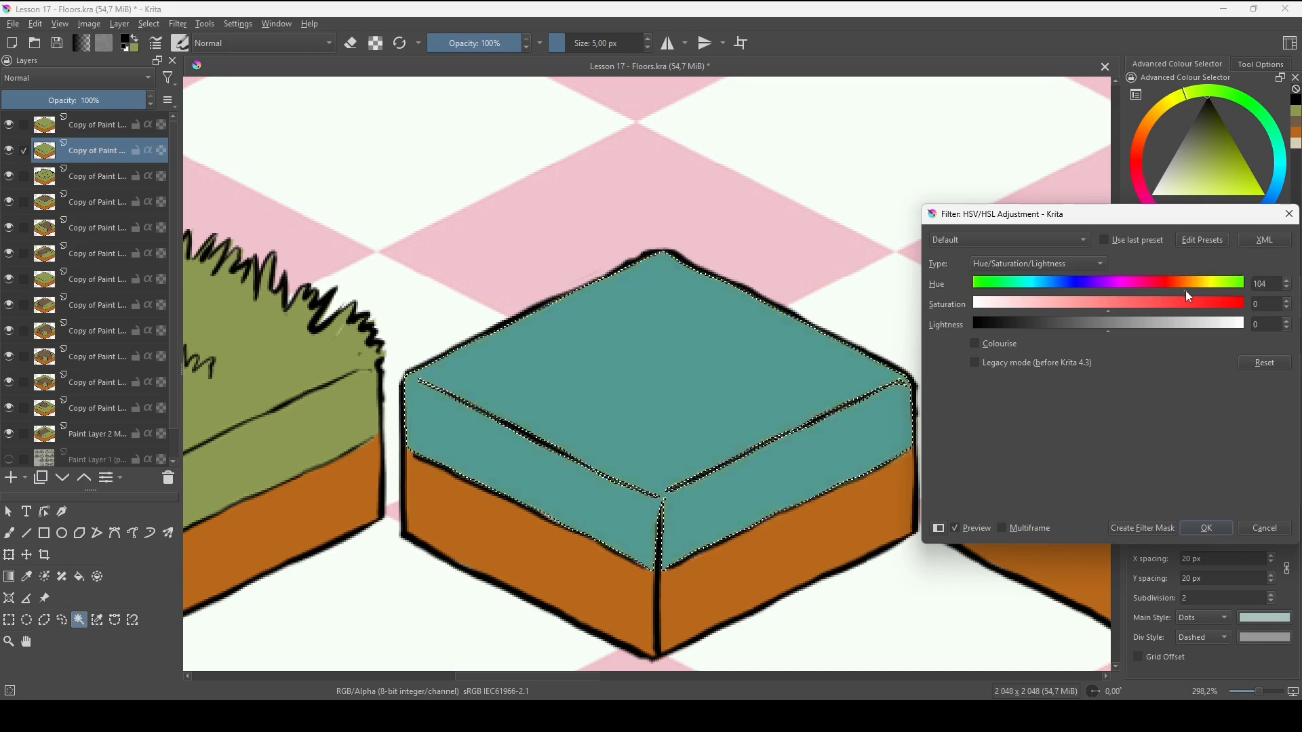
pyautogui.moveTo(1185, 282); pyautogui.dragTo(1197, 282)
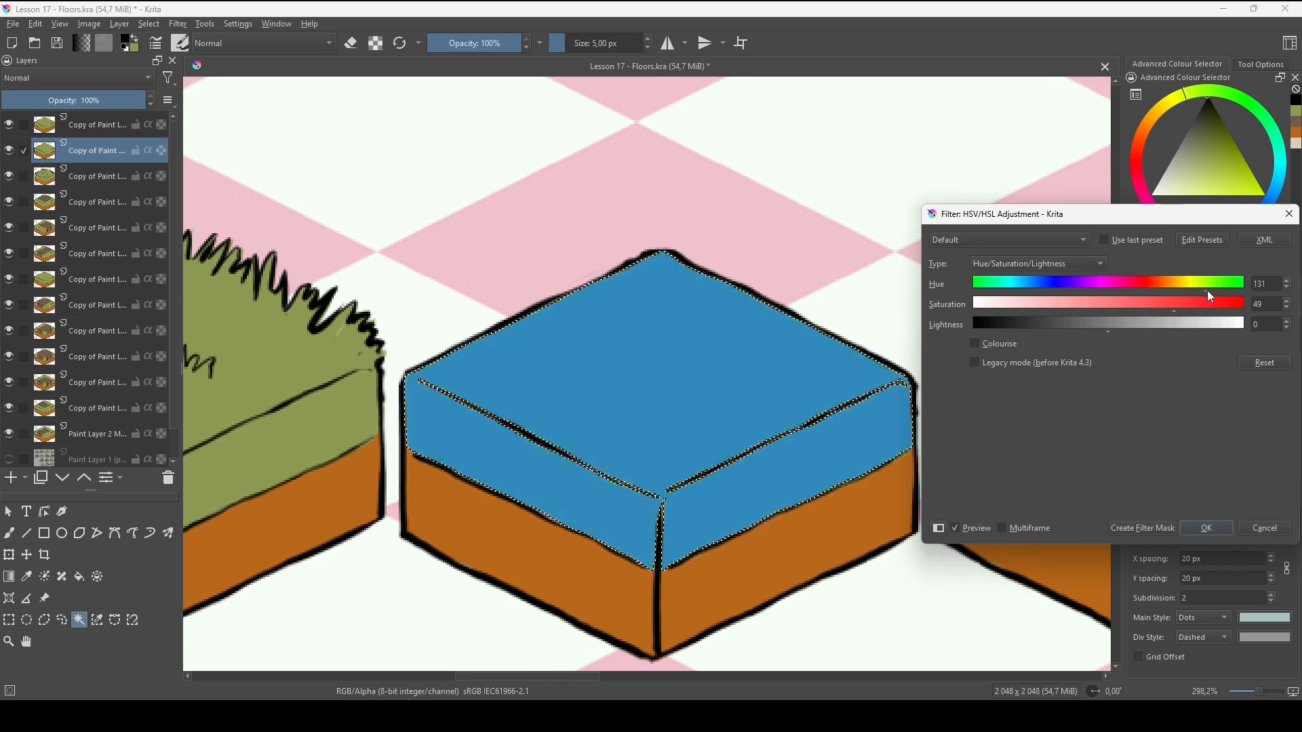
pyautogui.moveTo(1209, 283); pyautogui.dragTo(1194, 282)
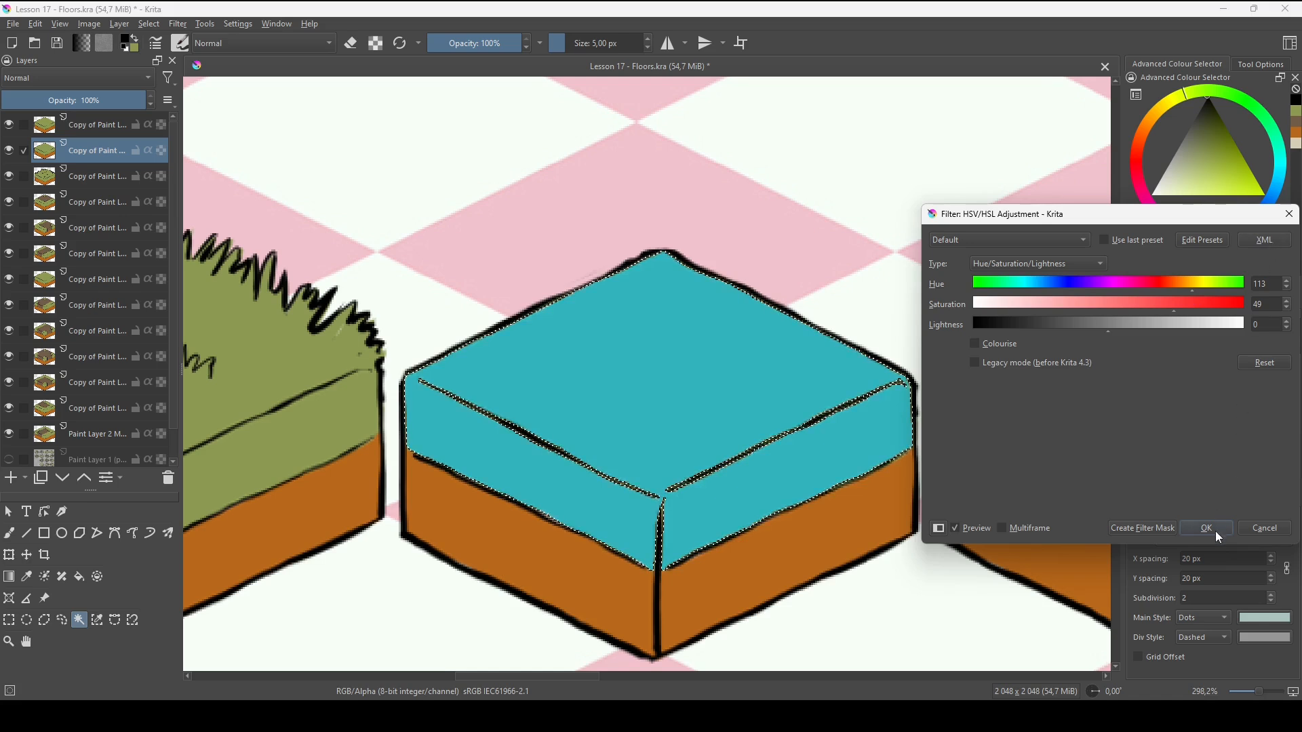
pyautogui.click(1206, 528)
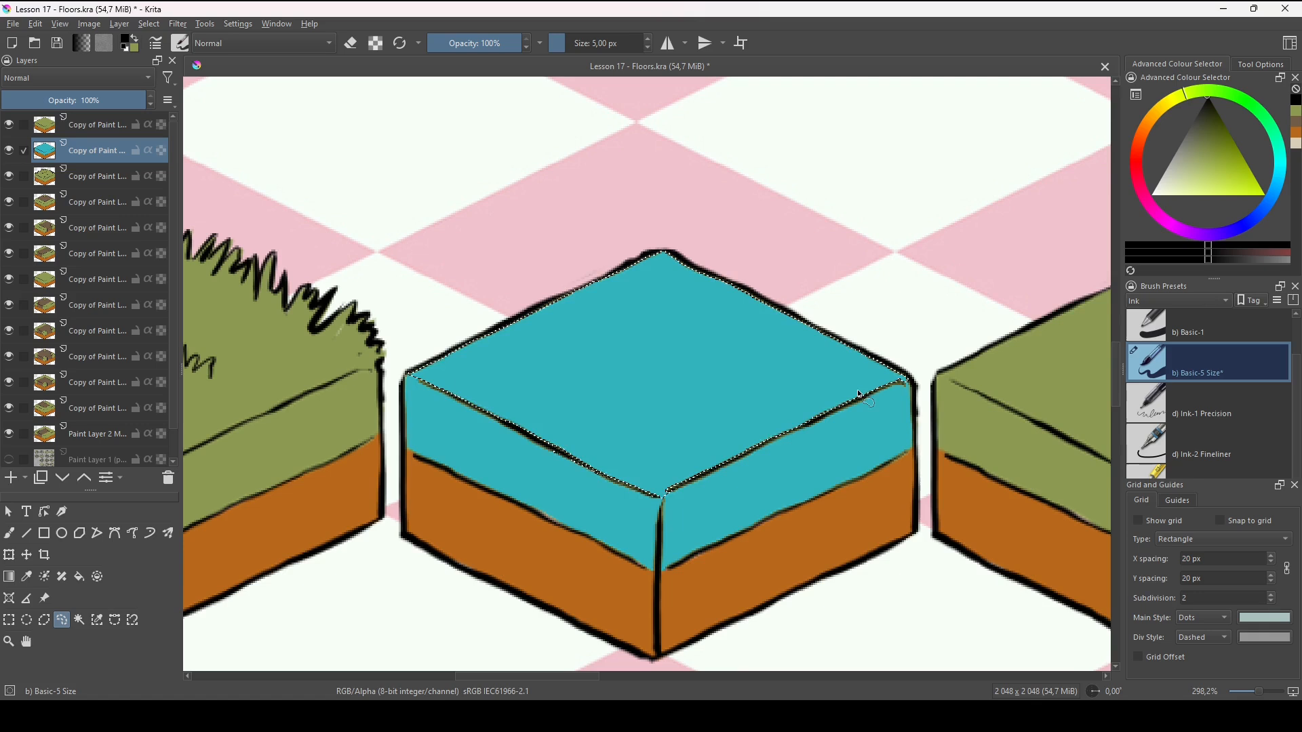
# Lighten and desaturate the water tile's top face to a pale cyan via HSV/HSL Adjustment
pyautogui.click(176, 23)
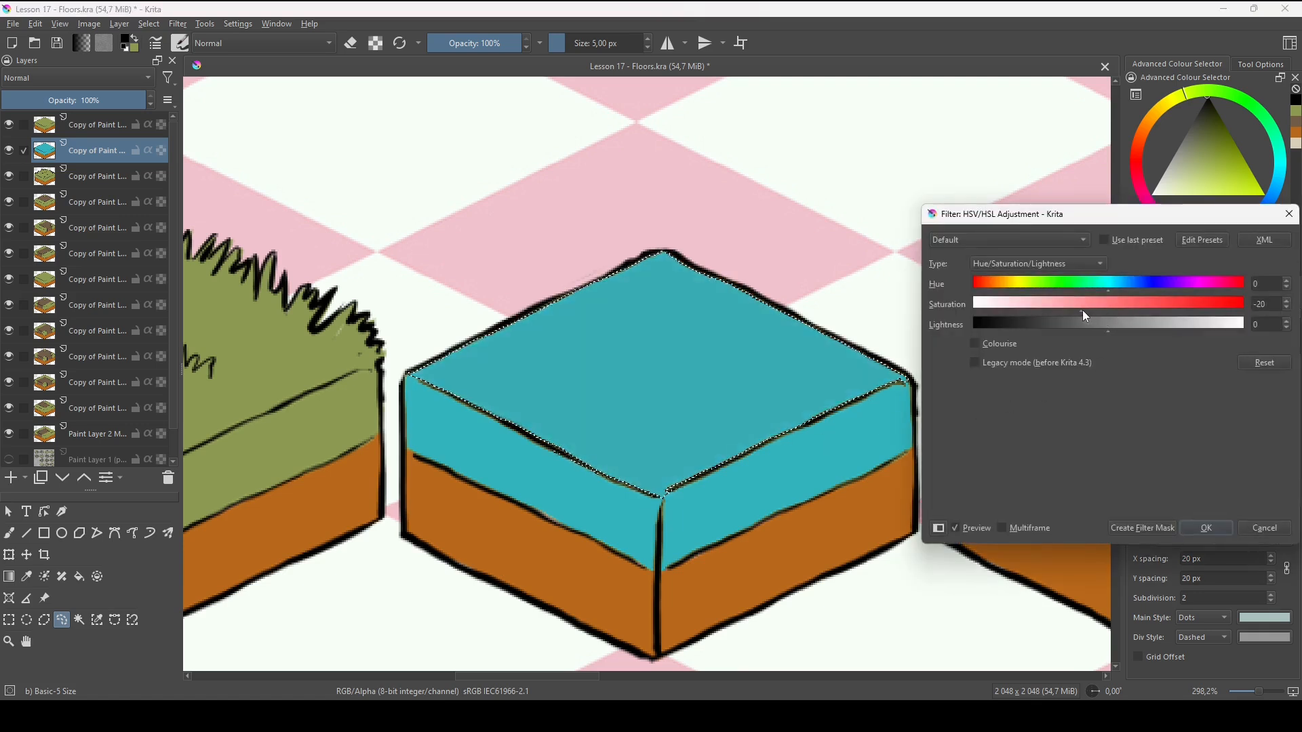
pyautogui.moveTo(1084, 323); pyautogui.dragTo(1166, 323)
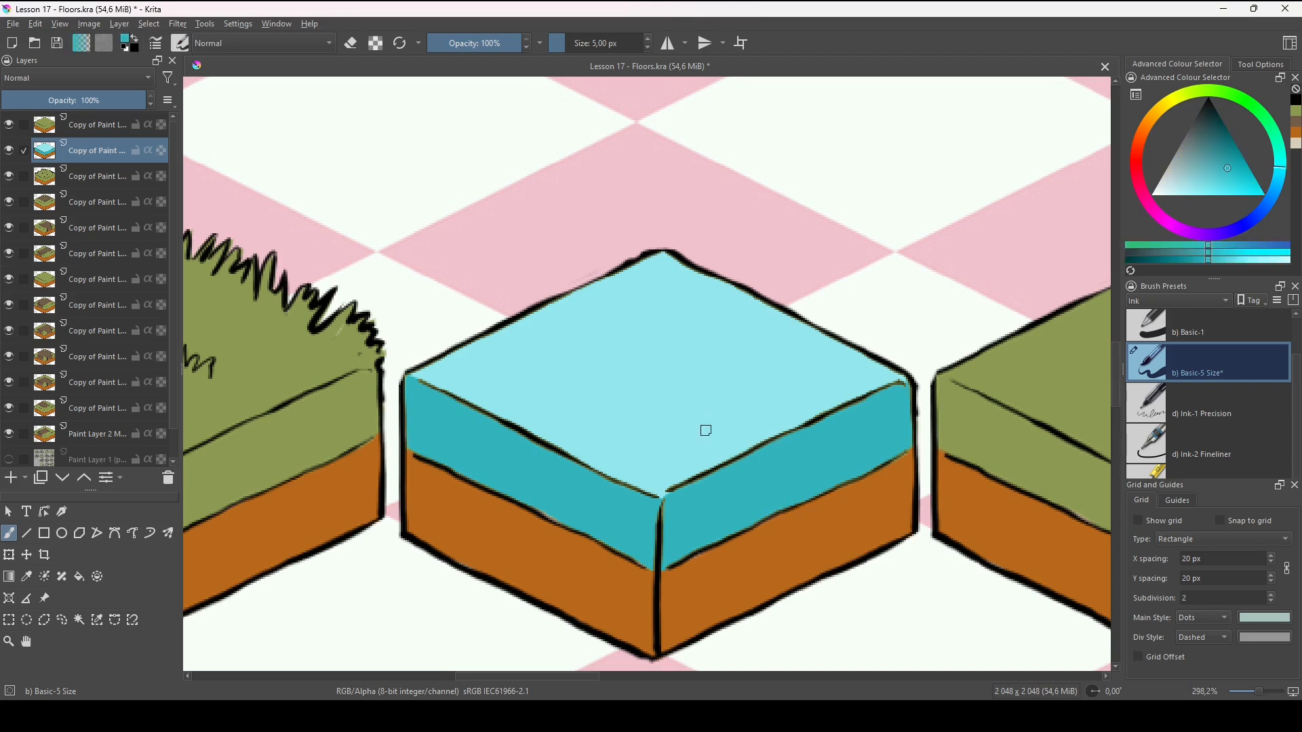
# Pick a near-white colour and draw wavy ripples, plus a darker one, across the water top
pyautogui.click(1200, 160)
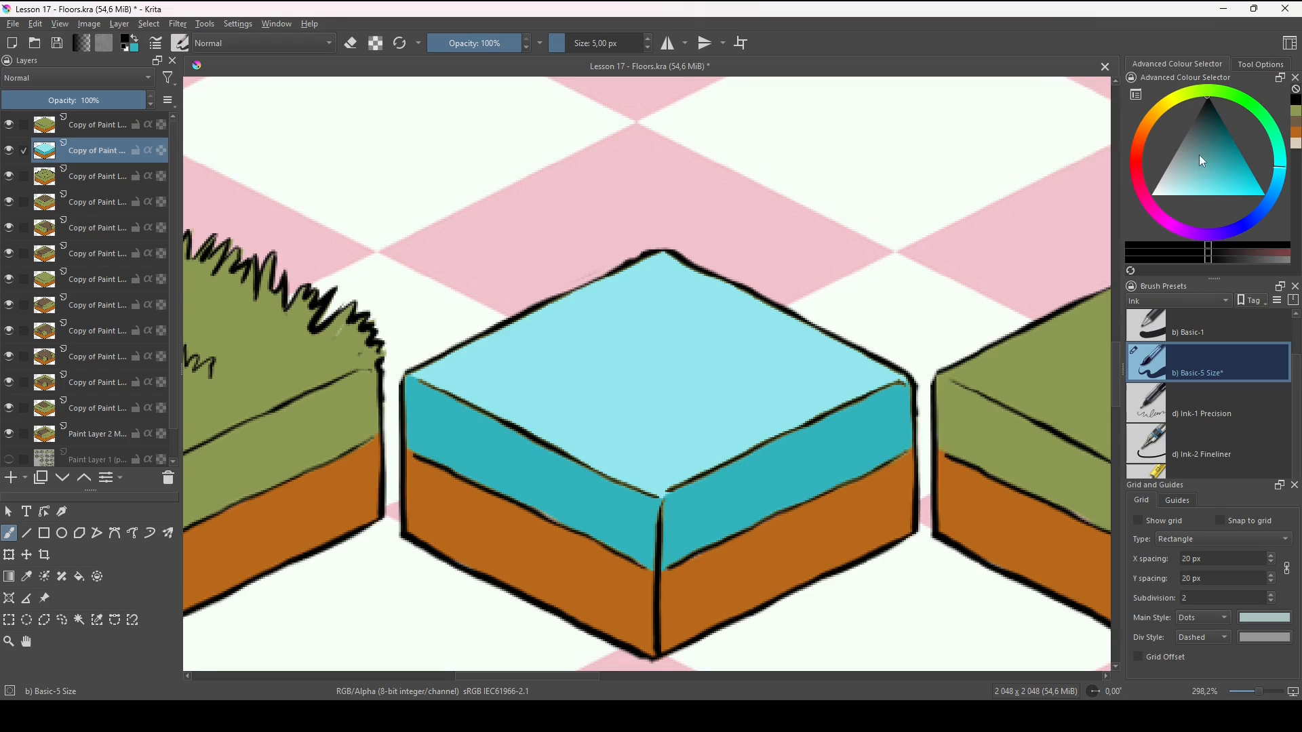
pyautogui.click(1162, 194)
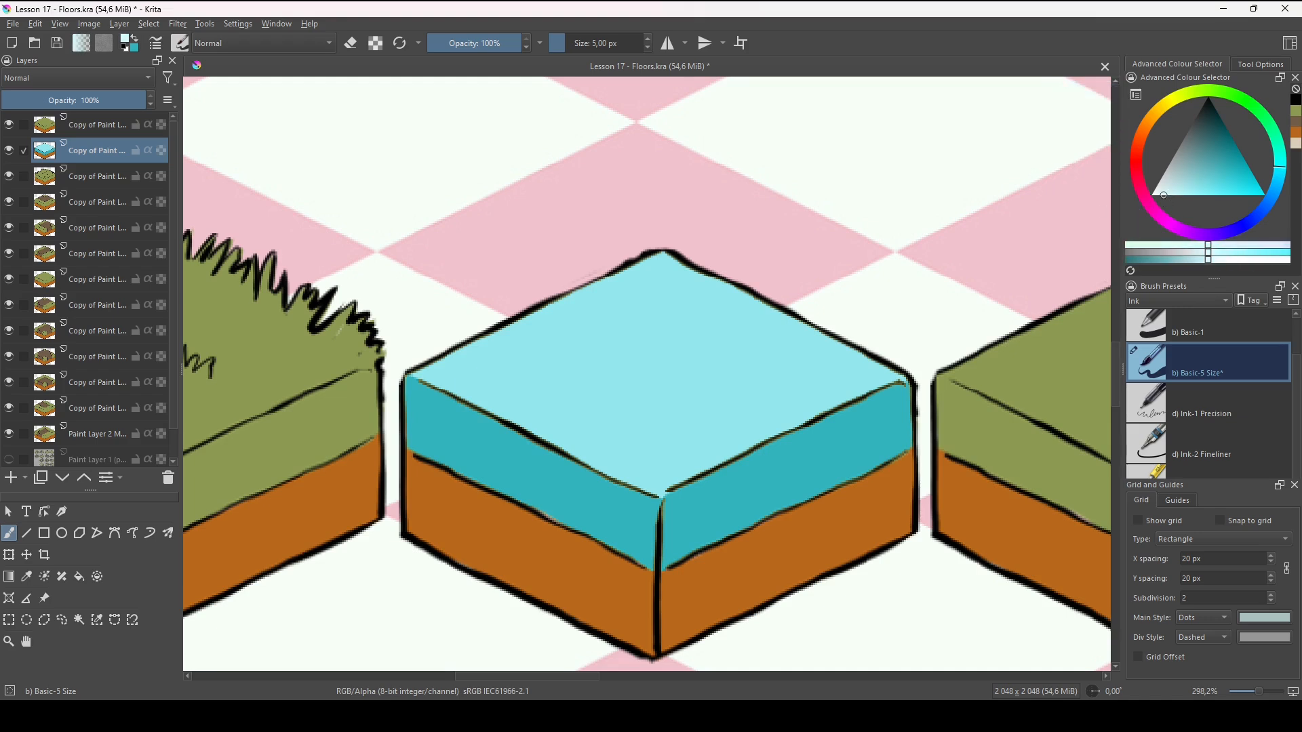
pyautogui.moveTo(621, 301); pyautogui.dragTo(682, 299)
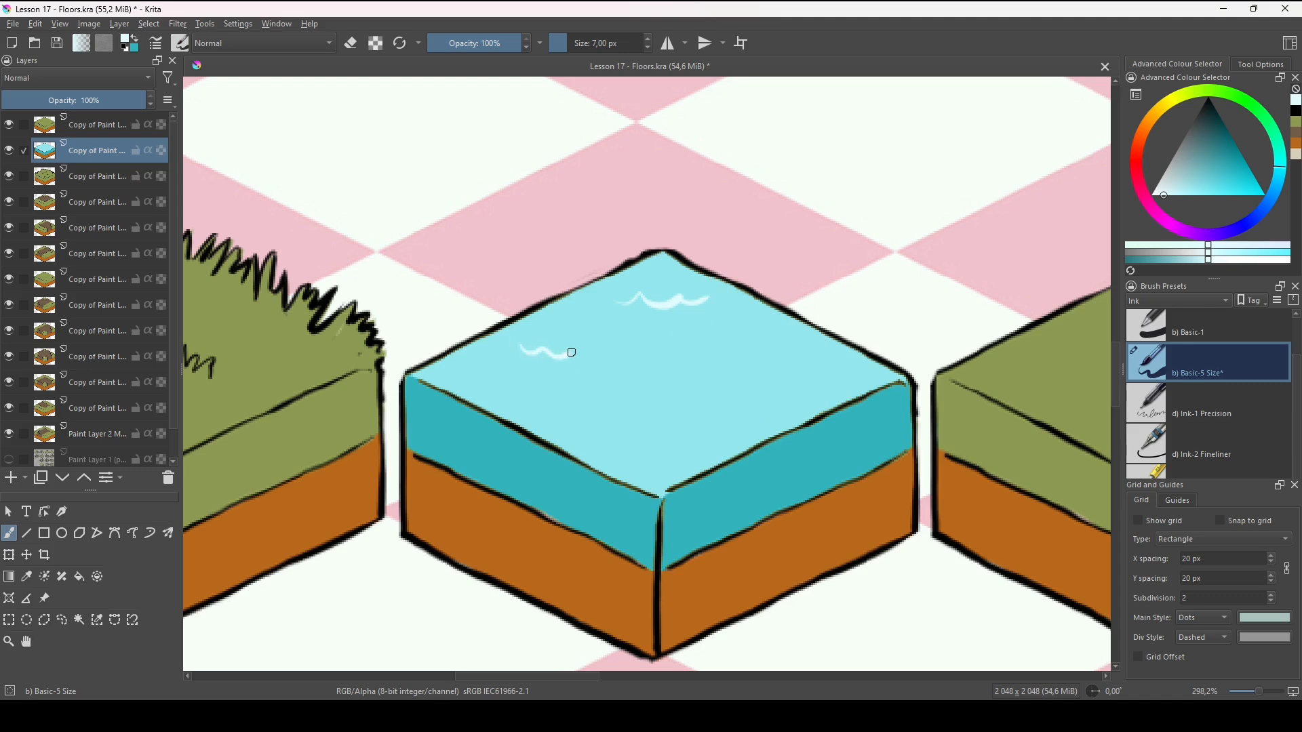
pyautogui.moveTo(532, 350); pyautogui.dragTo(665, 357)
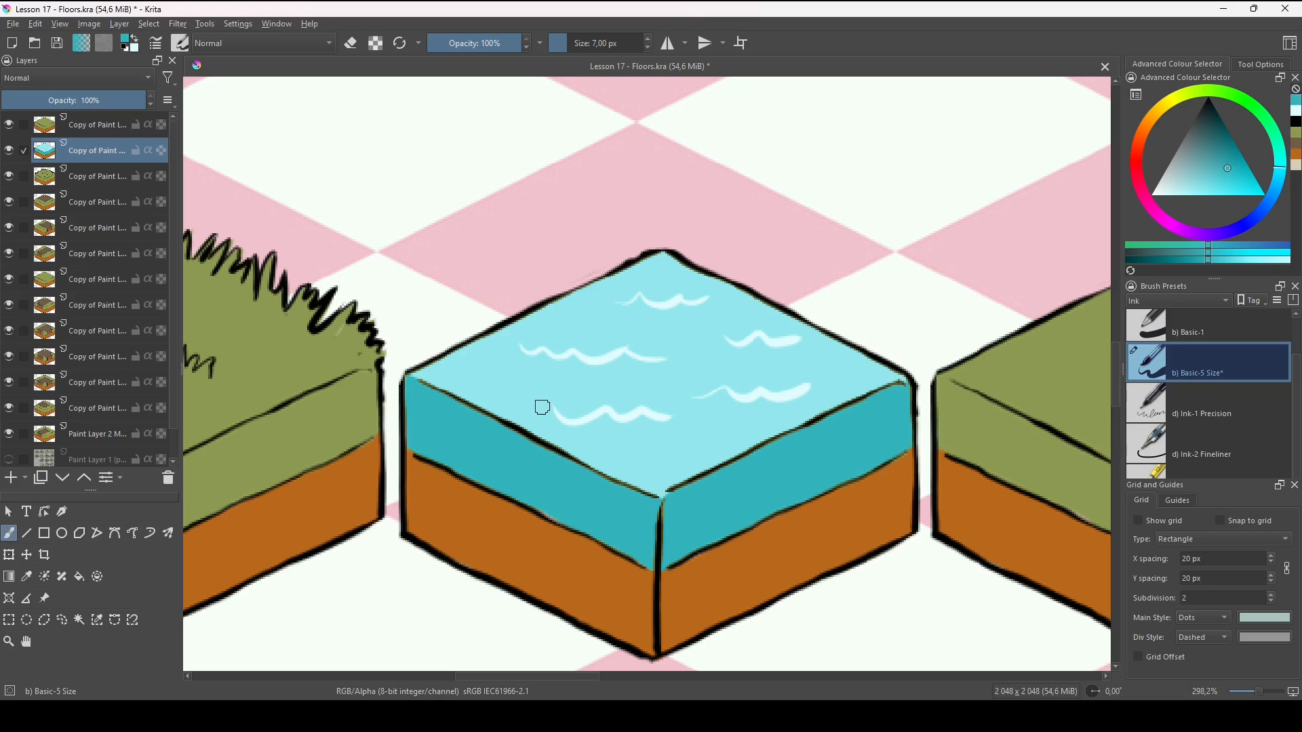
pyautogui.moveTo(564, 390); pyautogui.dragTo(838, 370)
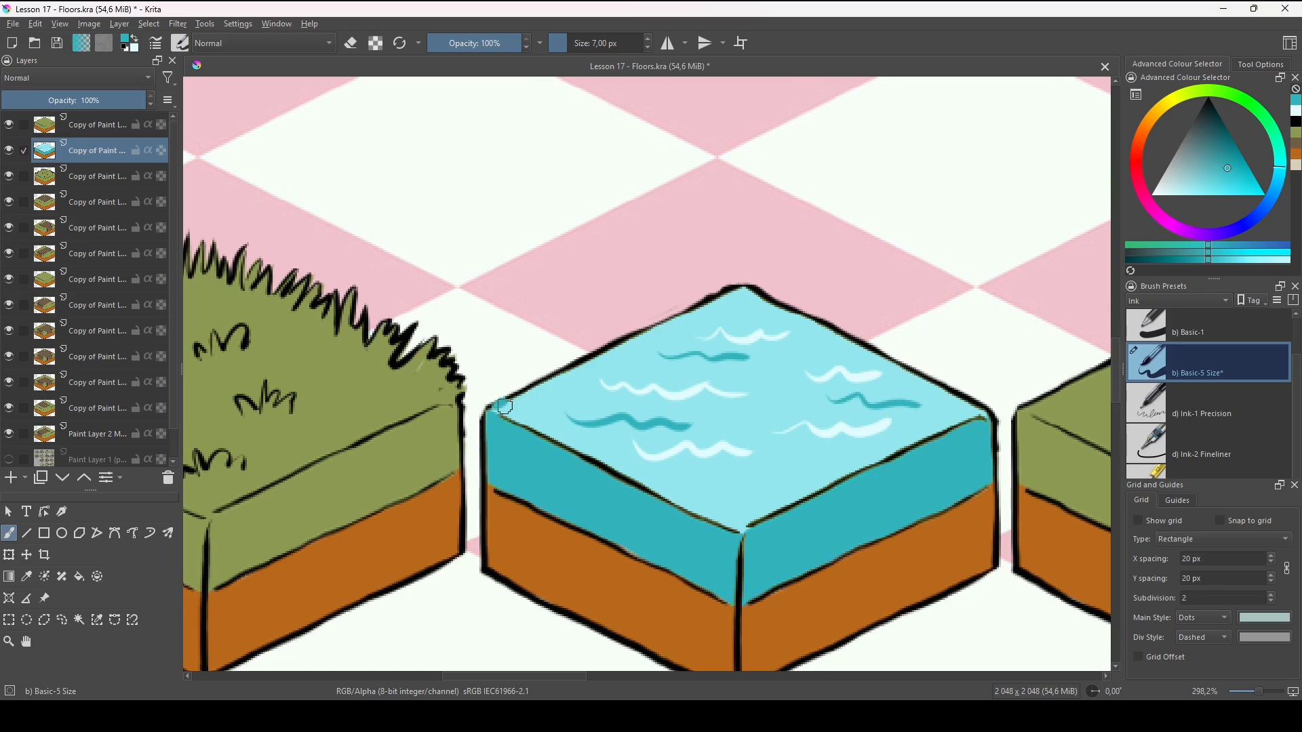
# Erase the black outline along the water tile's upper-left and upper-right edges
pyautogui.moveTo(505, 407); pyautogui.dragTo(532, 384)
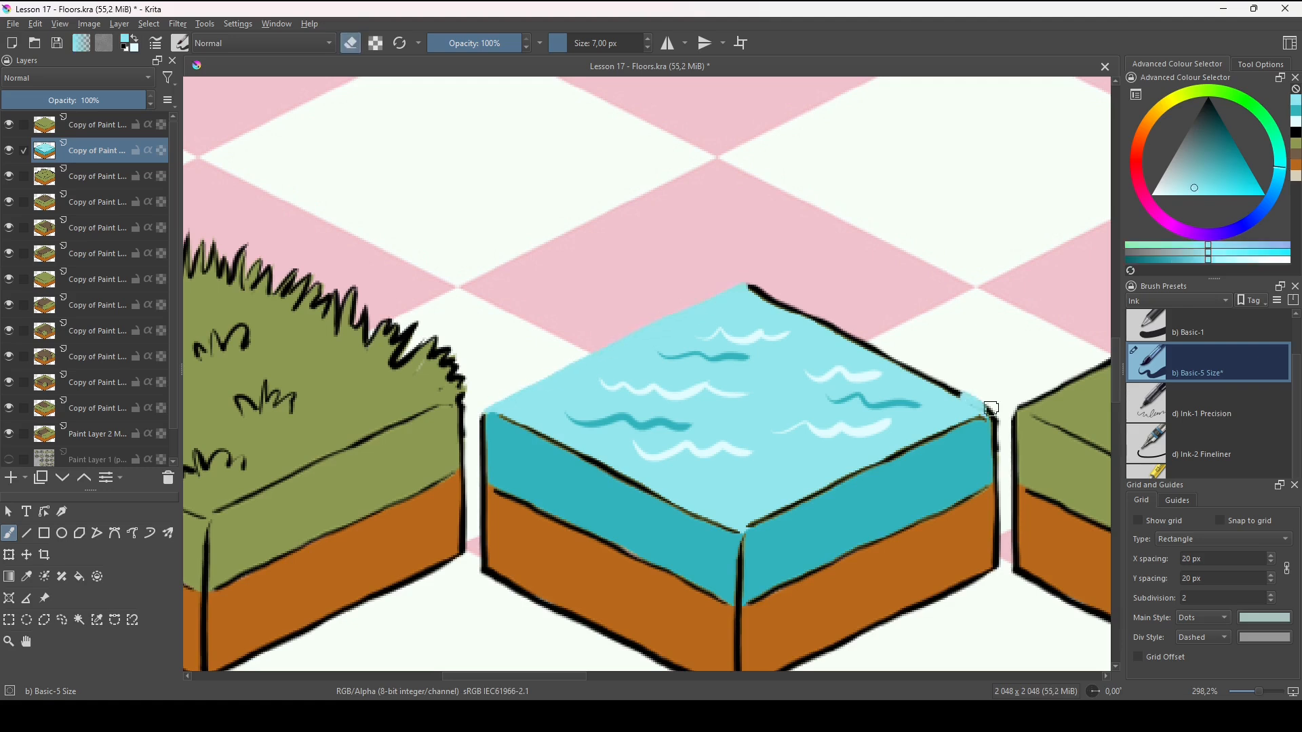
pyautogui.moveTo(731, 286); pyautogui.dragTo(985, 407)
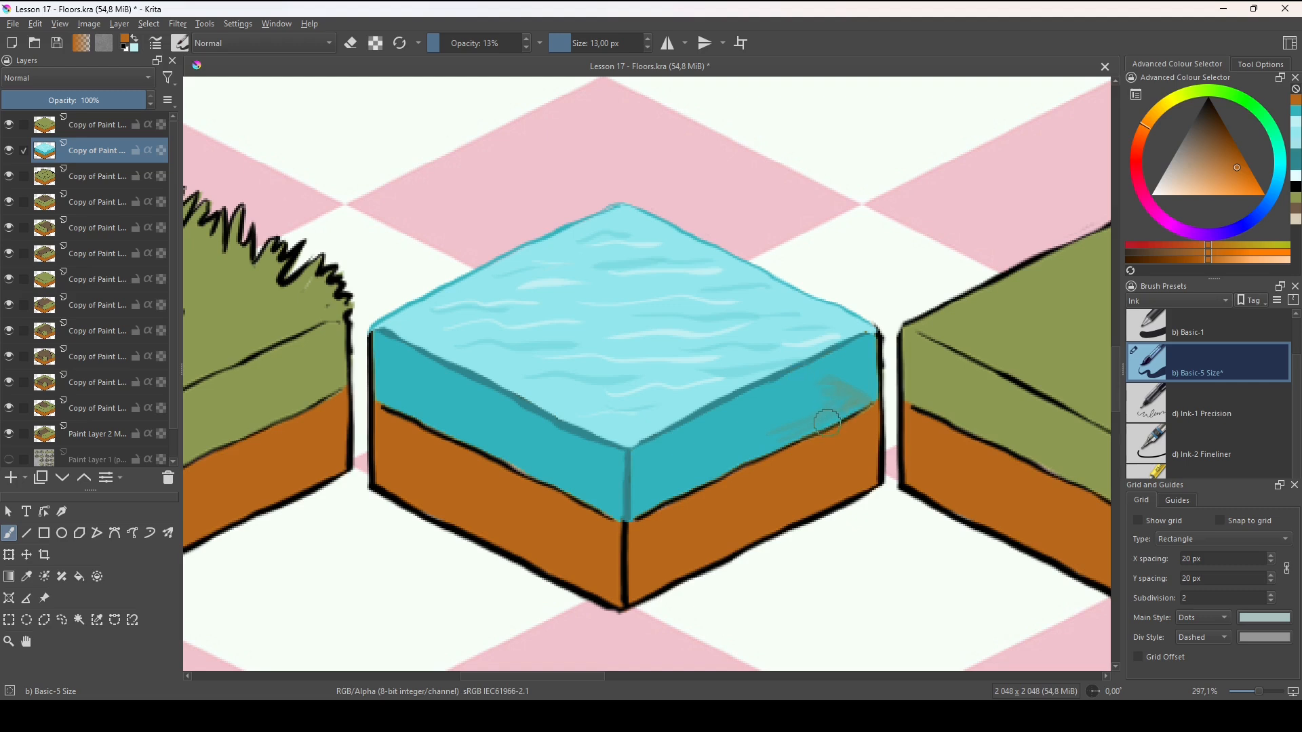
# Lay faint translucent shading over the water tile's side
pyautogui.moveTo(826, 423); pyautogui.dragTo(406, 387)
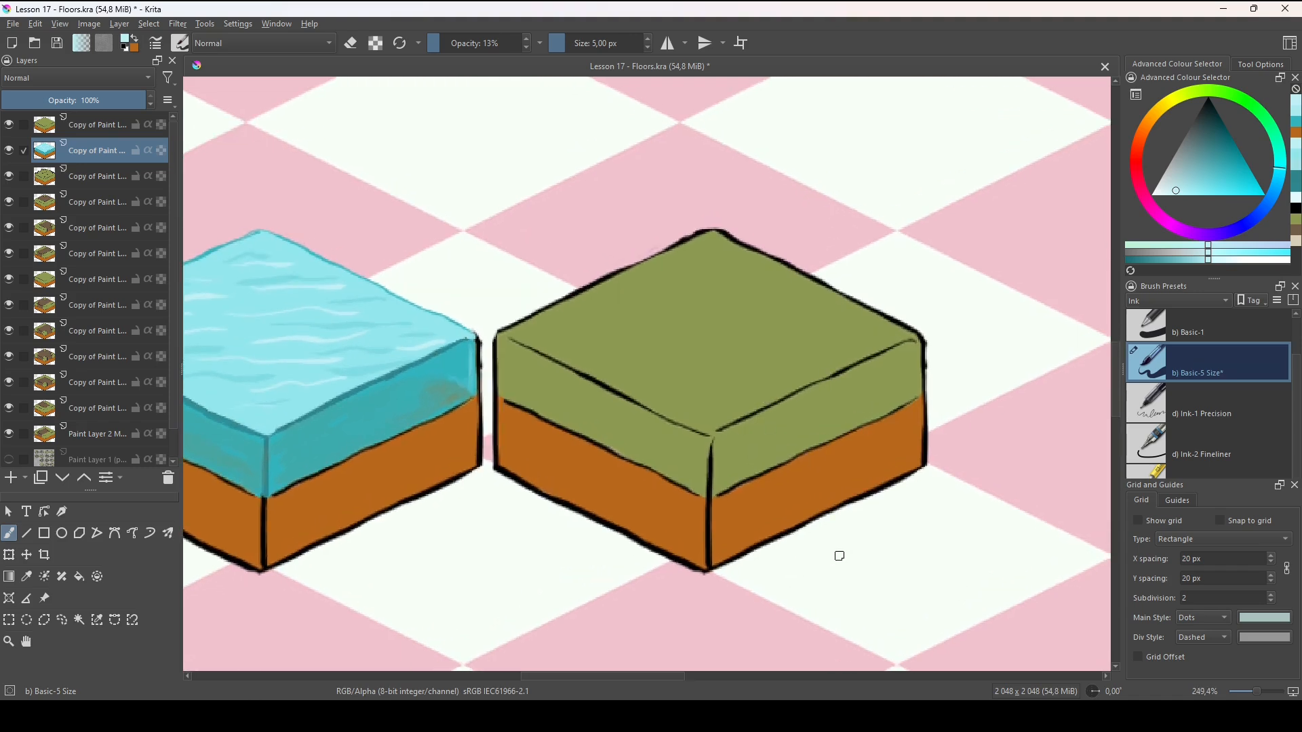
# Recolour the right grass tile's green top to sandy tan via HSV/HSL Adjustment
pyautogui.click(1204, 155)
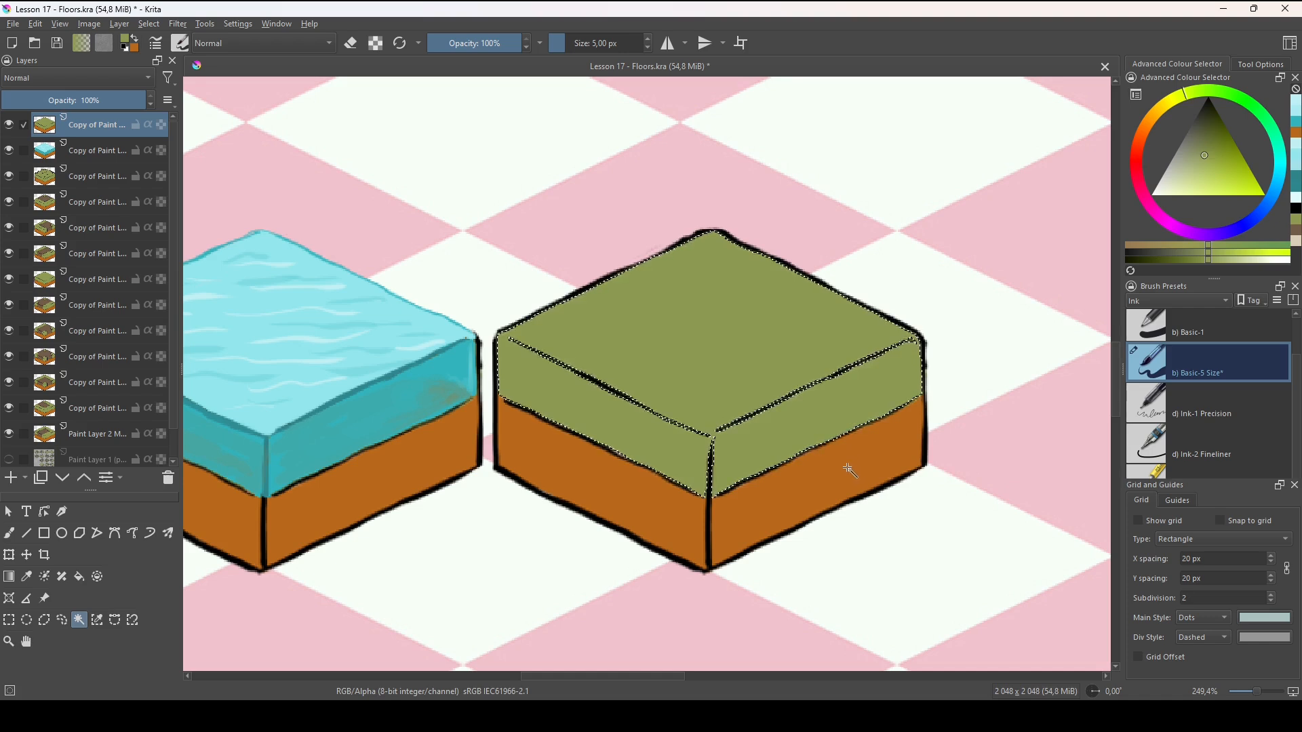
pyautogui.click(177, 23)
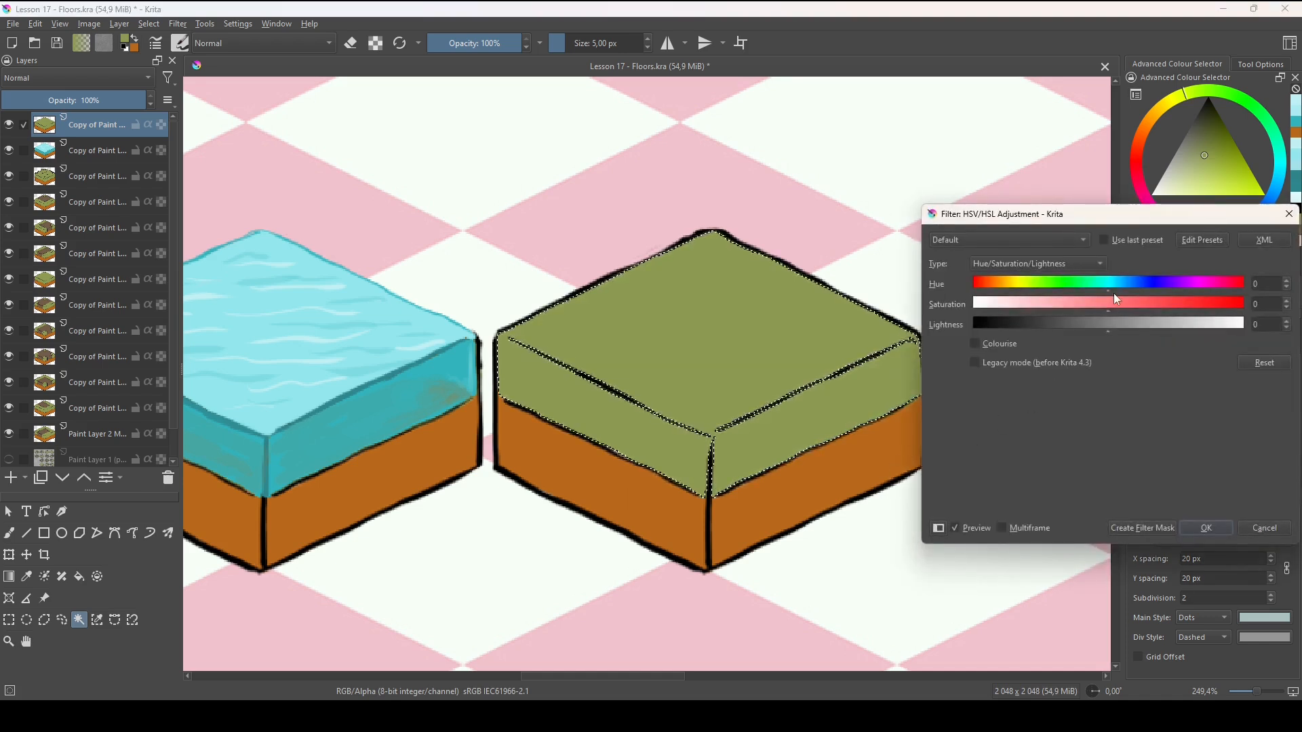
pyautogui.moveTo(1108, 283); pyautogui.dragTo(1071, 284)
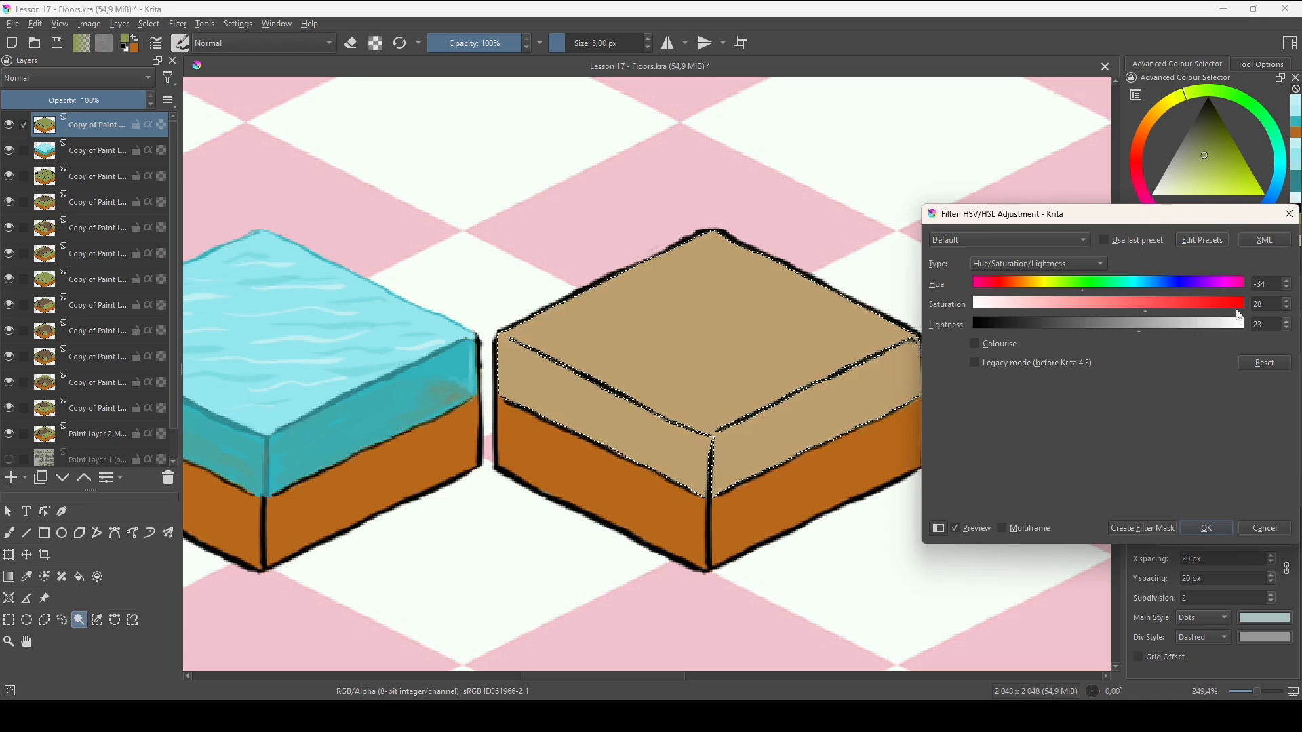
pyautogui.click(1206, 528)
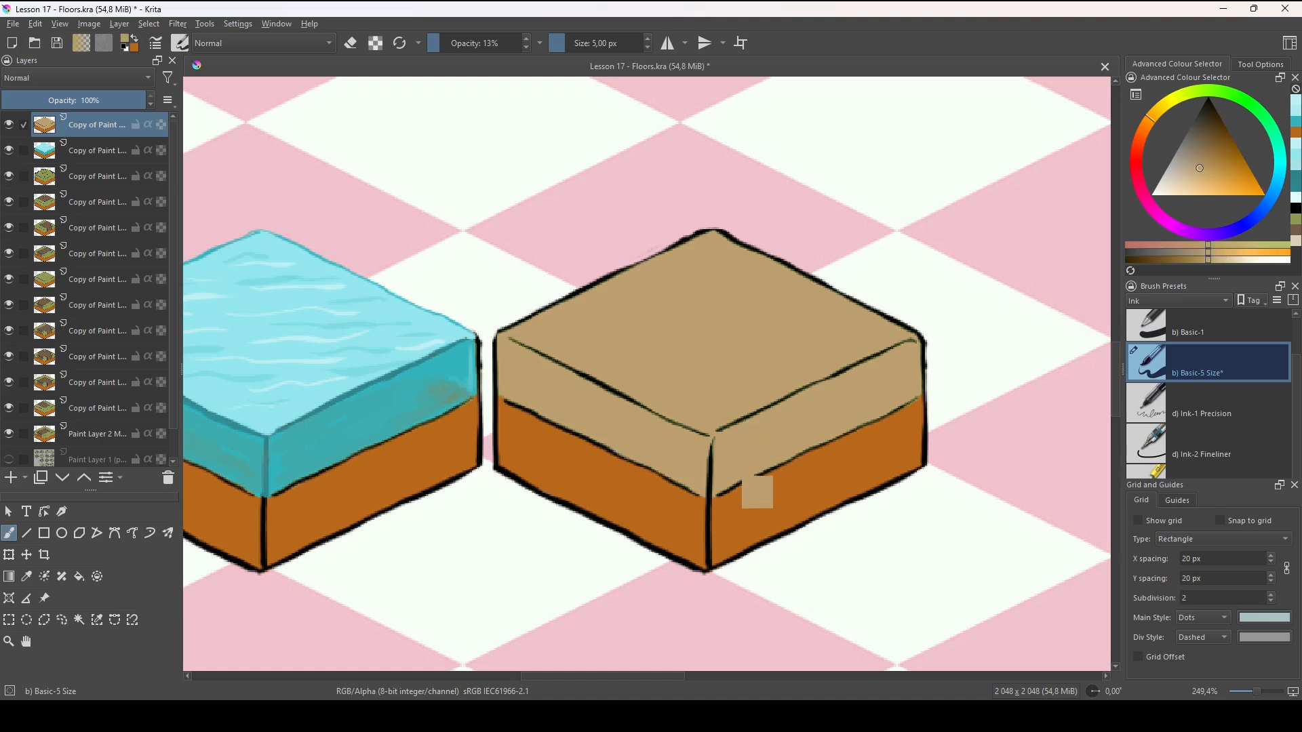
pyautogui.click(755, 491)
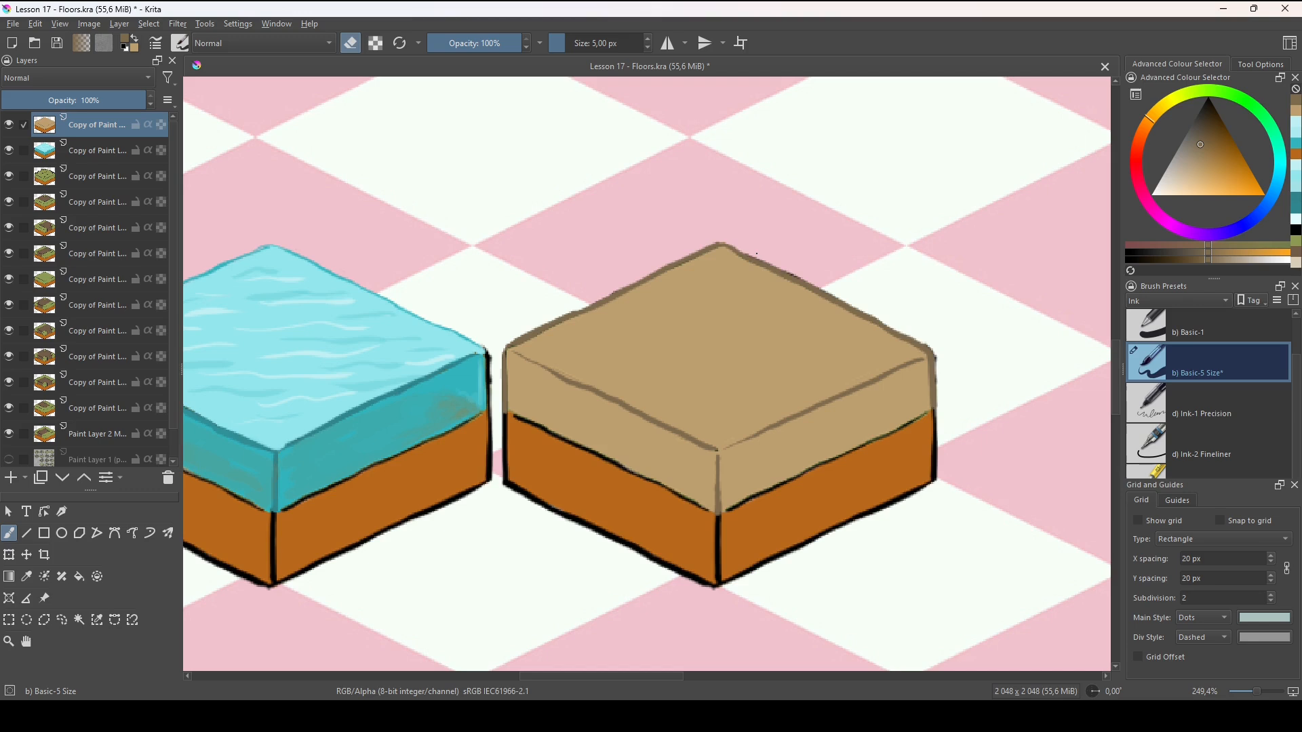
pyautogui.click(723, 345)
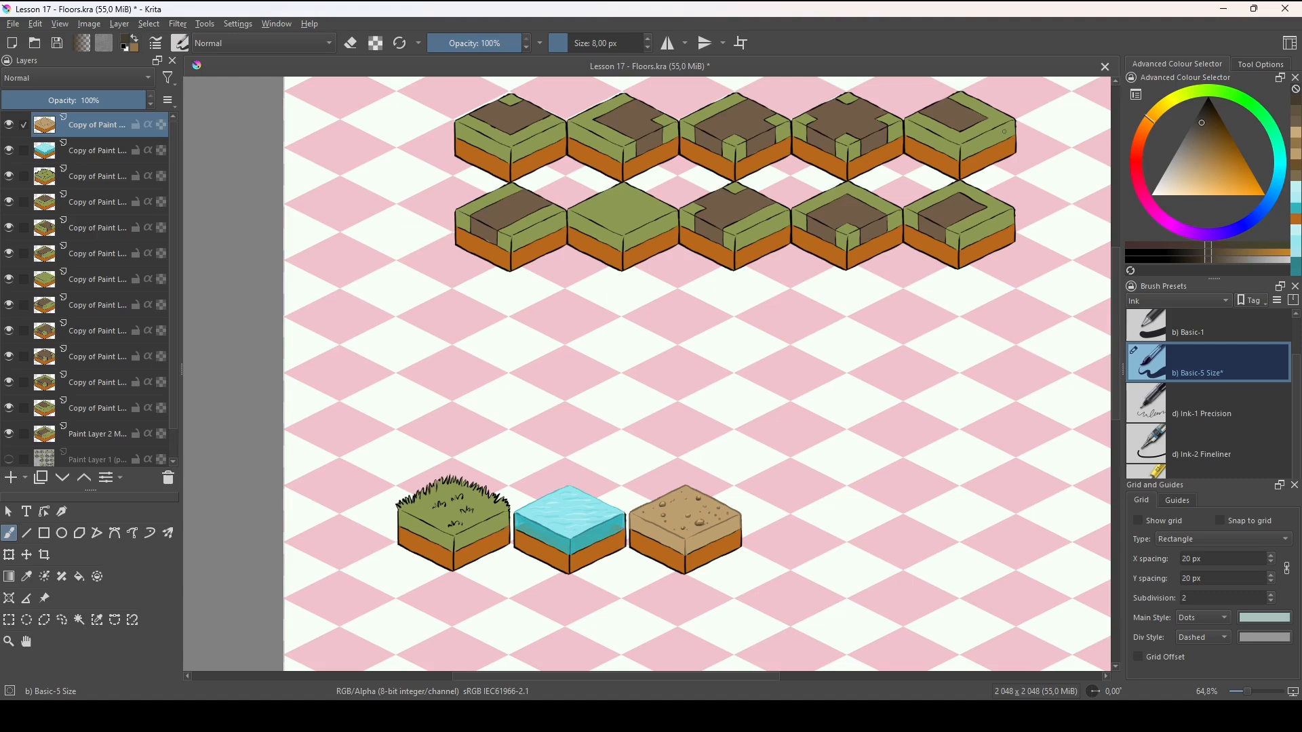
pyautogui.moveTo(785, 609)
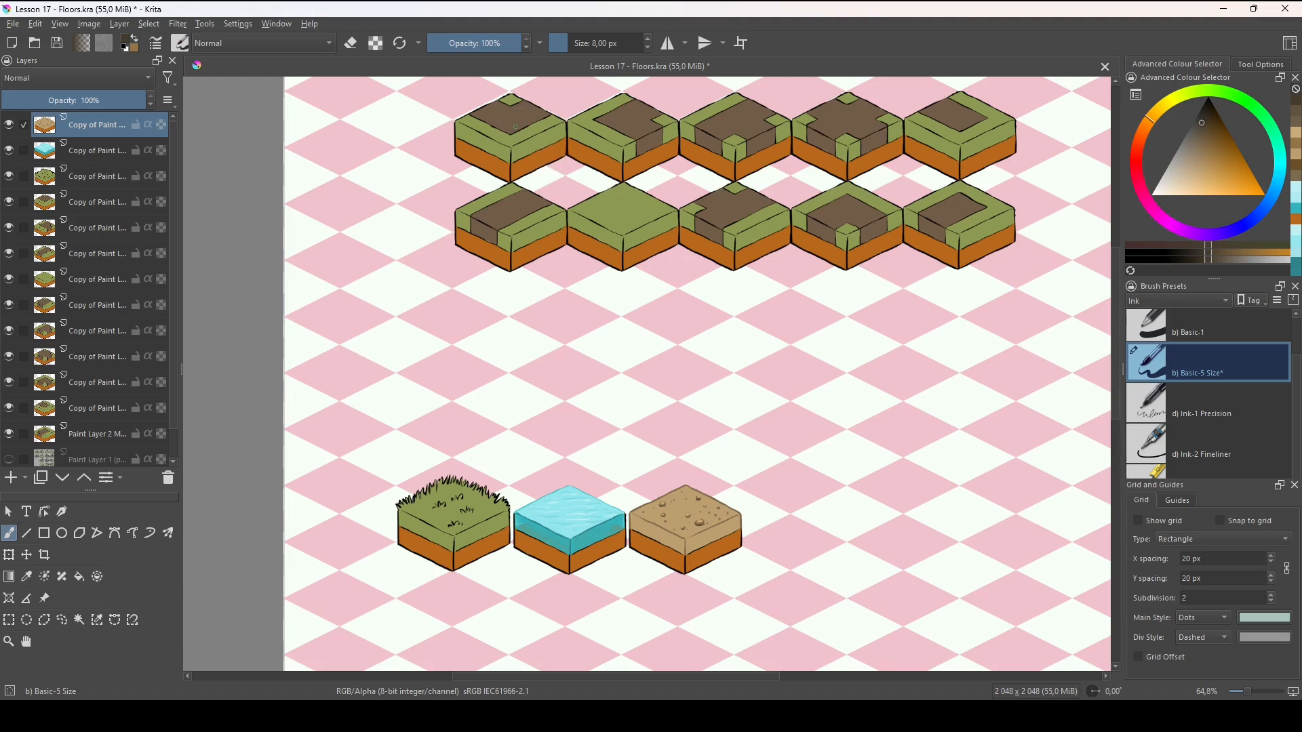
# Position the copied road tile above the grass tile and paint a first tan patch on its top
pyautogui.click(96, 201)
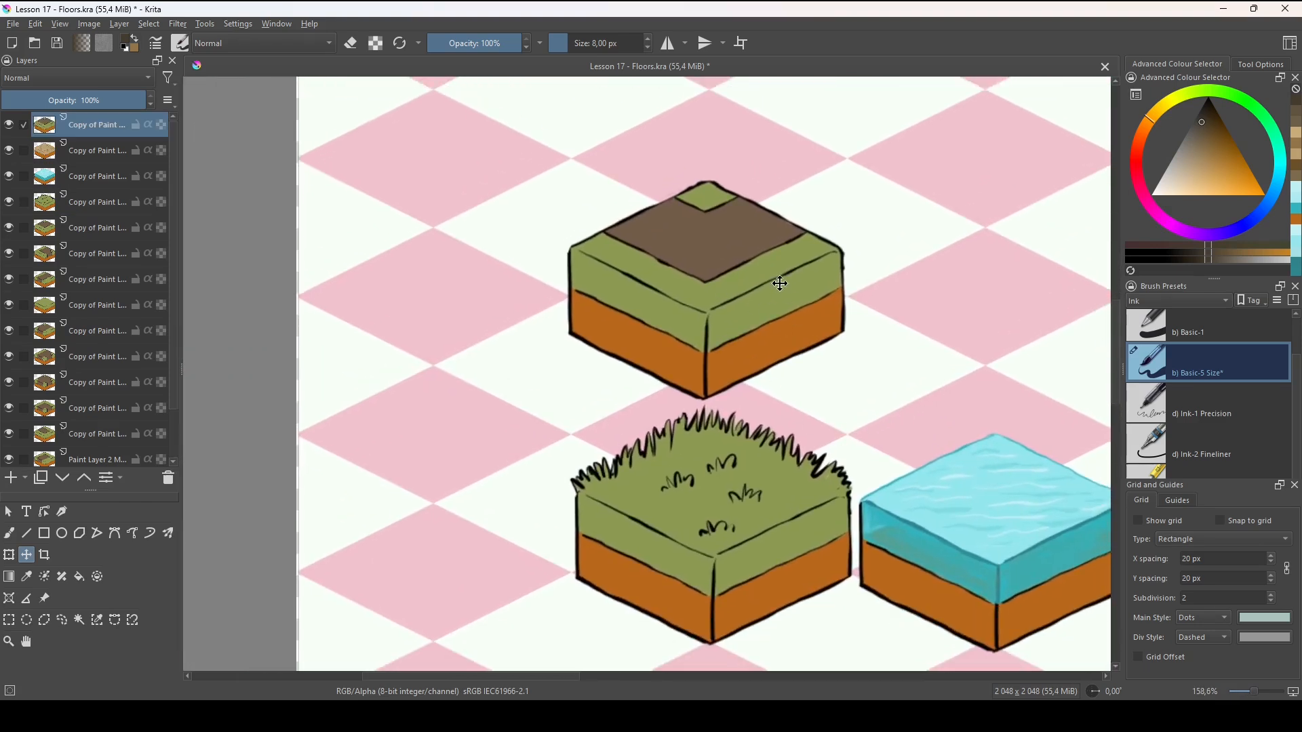
pyautogui.scroll(-3)
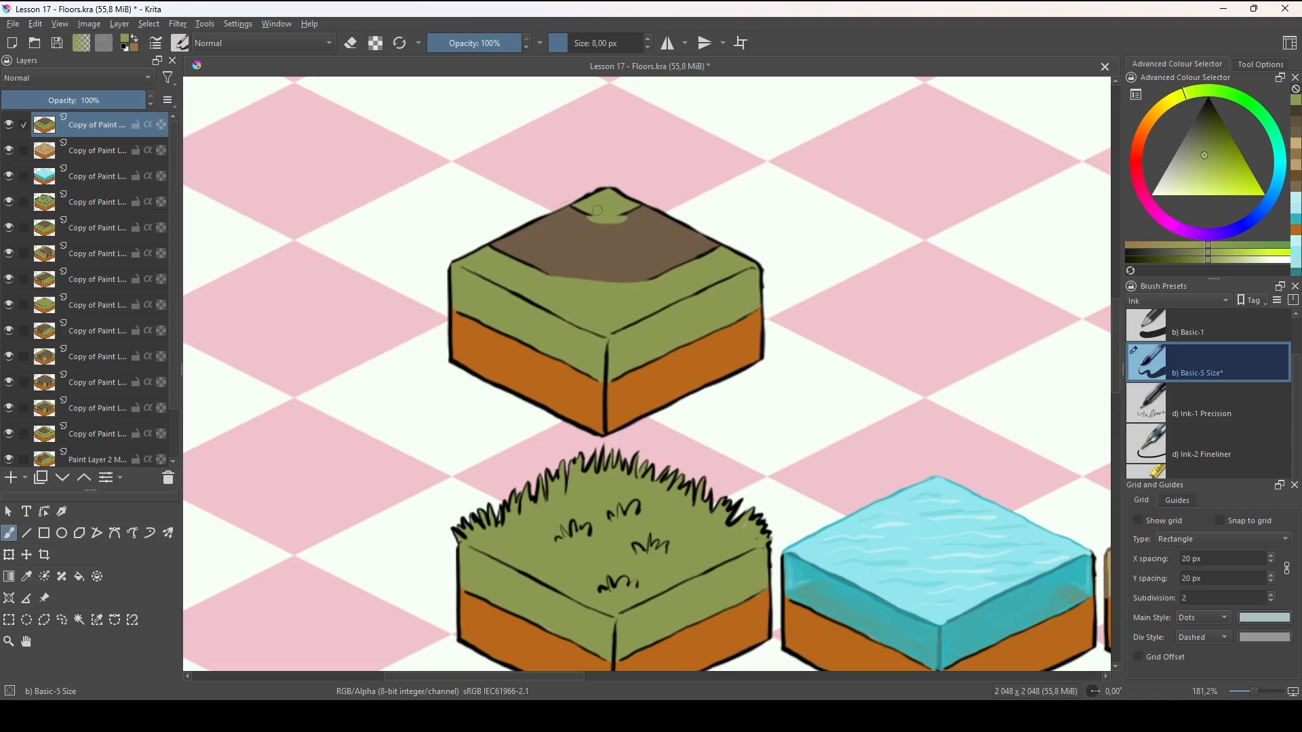
pyautogui.moveTo(596, 209); pyautogui.dragTo(611, 238)
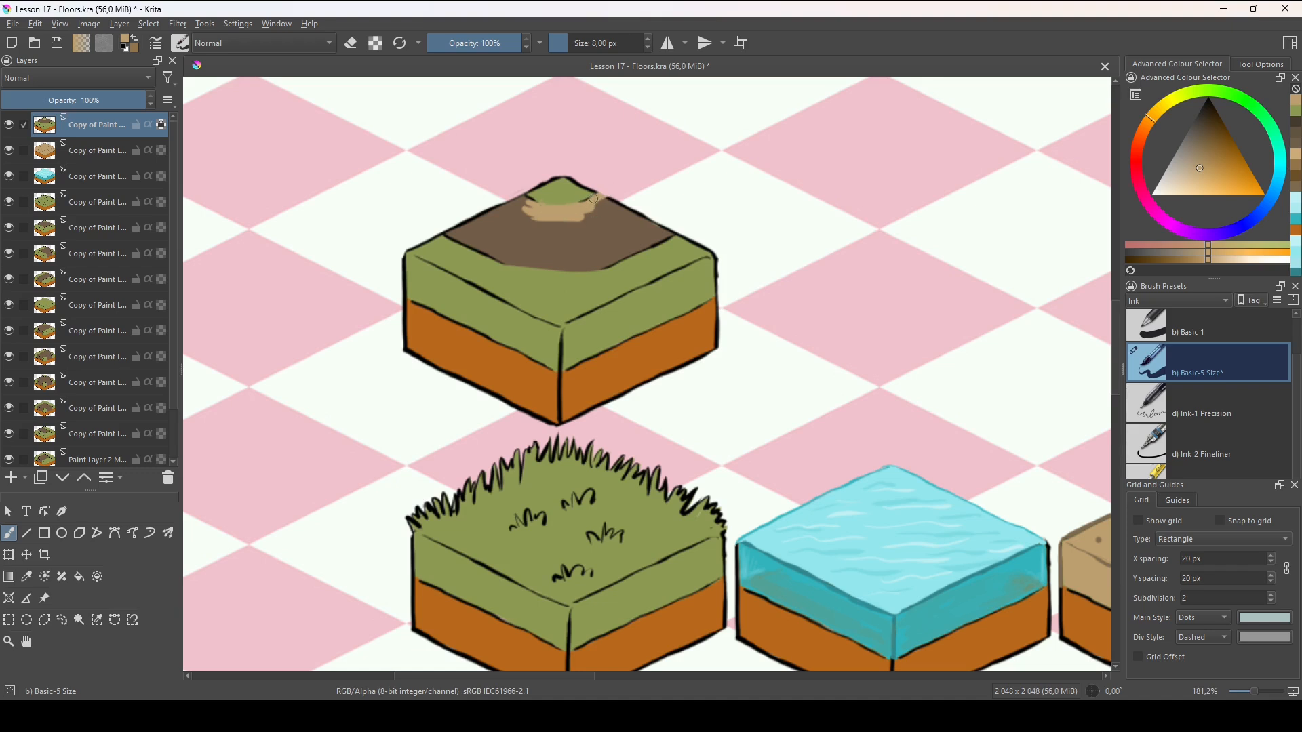
# Fill the tile top with tan dirt, then sample the dirt colour to dab small pebbles
pyautogui.moveTo(594, 199); pyautogui.dragTo(546, 264)
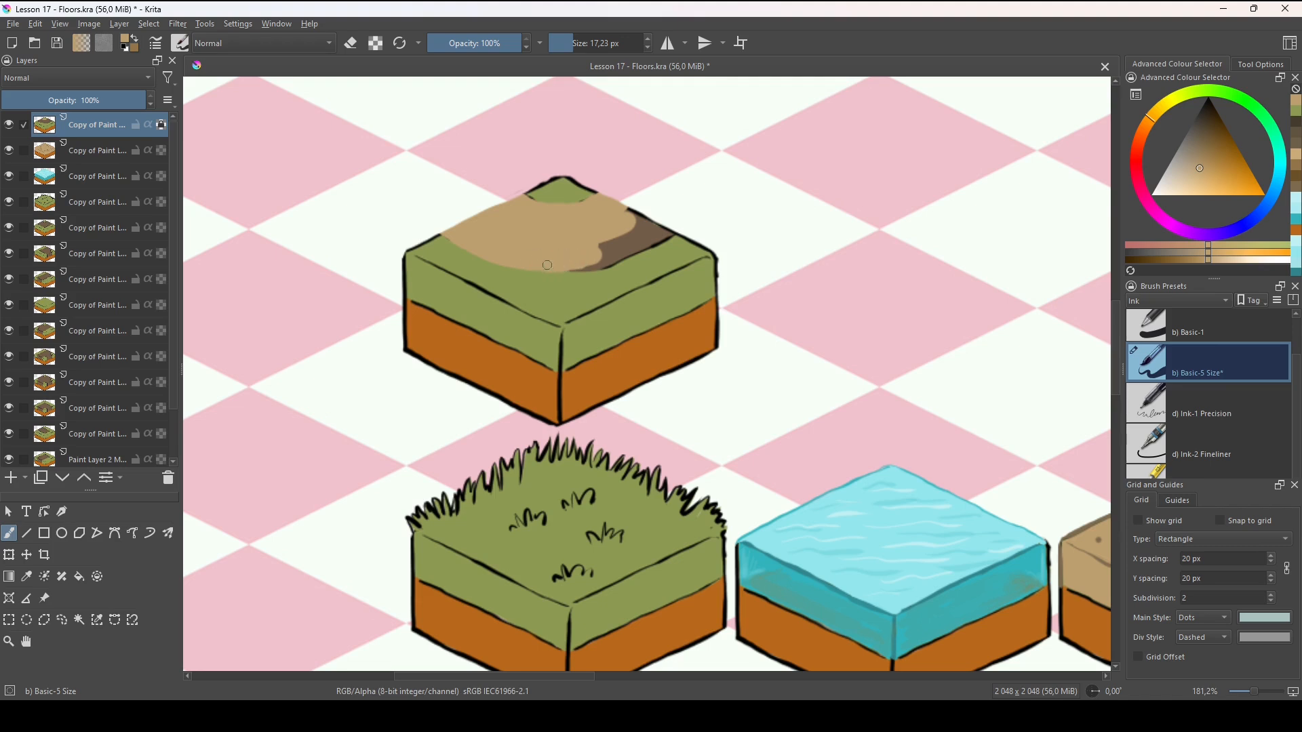
pyautogui.moveTo(547, 265); pyautogui.dragTo(674, 225)
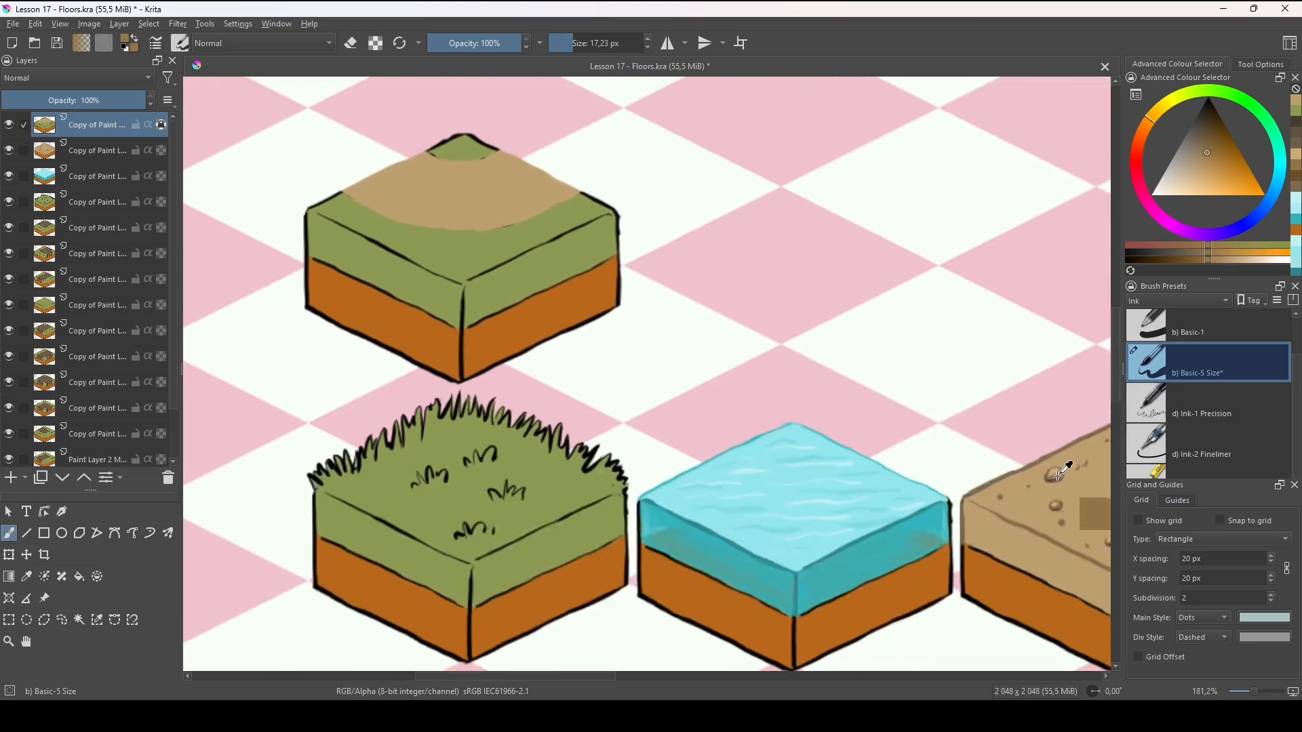
pyautogui.click(464, 213)
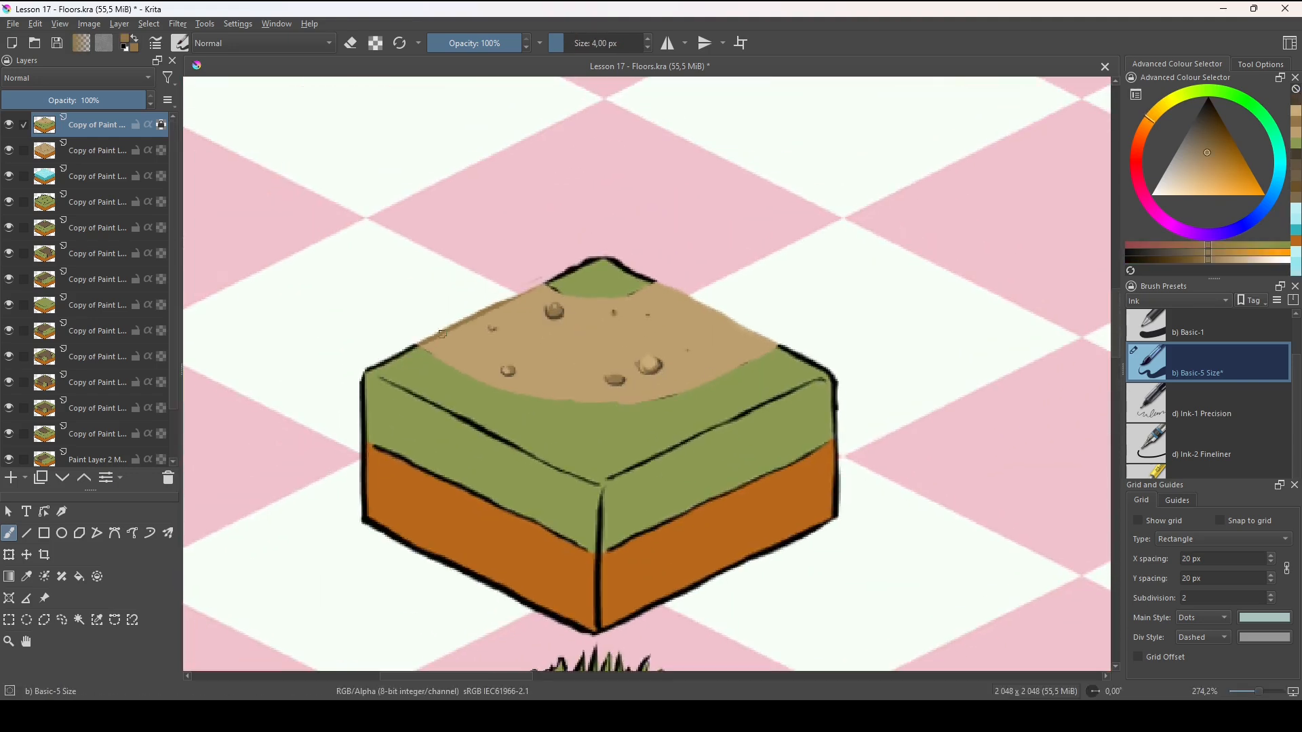
pyautogui.scroll(-3)
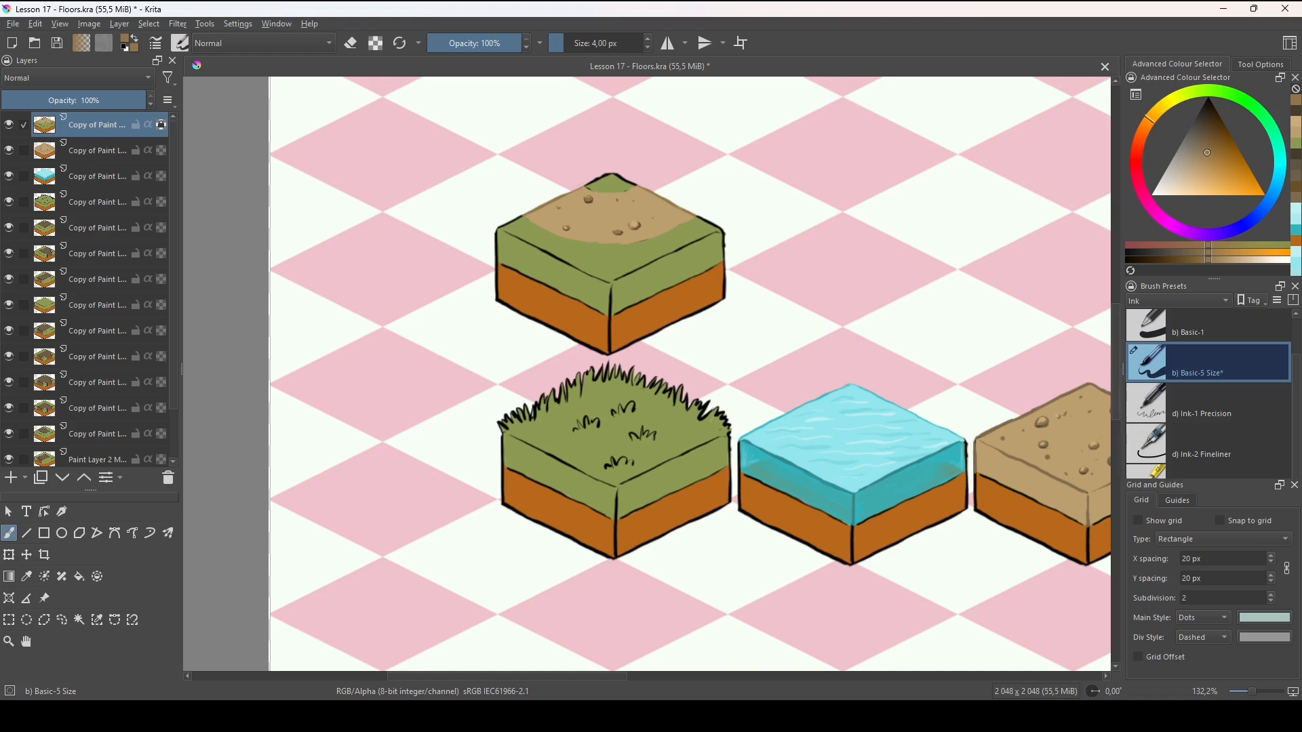
pyautogui.scroll(-3)
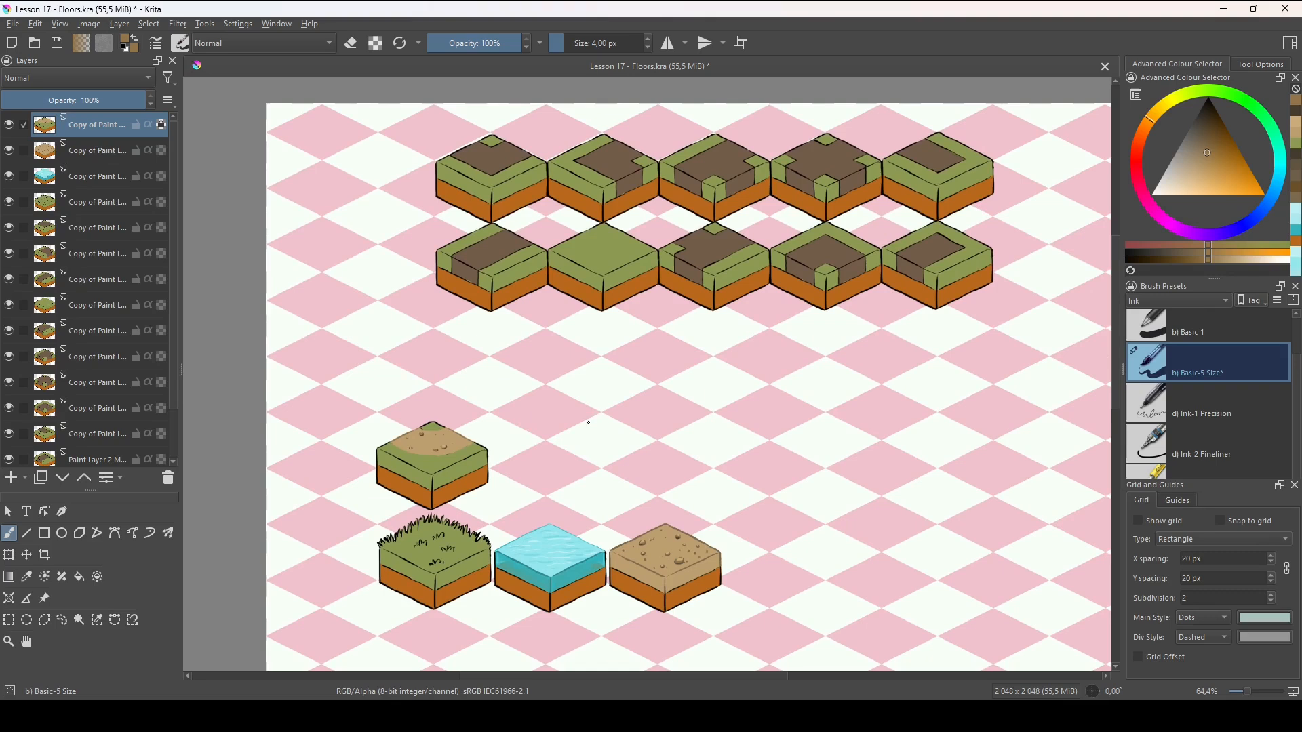
pyautogui.moveTo(971, 532)
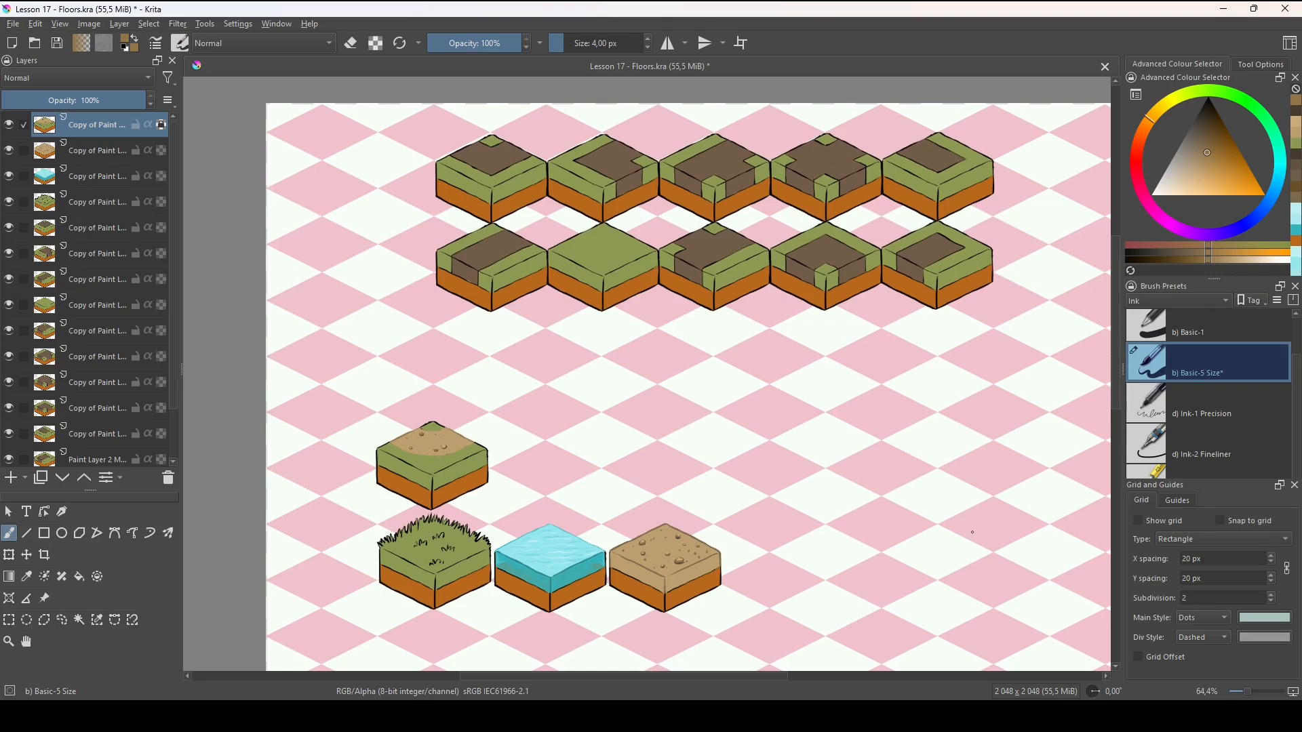
pyautogui.moveTo(571, 496)
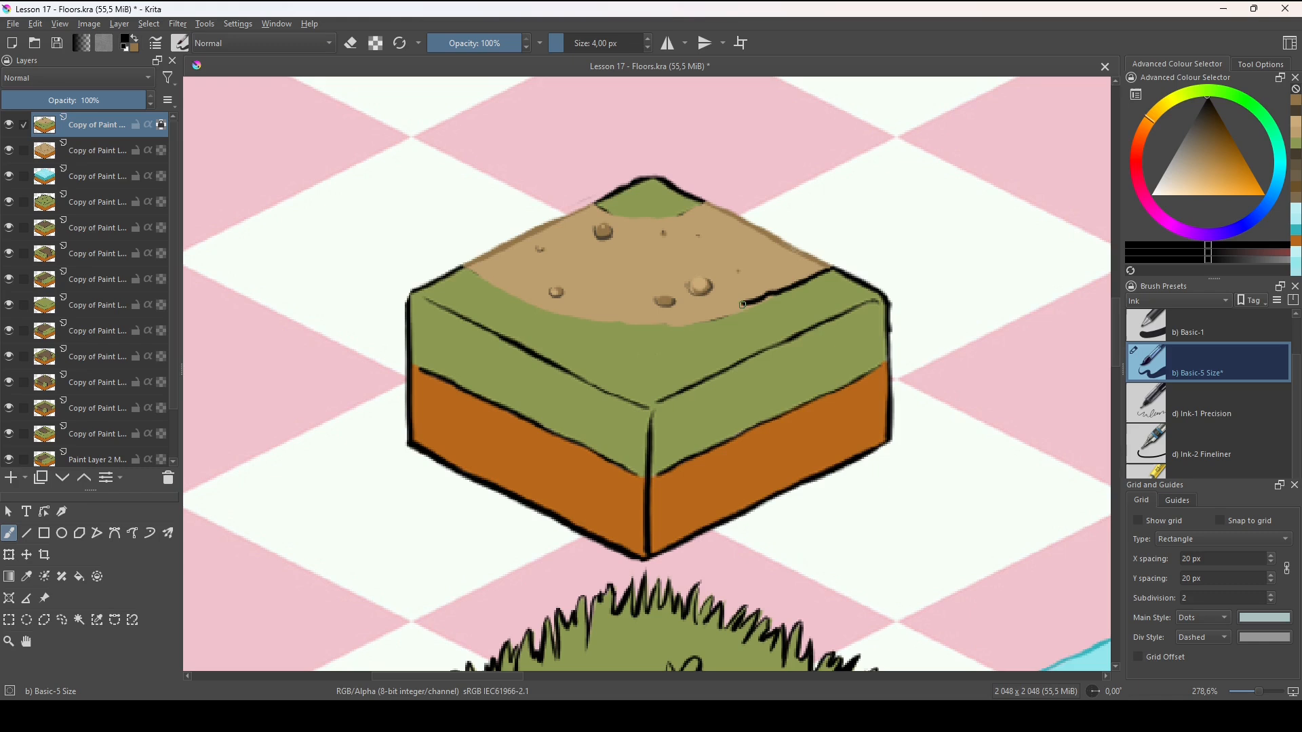
# Ink the dark curve along the dirt patch edge and move the new copy above the rounded-road tile
pyautogui.moveTo(487, 291); pyautogui.dragTo(745, 305)
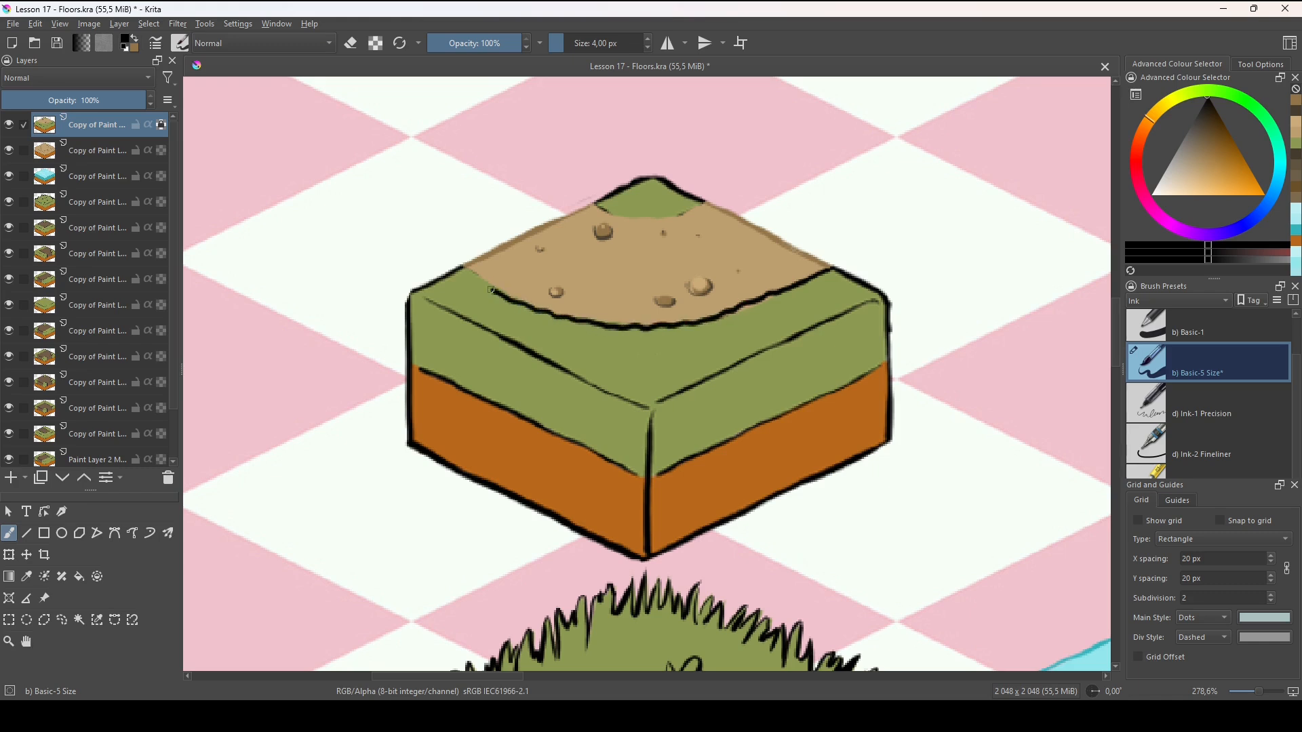
pyautogui.moveTo(610, 217); pyautogui.dragTo(731, 203)
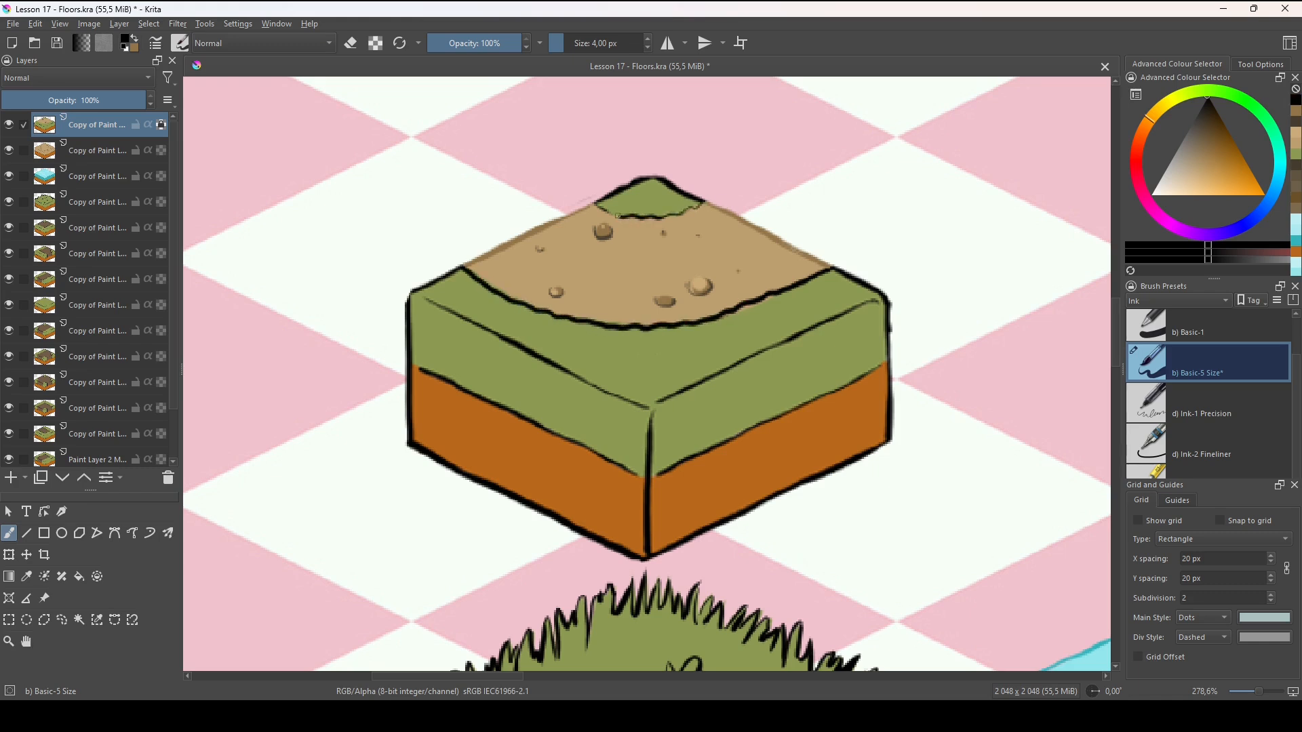
pyautogui.scroll(-3)
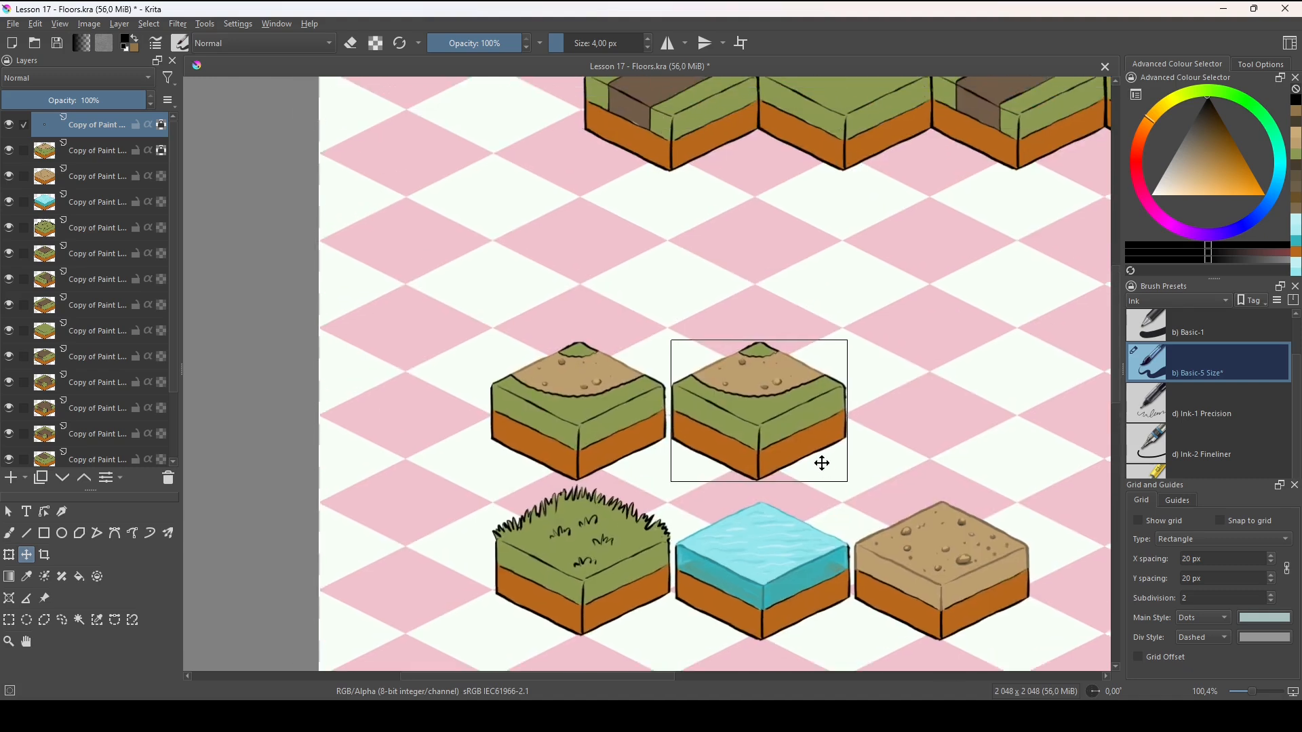
pyautogui.moveTo(758, 411); pyautogui.dragTo(582, 267)
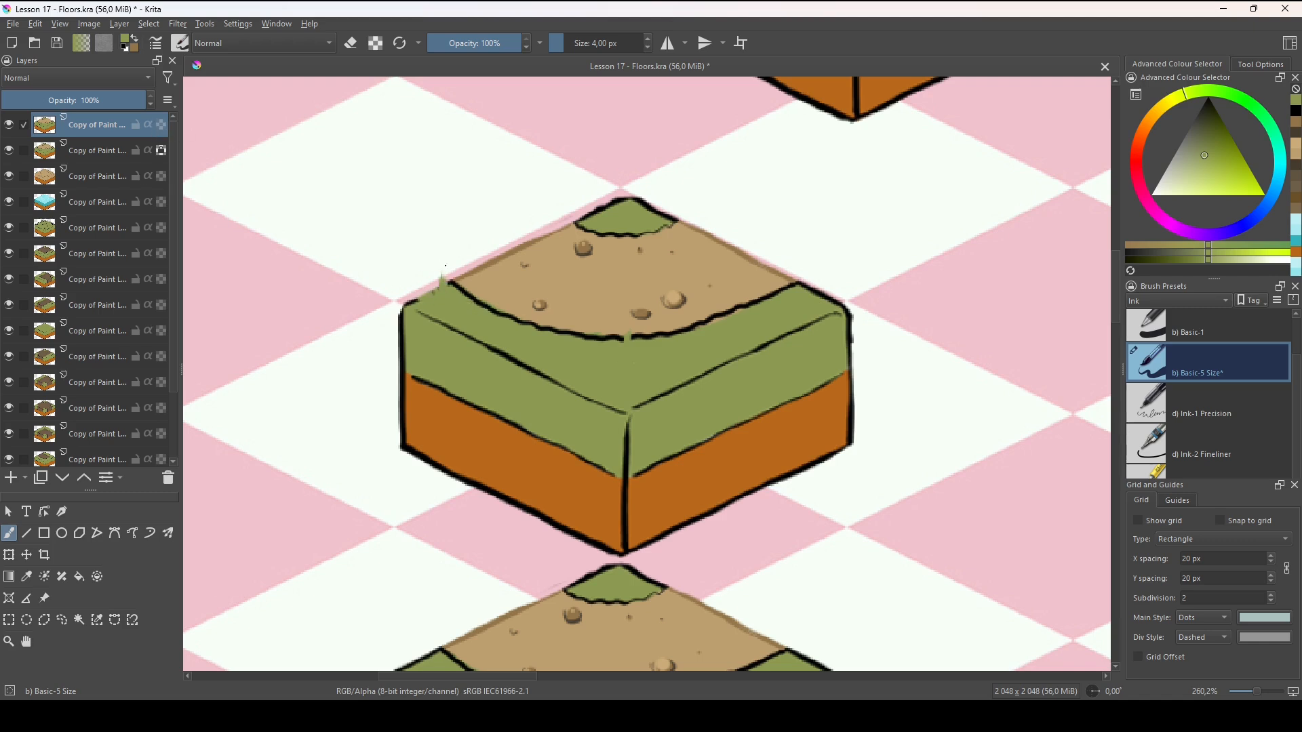
# Draw spiky grass blades along the copied tile's edge
pyautogui.moveTo(449, 274); pyautogui.dragTo(516, 329)
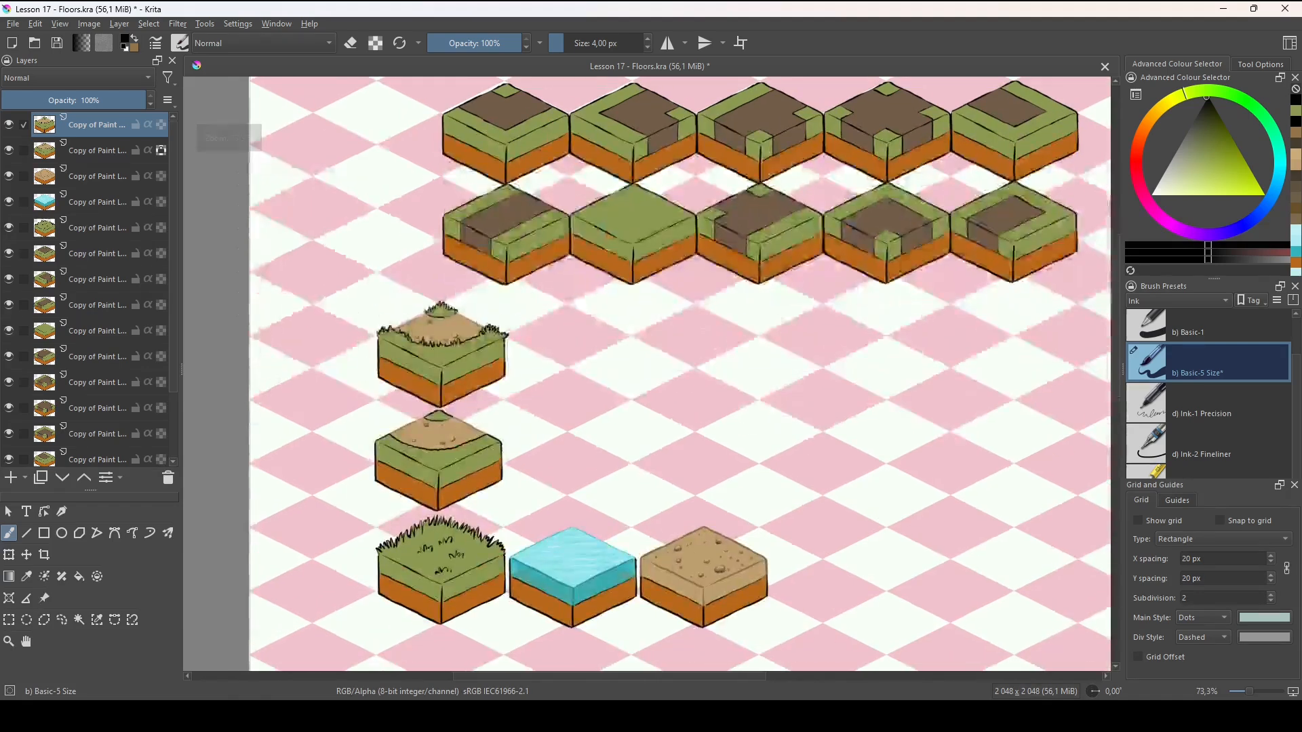
# Add more grass blades along the long-grass tile's left and right rims
pyautogui.scroll(-3)
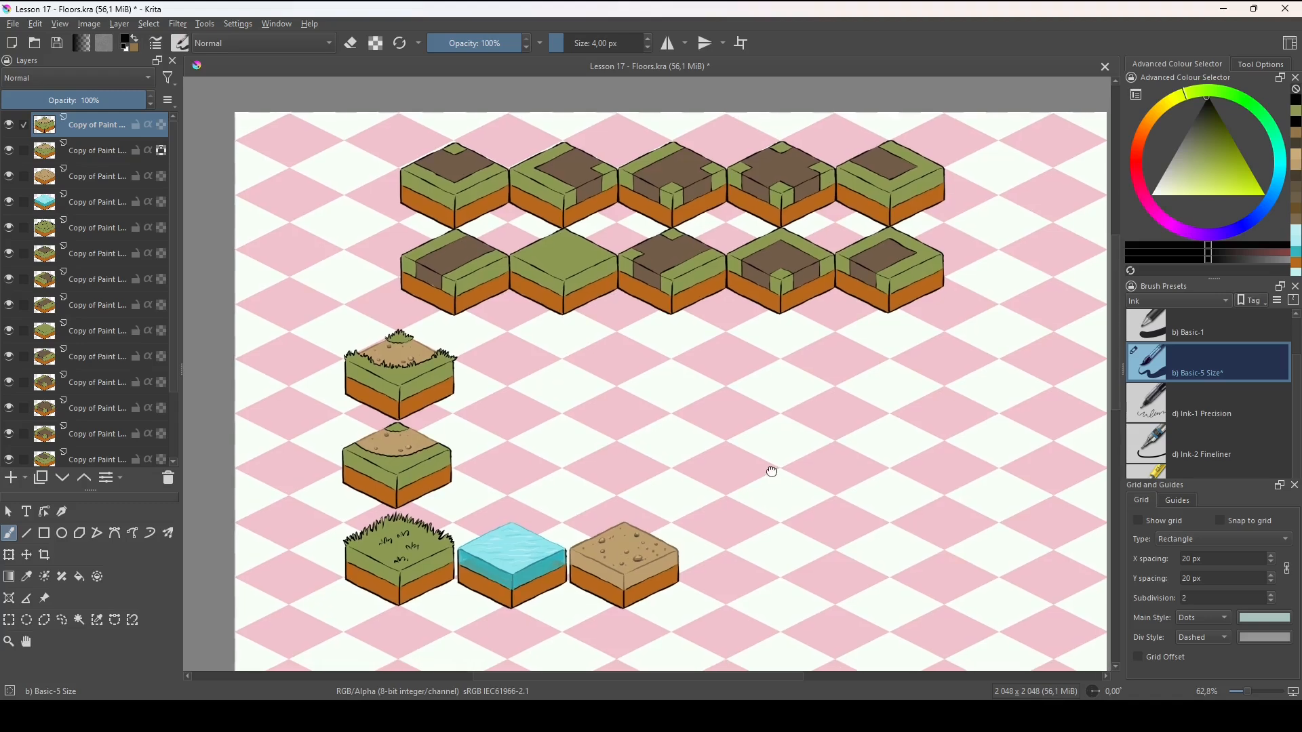
pyautogui.moveTo(771, 472); pyautogui.dragTo(836, 566)
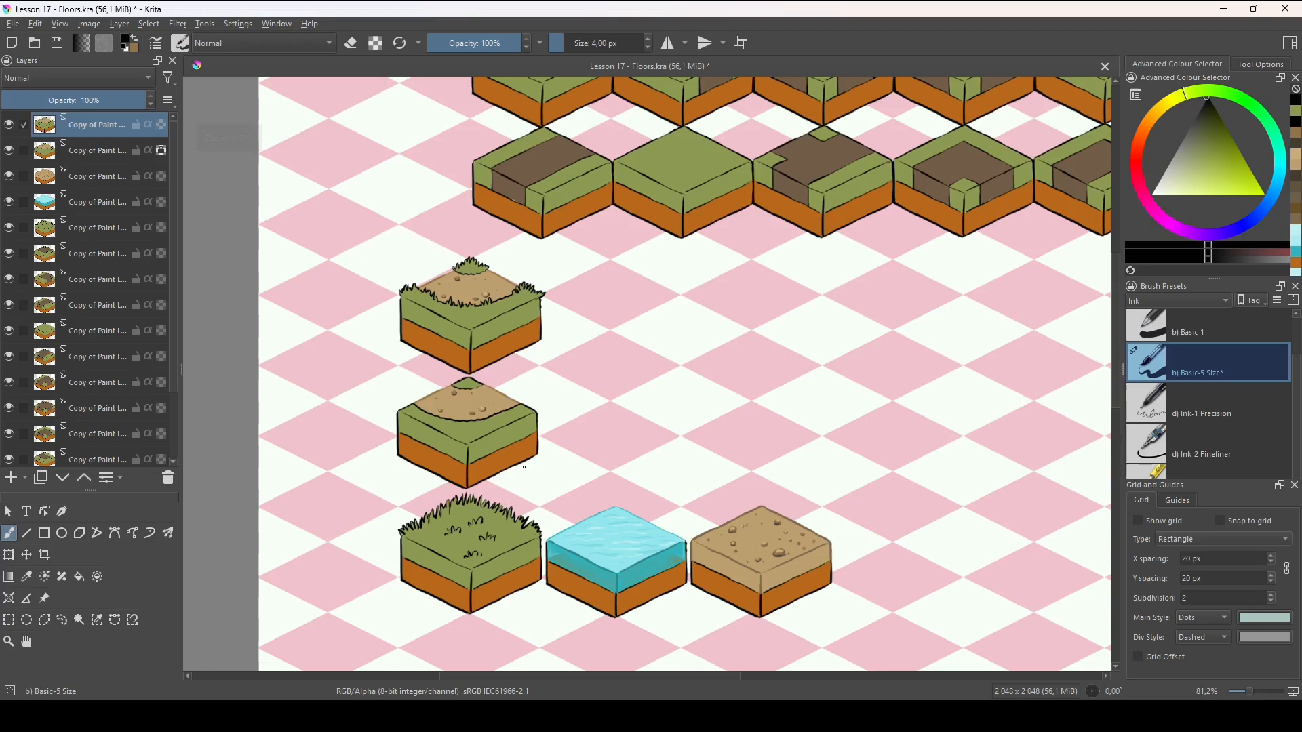
# Zoom toward the long-grass tile's back corner before adding the taller tuft
pyautogui.scroll(-3)
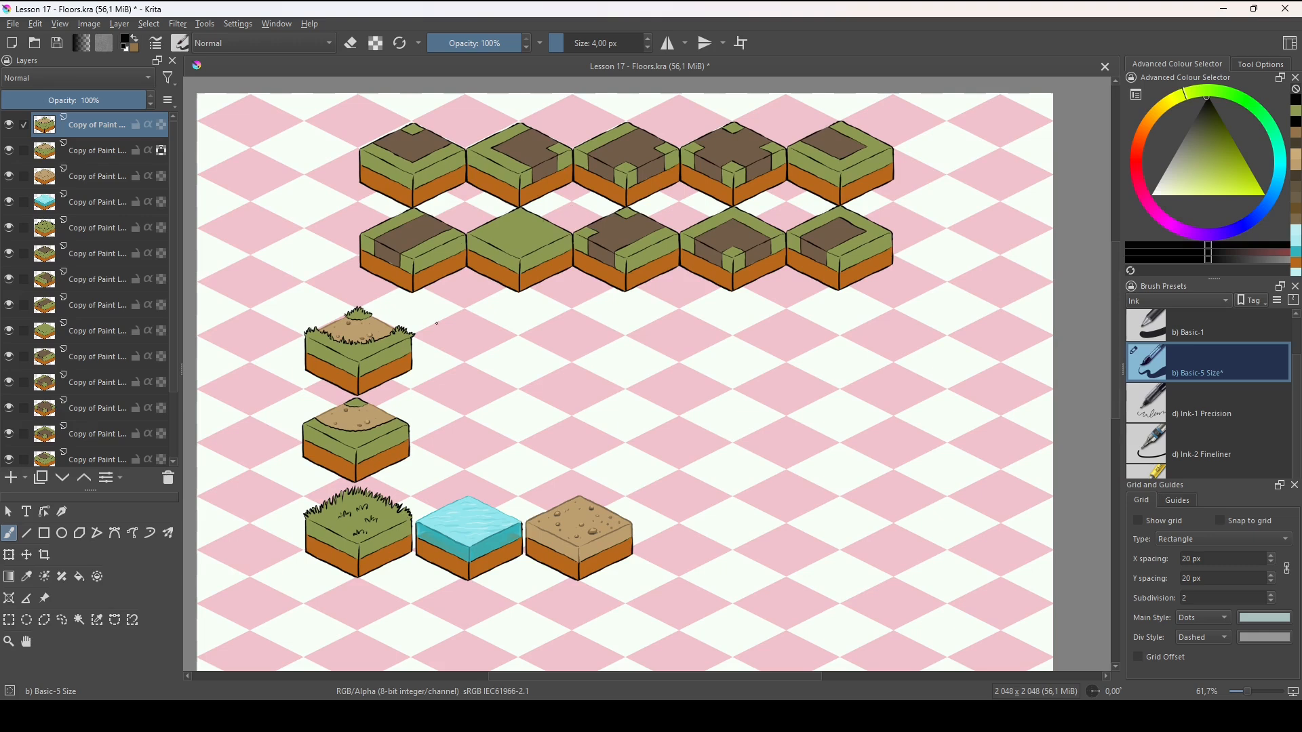
pyautogui.moveTo(802, 580)
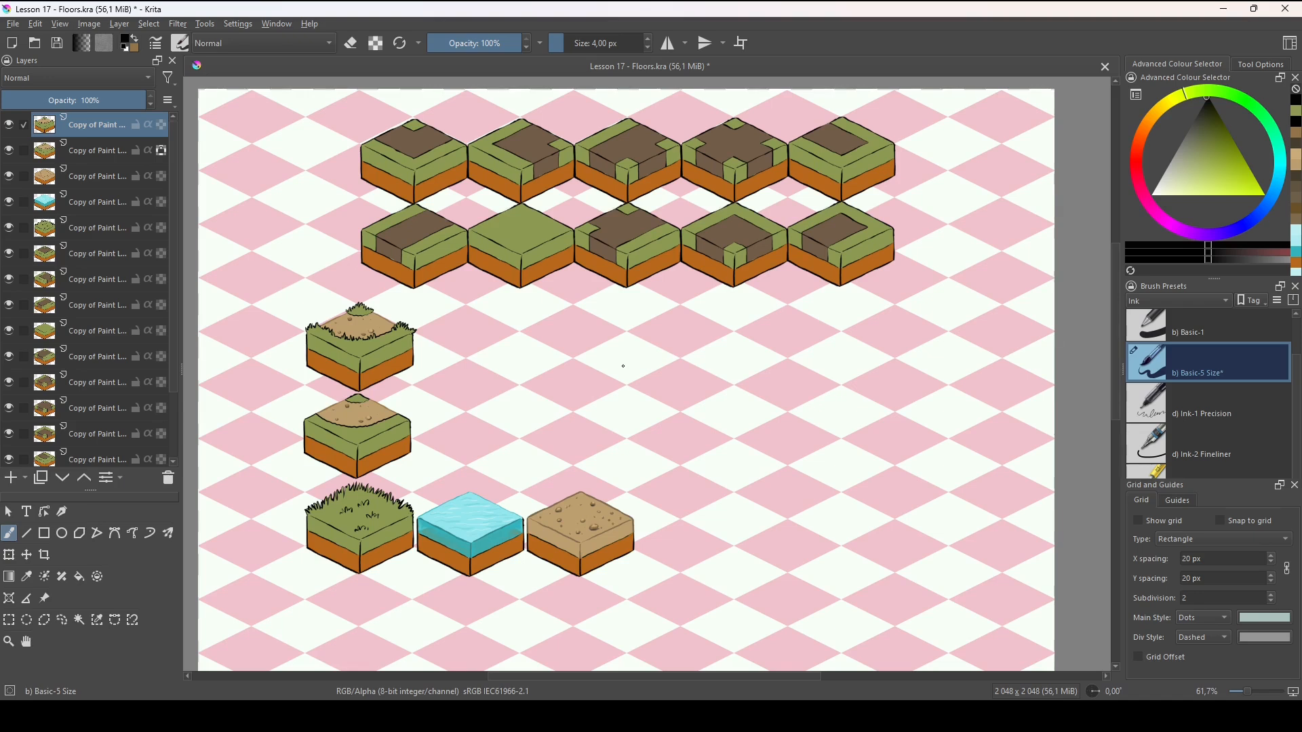
pyautogui.moveTo(724, 446)
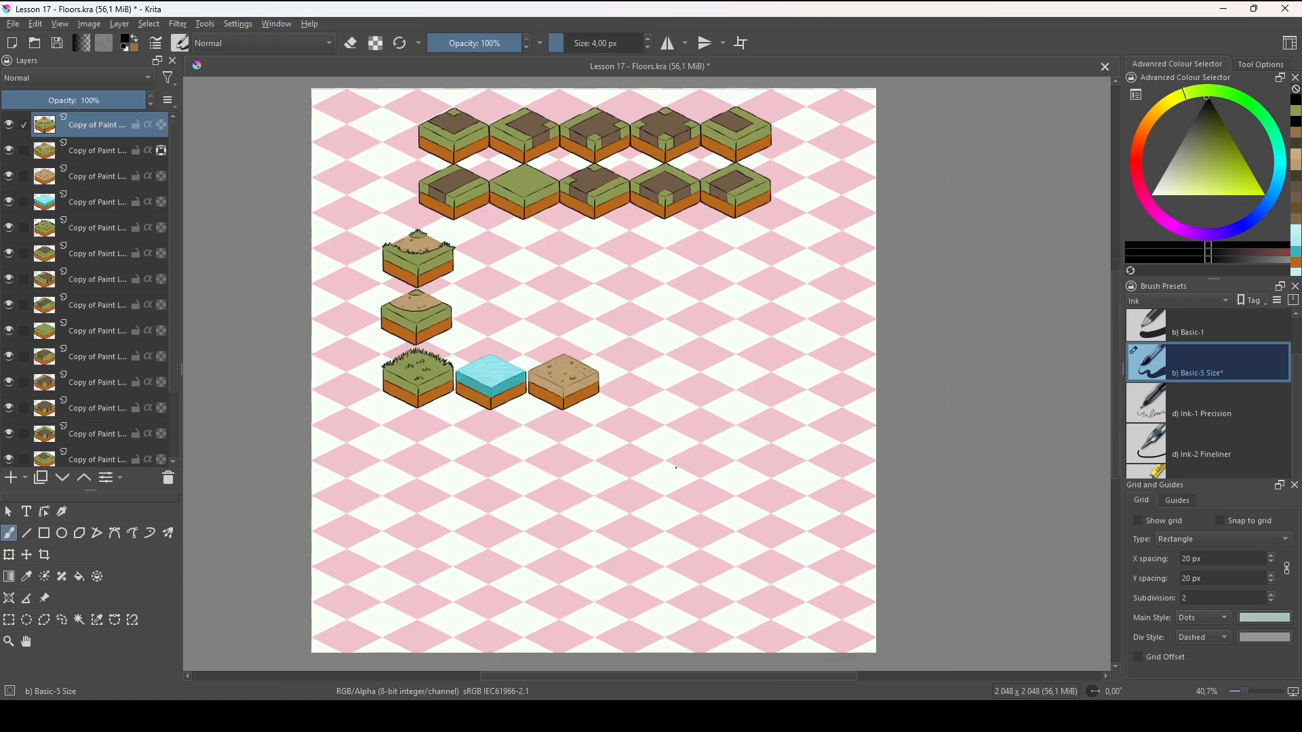
pyautogui.moveTo(779, 394)
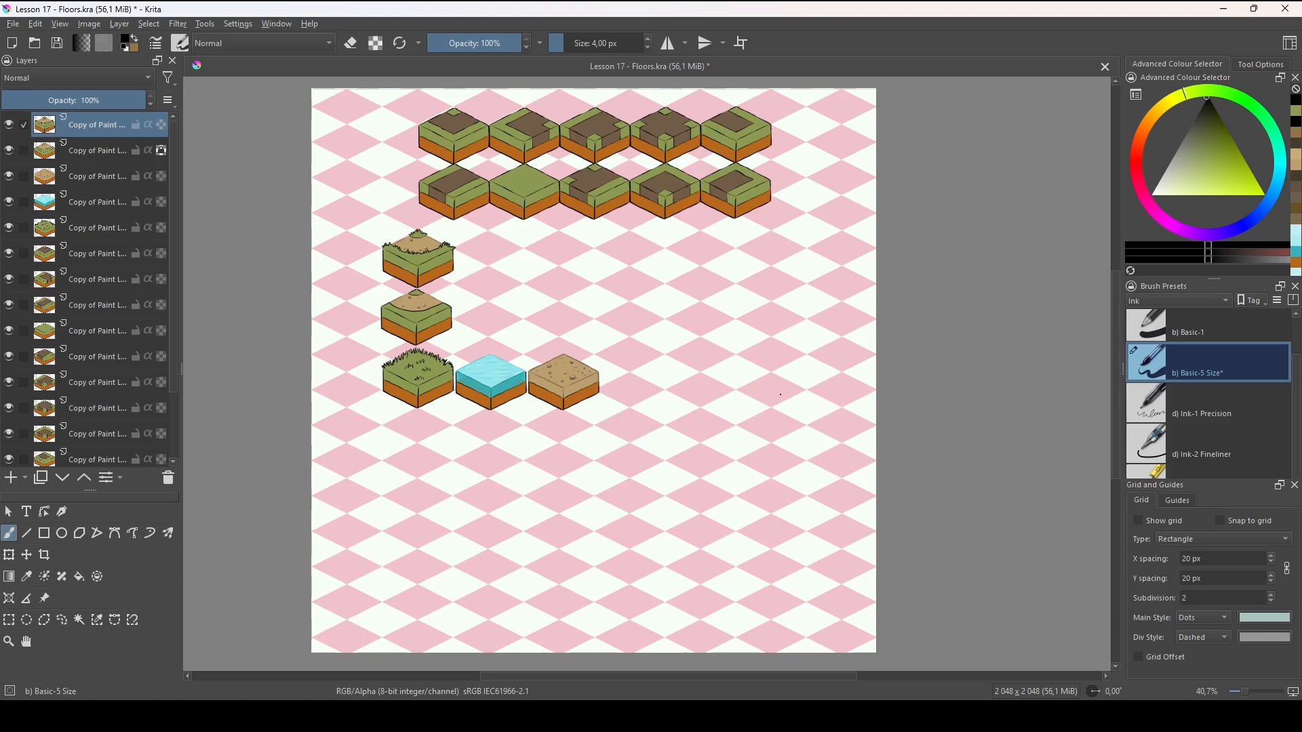